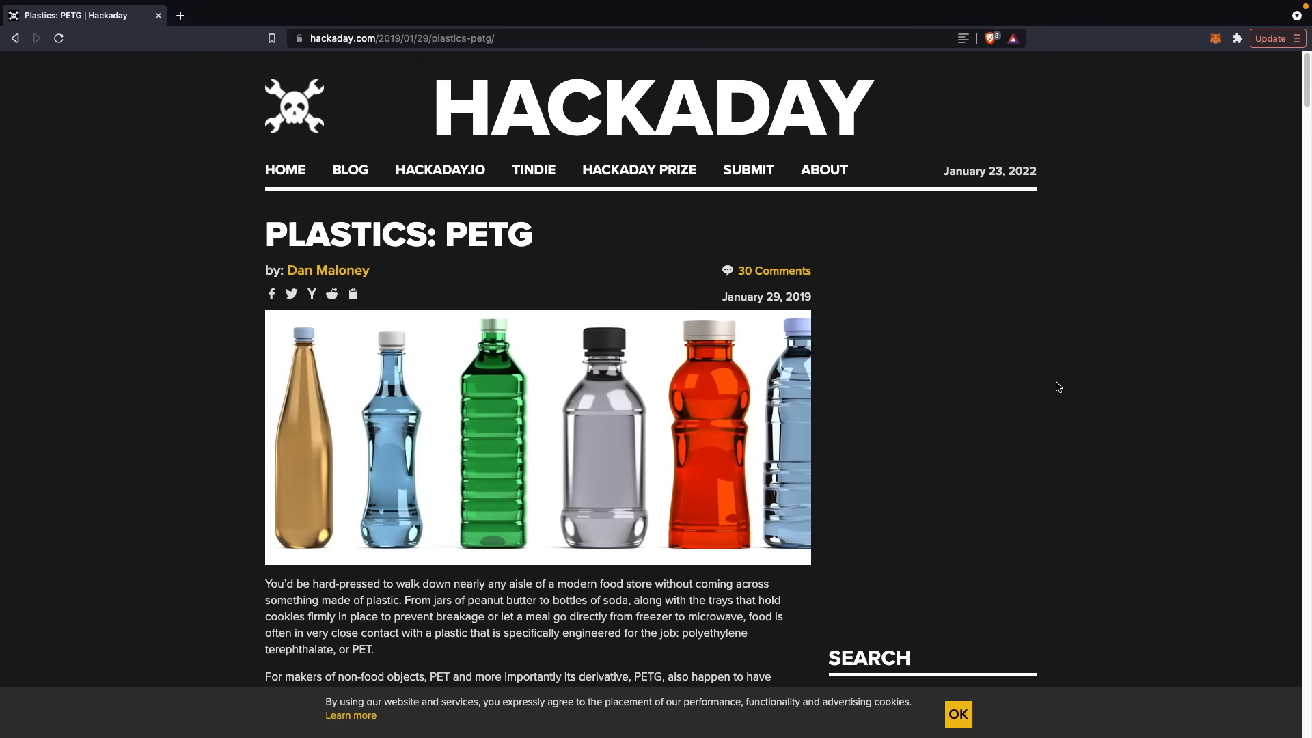
Scroll down through the page and switch to the E3D V6 All-Metal HotEnd product tab.
scroll("down", 3)
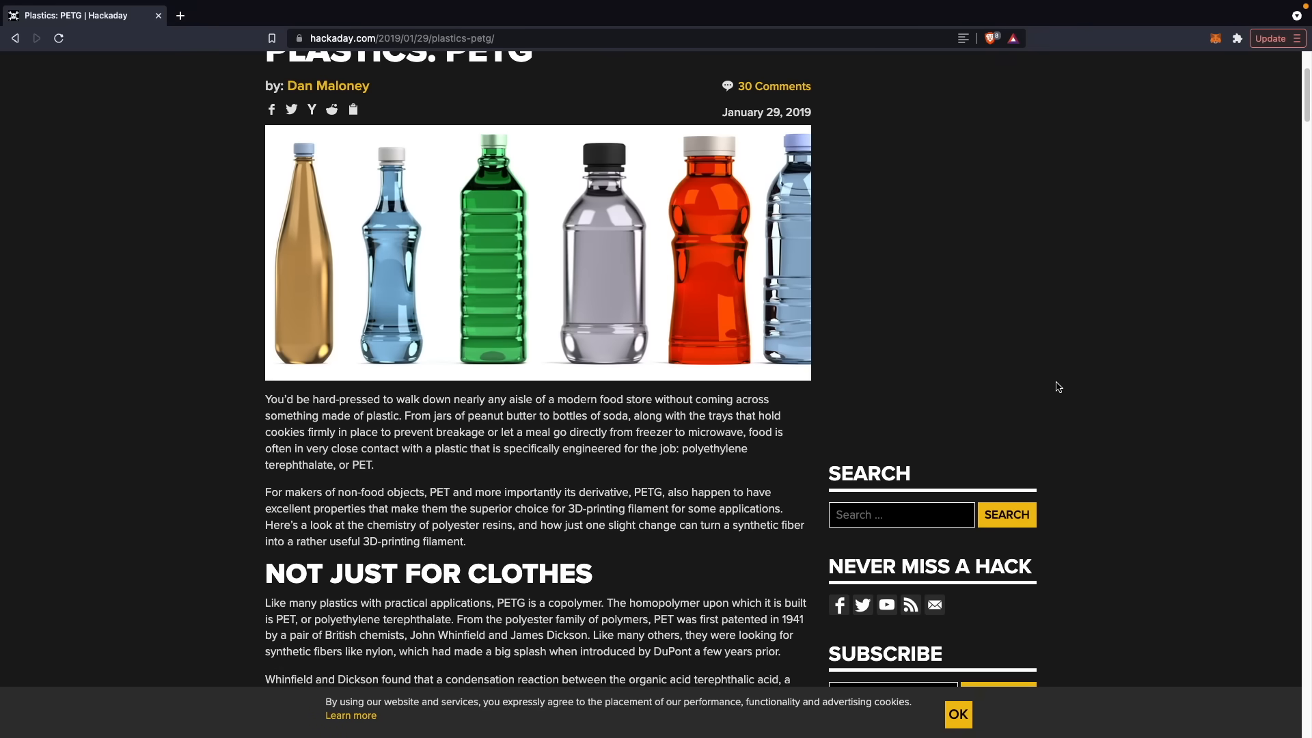
scroll("down", 3)
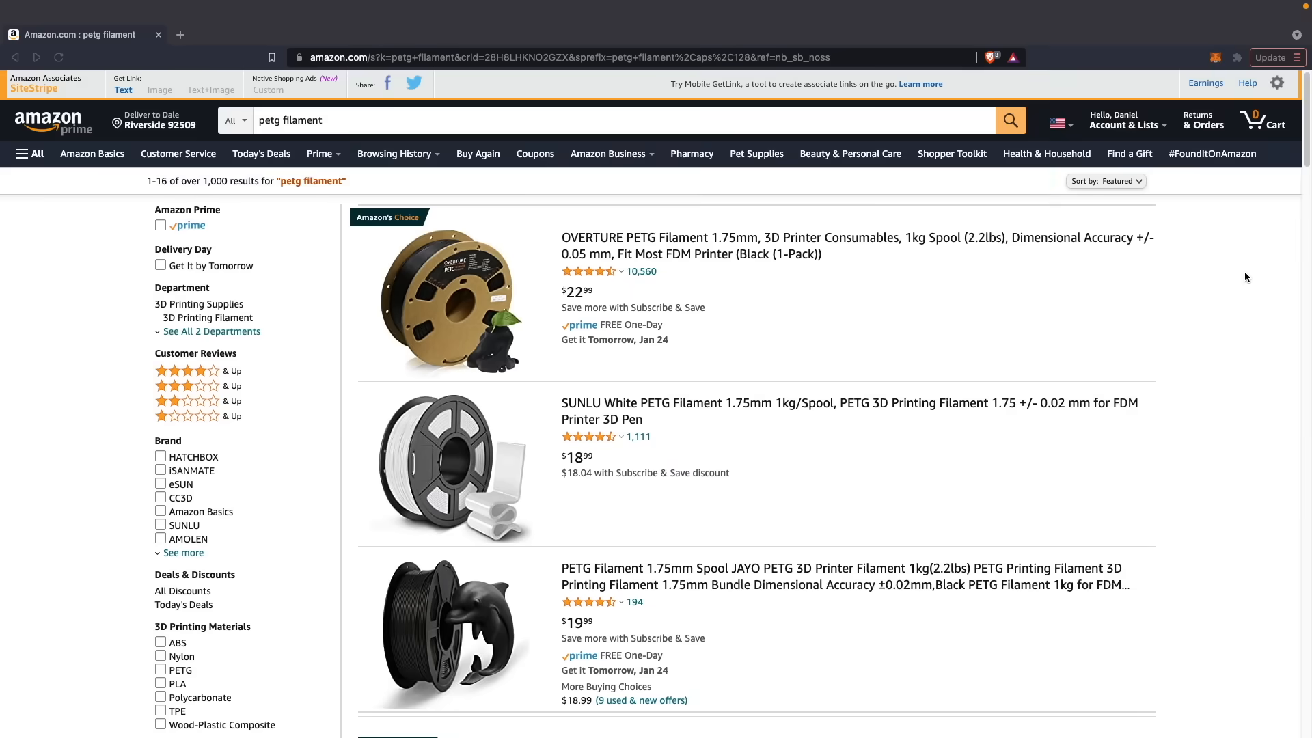
scroll("down", 3)
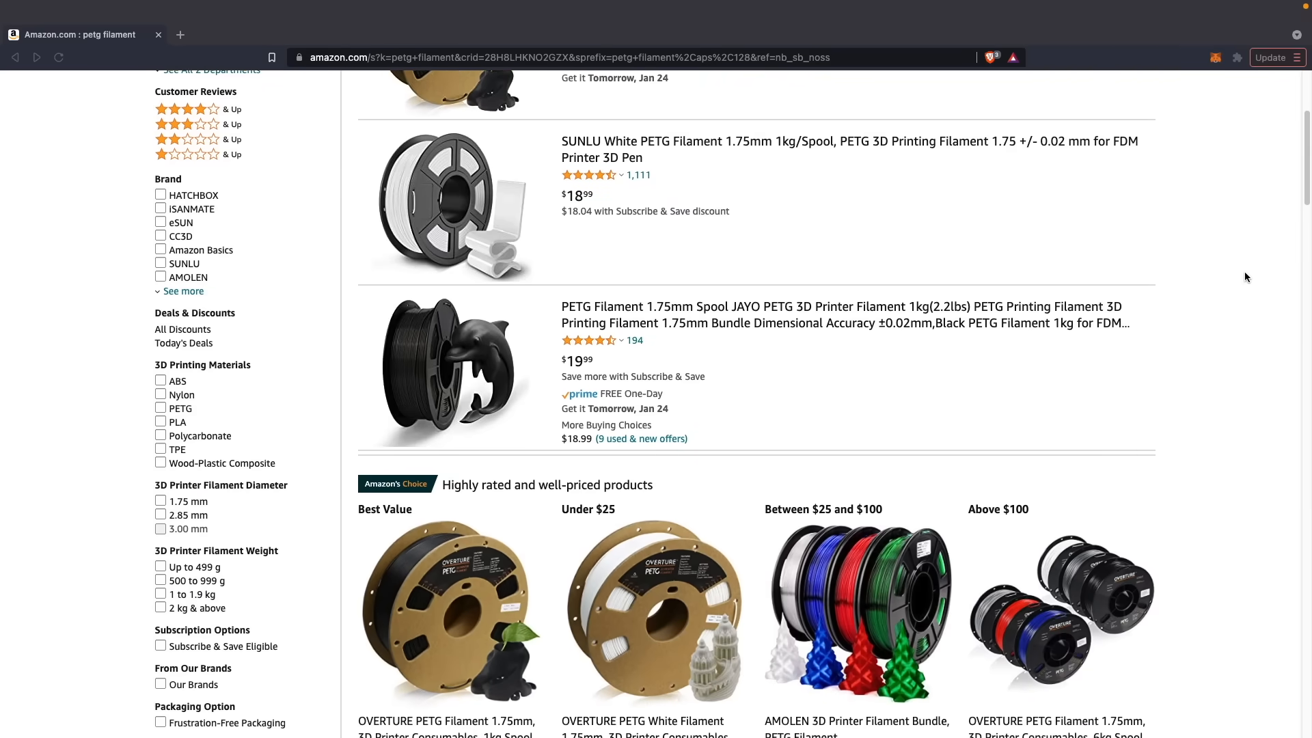
scroll("down", 3)
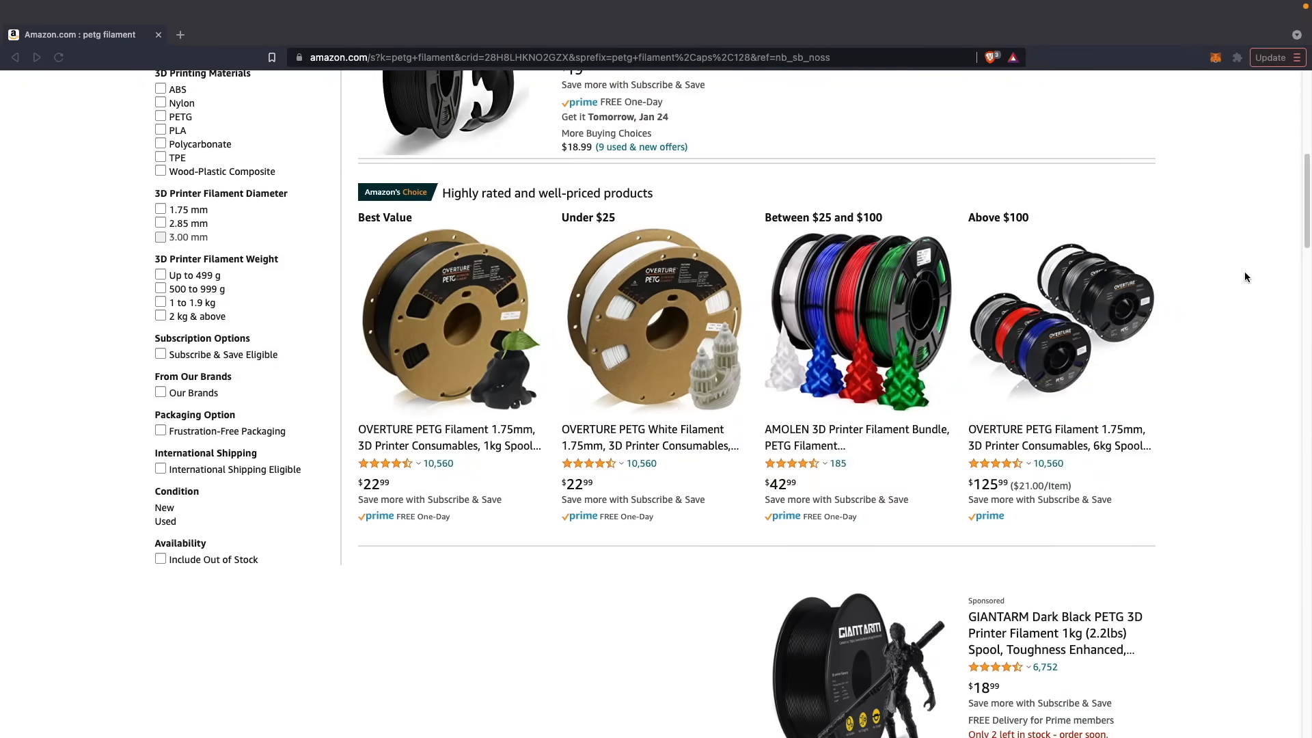
scroll("down", 3)
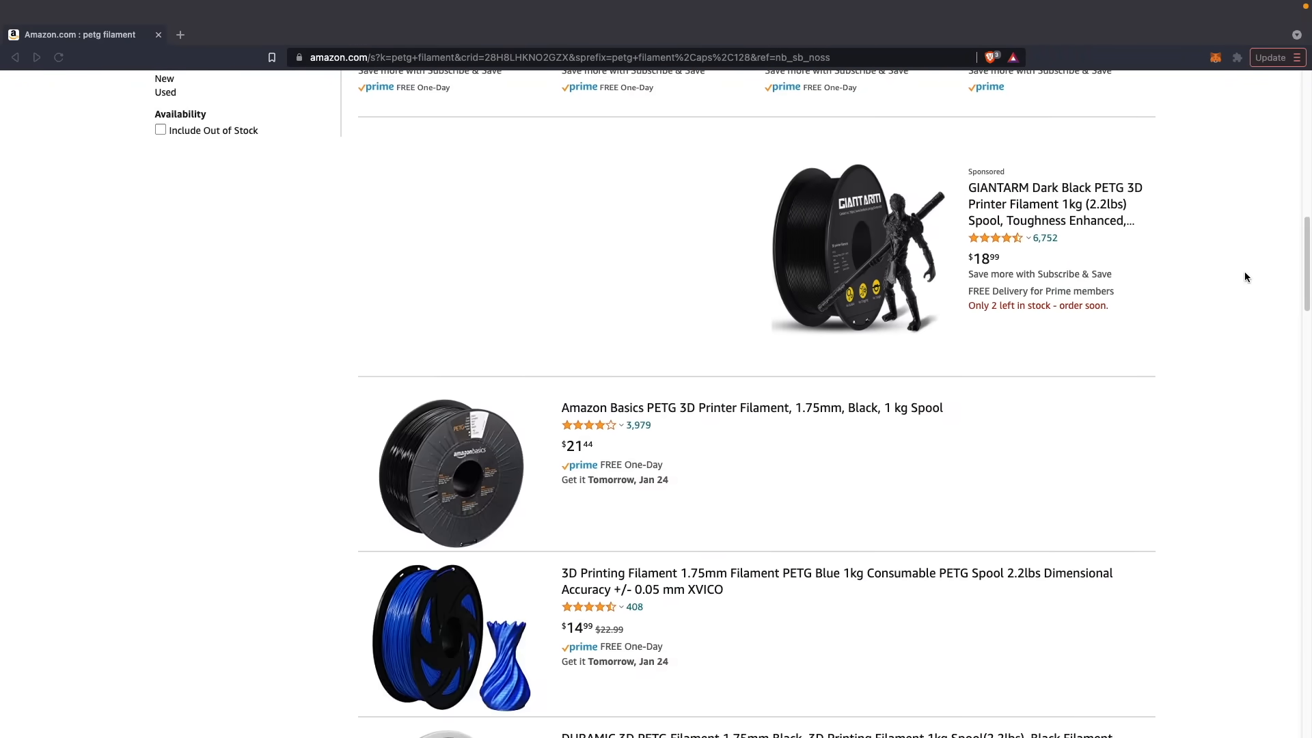
scroll("down", 3)
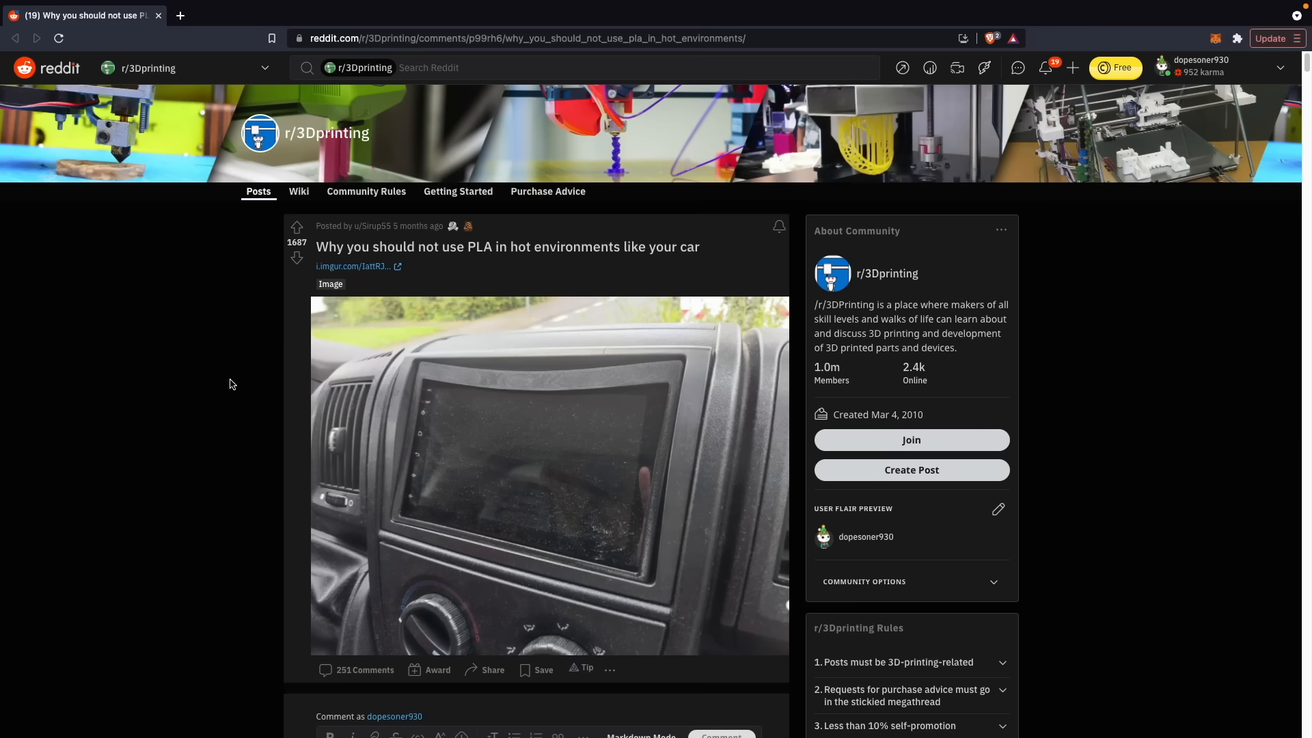
scroll("down", 3)
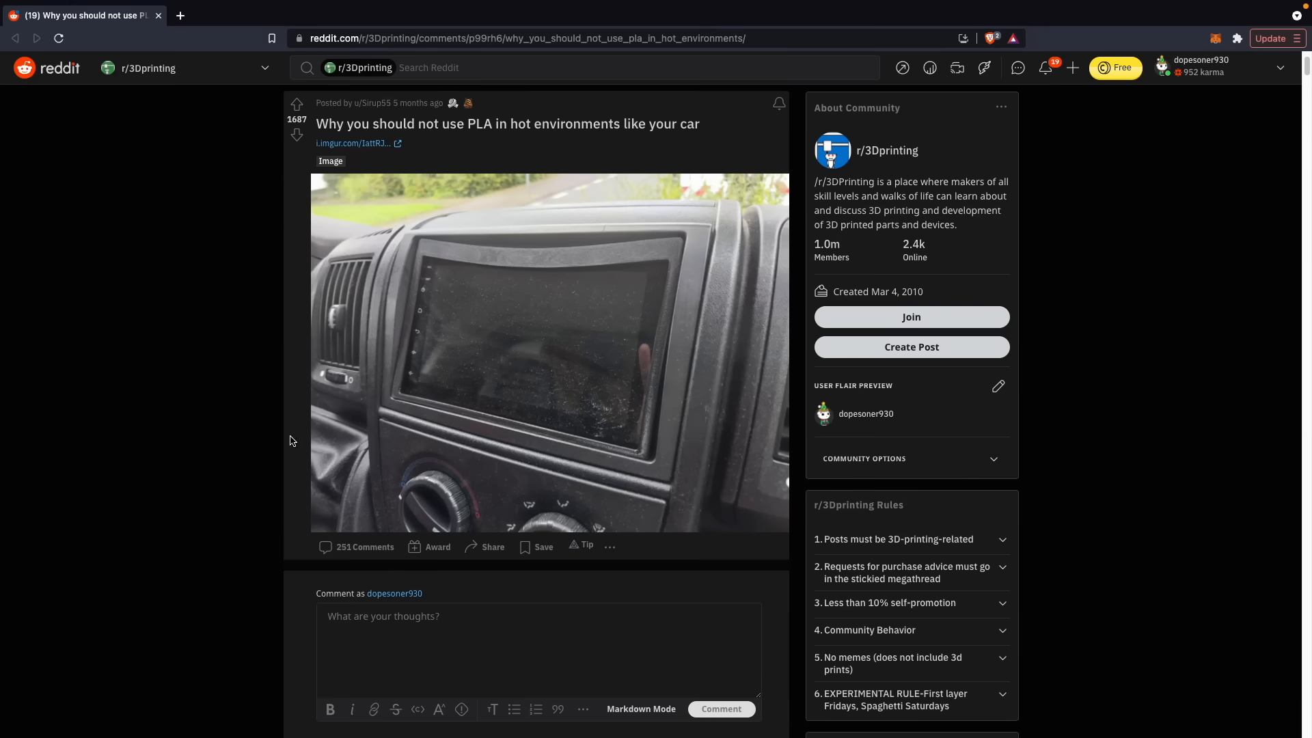
mouse_move(582, 266)
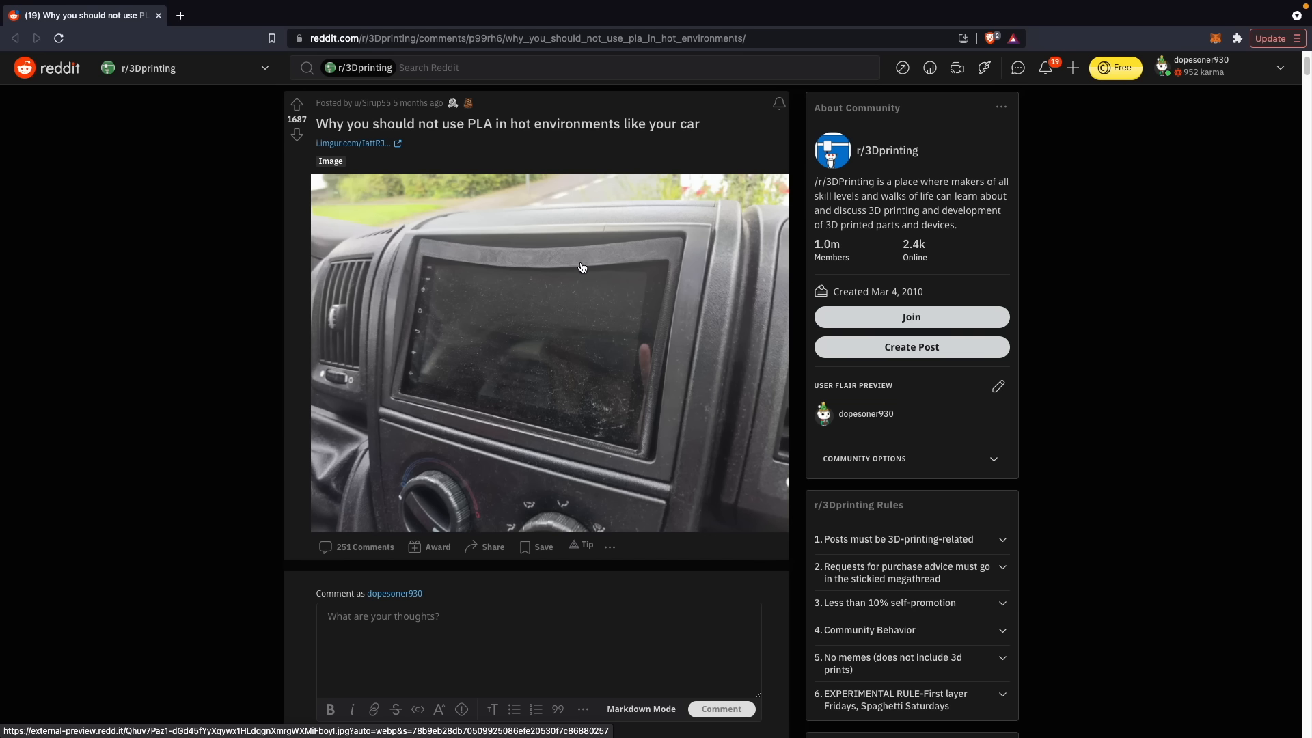
mouse_move(675, 252)
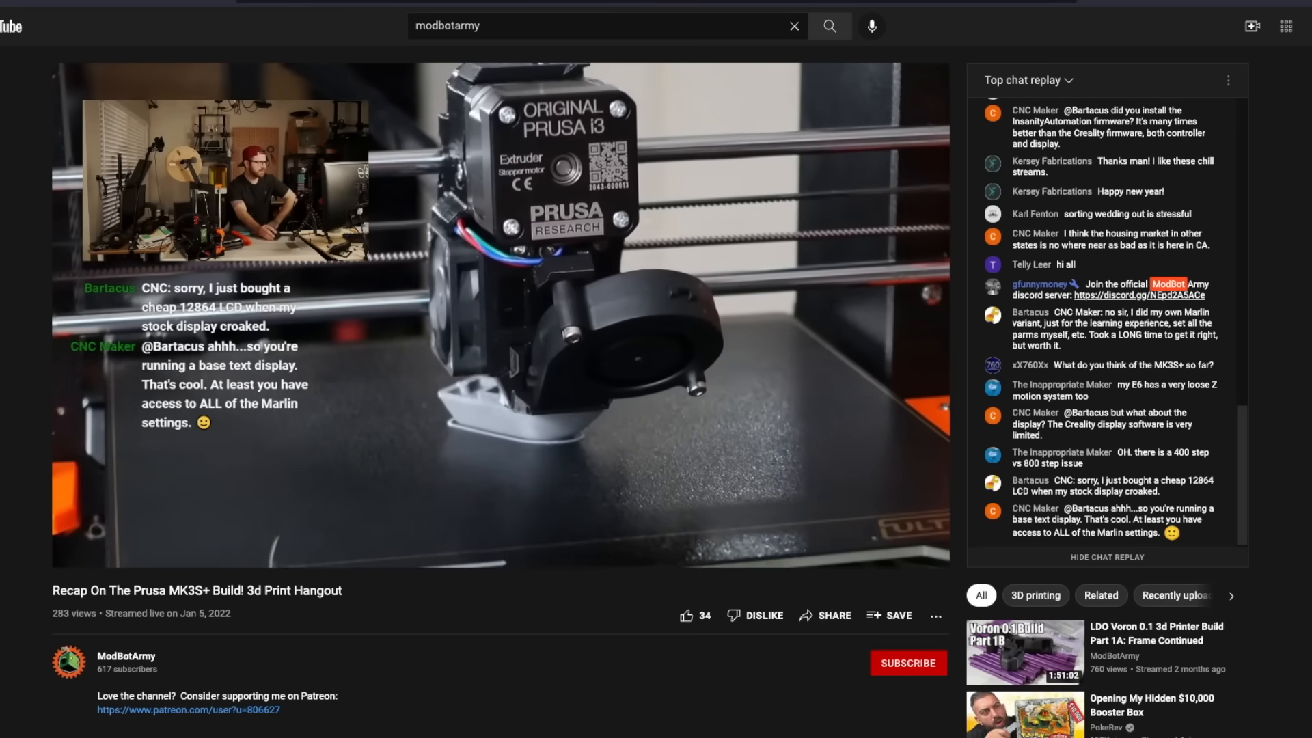
left_click(83, 15)
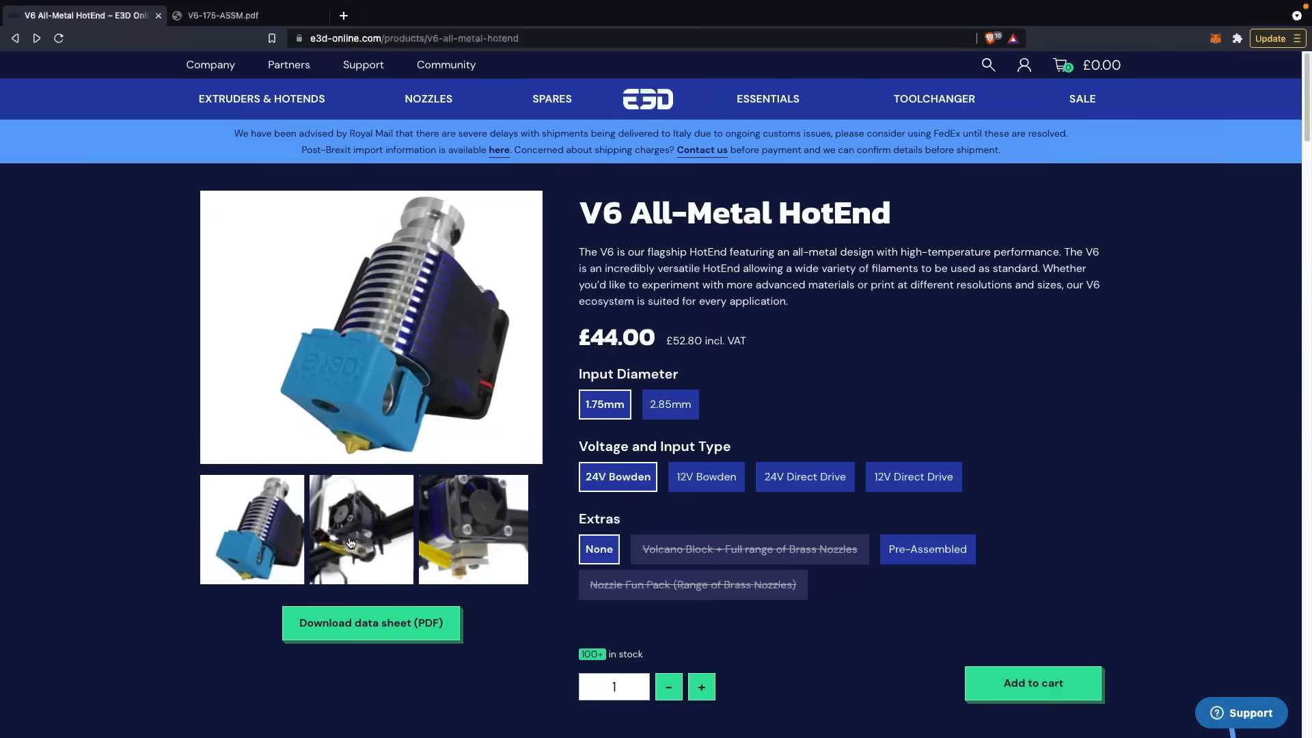
View the second and close-up nozzle photos of the hotend, then move on to the V6-175-ASSM.pdf tab.
left_click(361, 530)
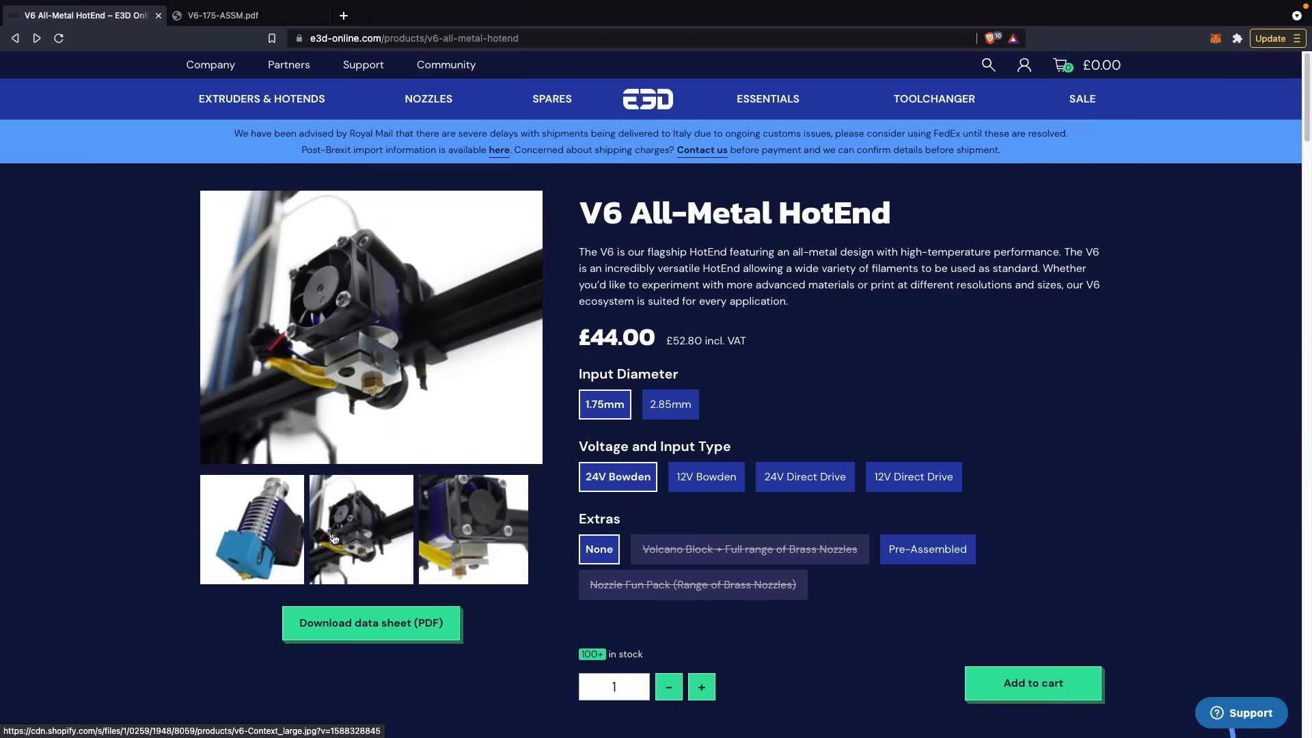
left_click(472, 529)
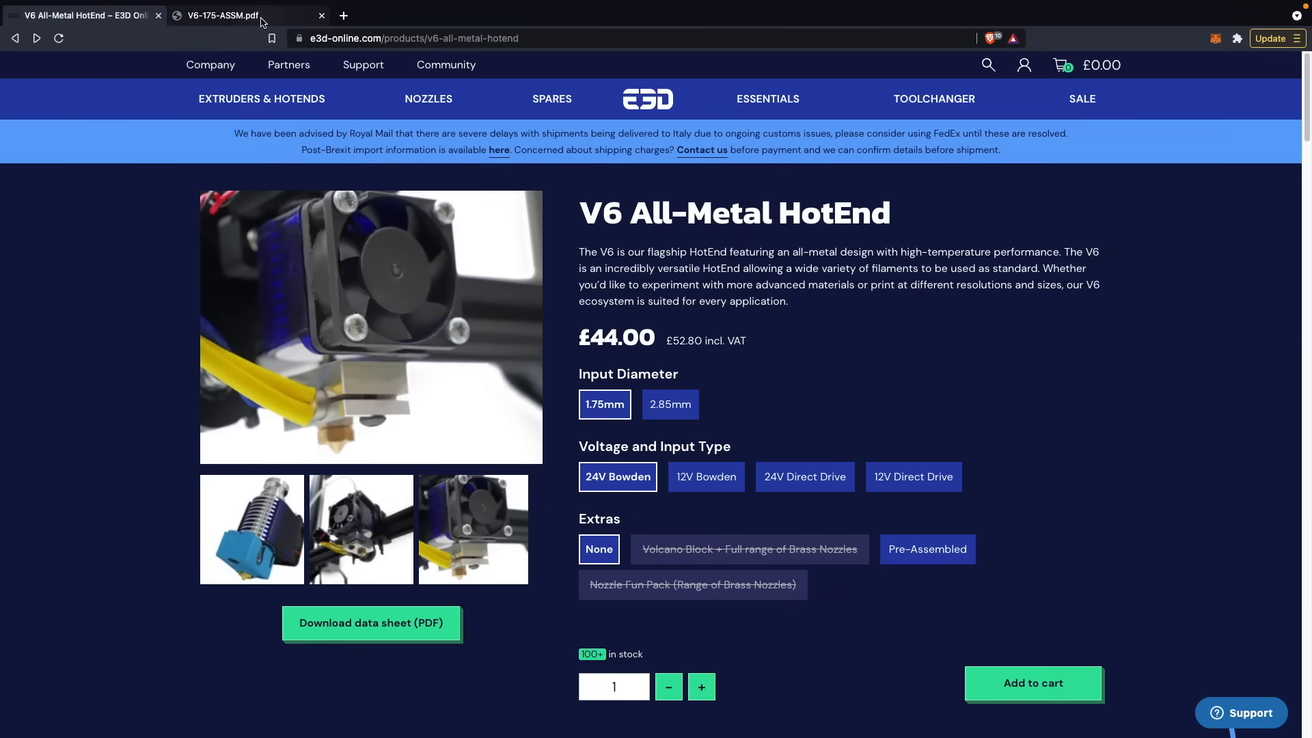
left_click(221, 15)
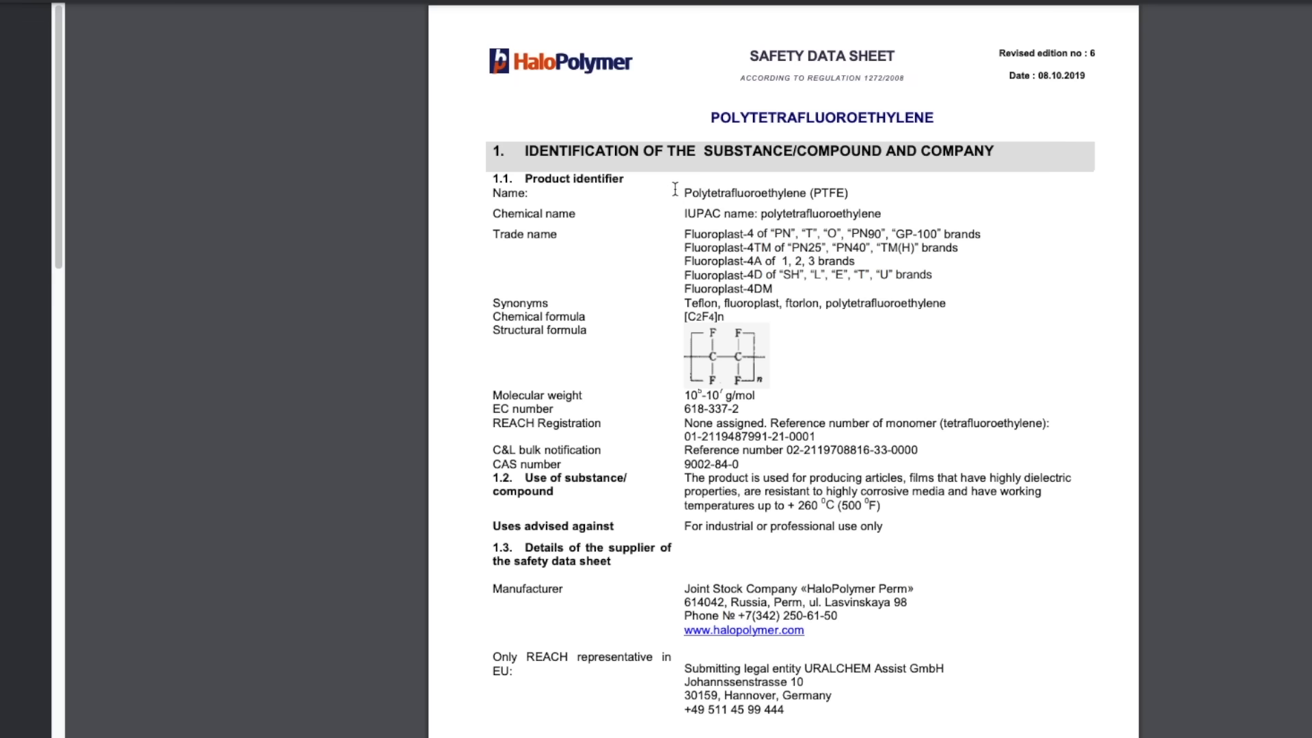
left_click_drag(685, 193, 848, 193)
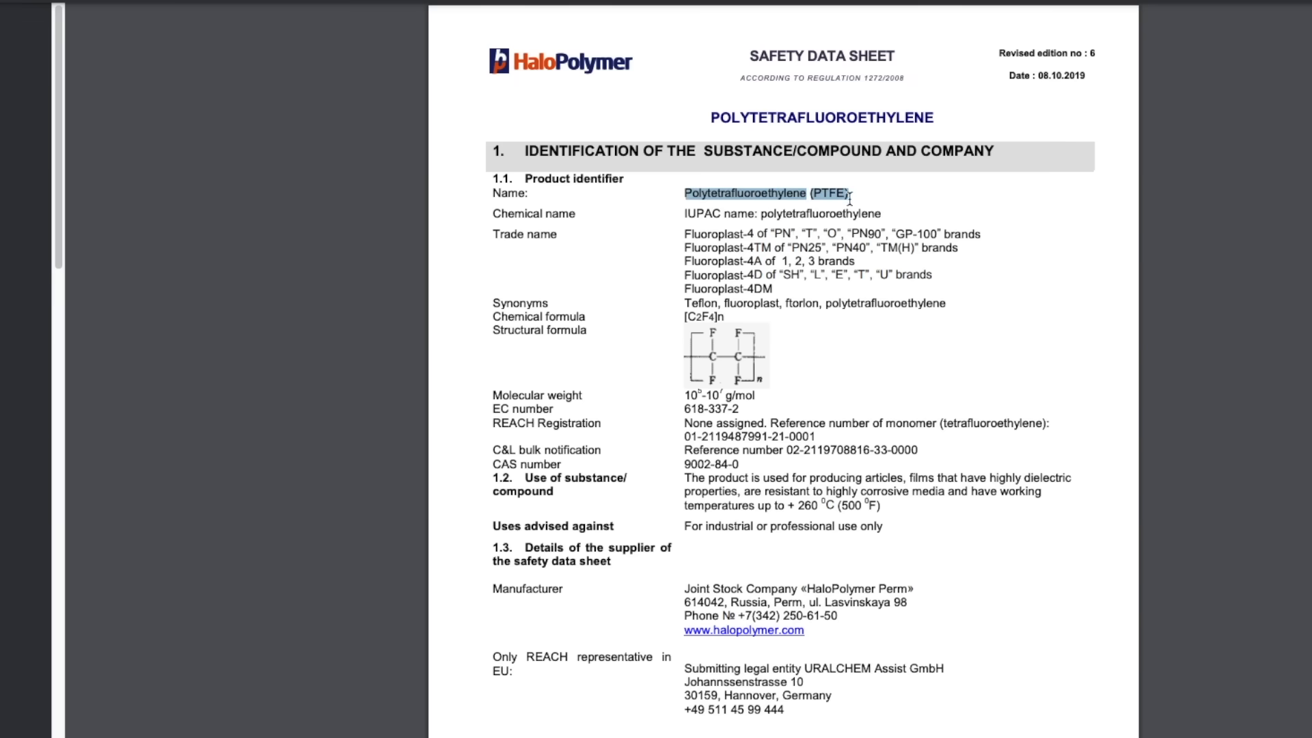
scroll("down", 3)
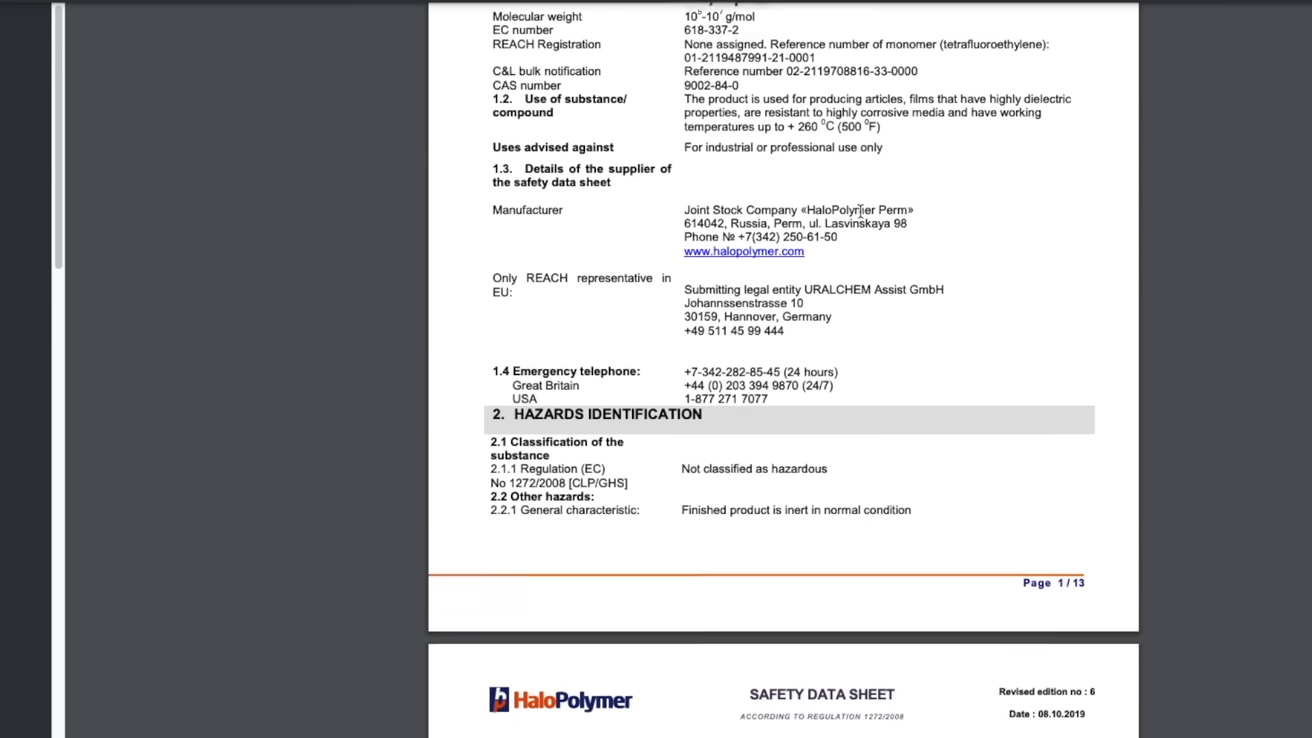
scroll("down", 3)
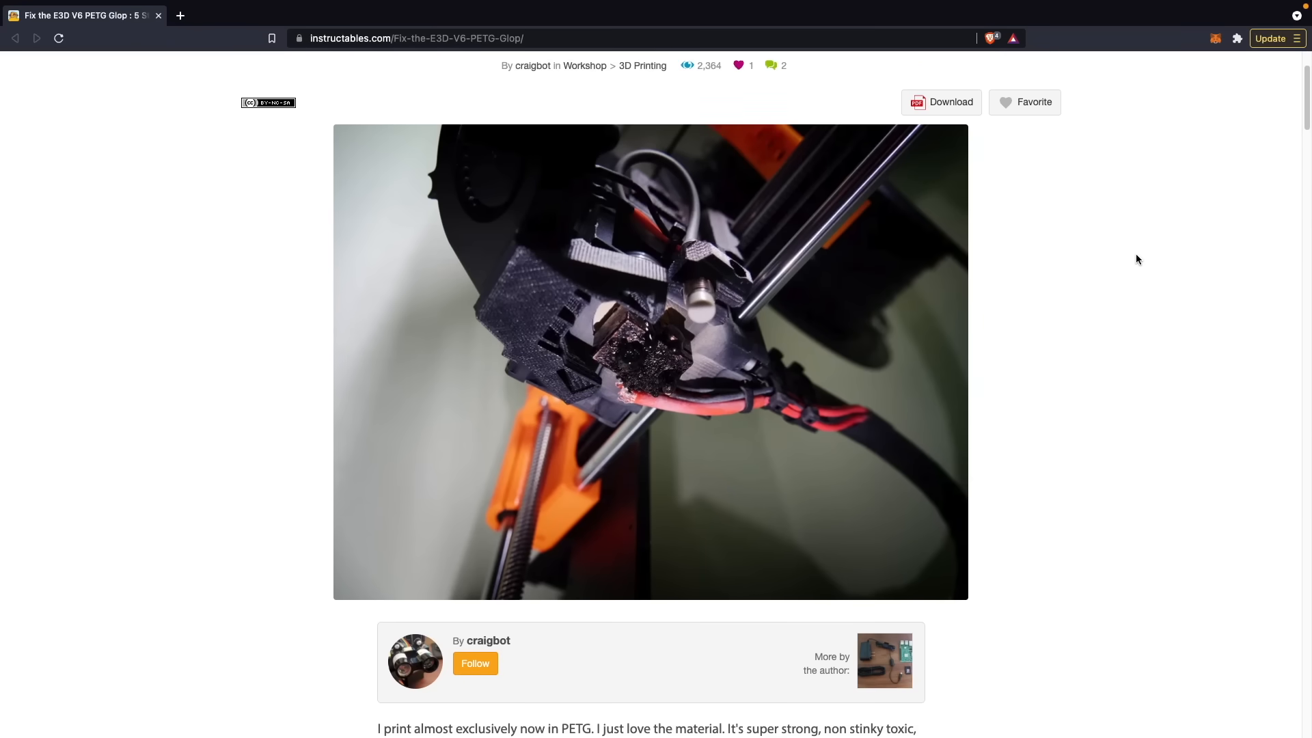
scroll("down", 3)
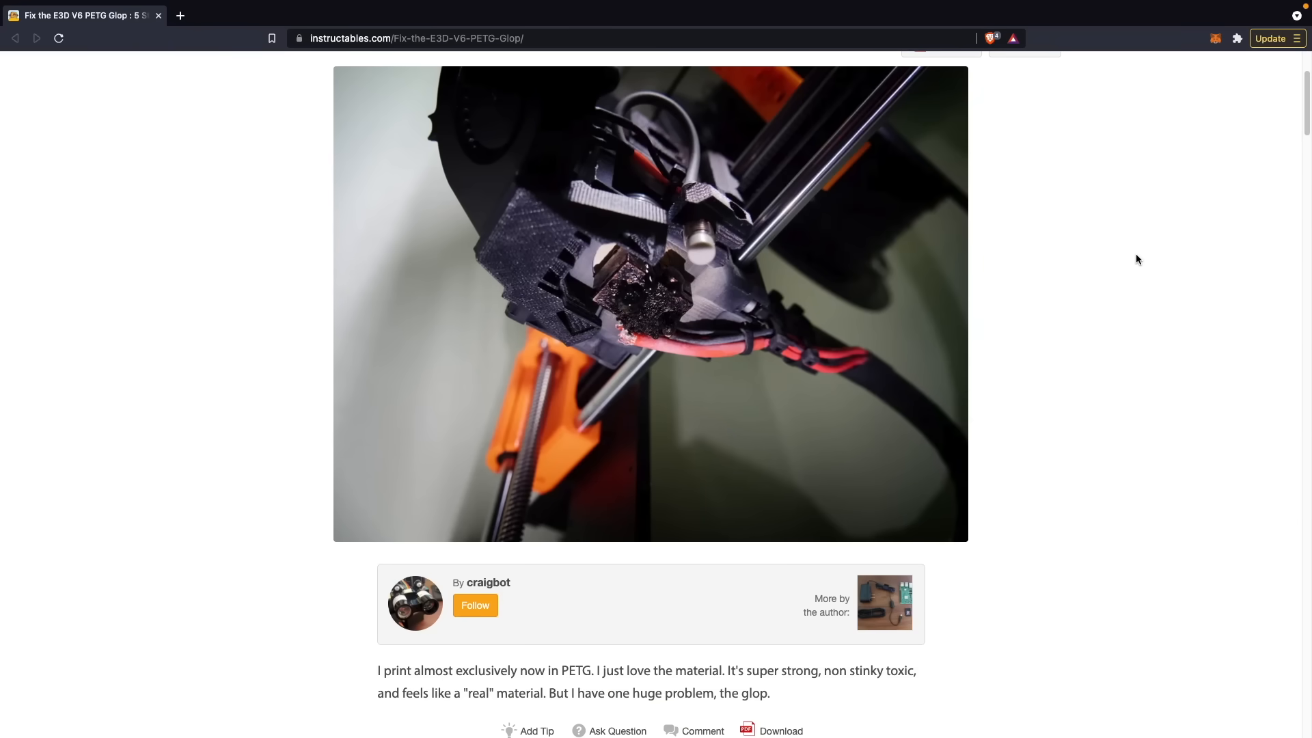
scroll("down", 3)
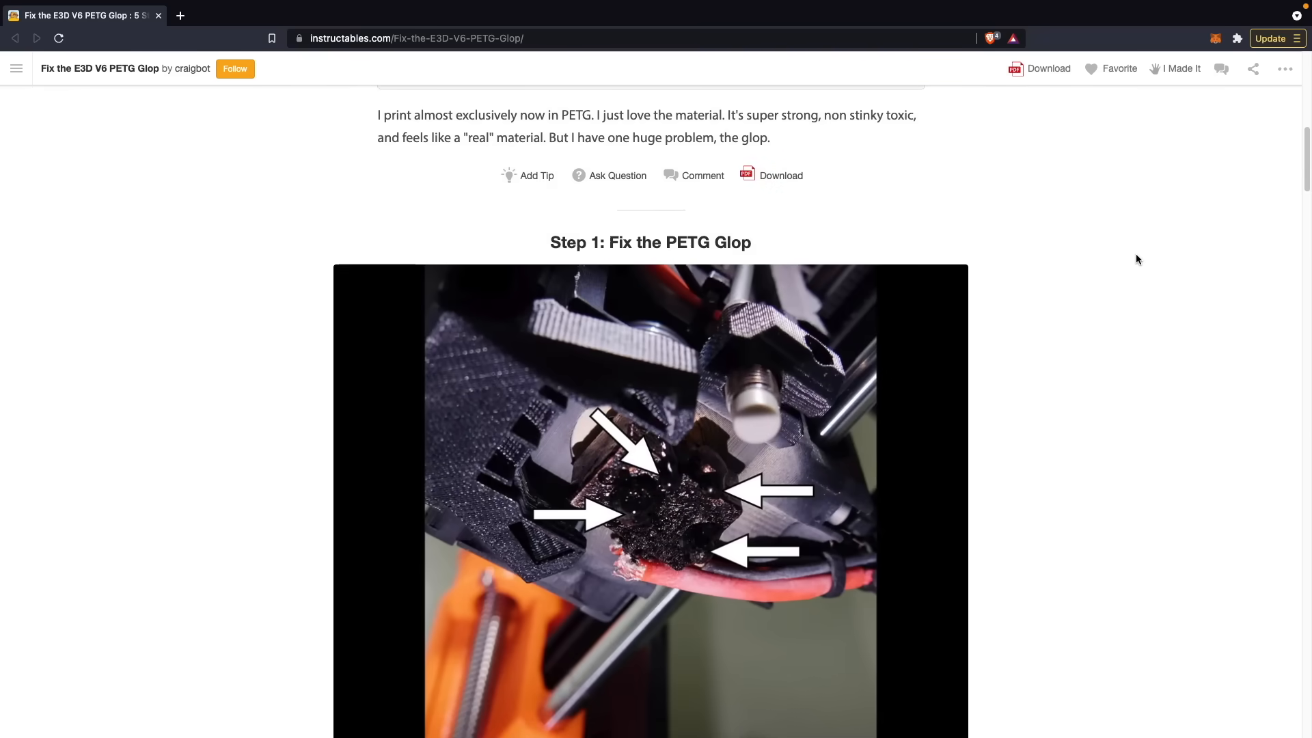
scroll("down", 3)
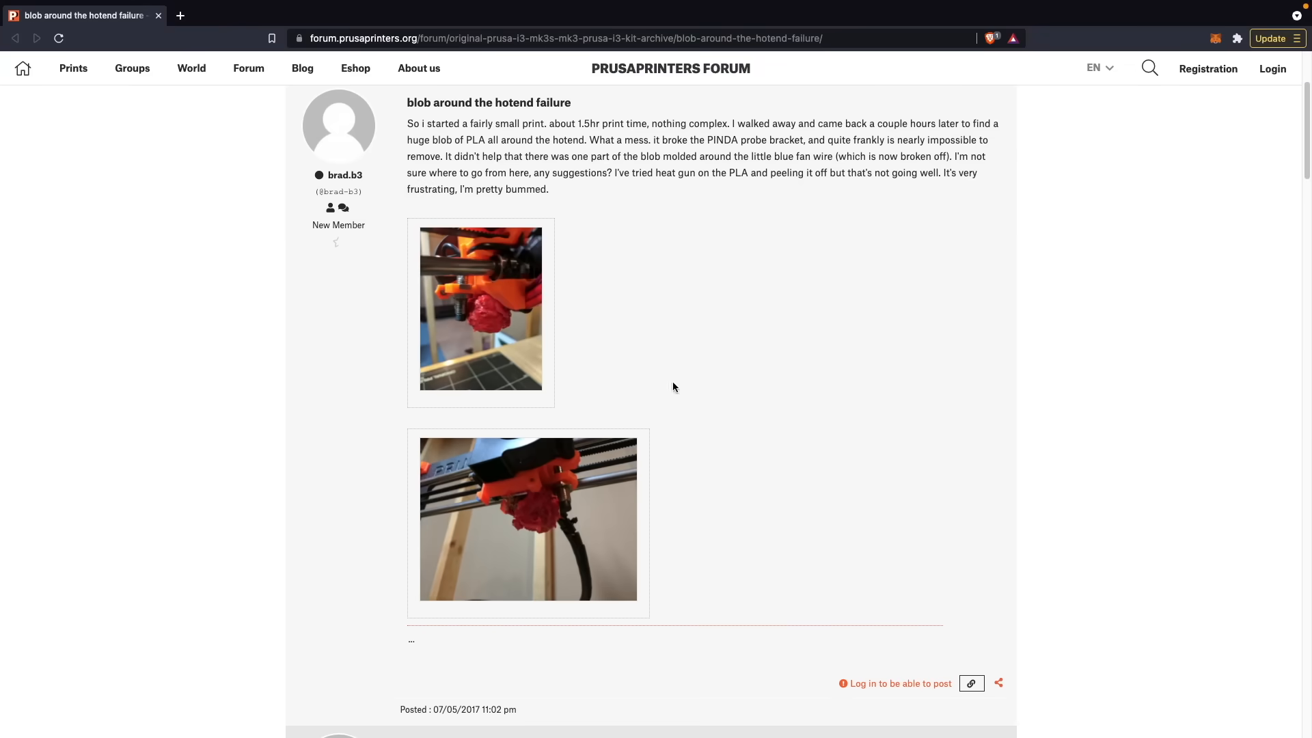
Enlarge the forum photo of the red blob on the hotend and advance to the next photo.
left_click(479, 308)
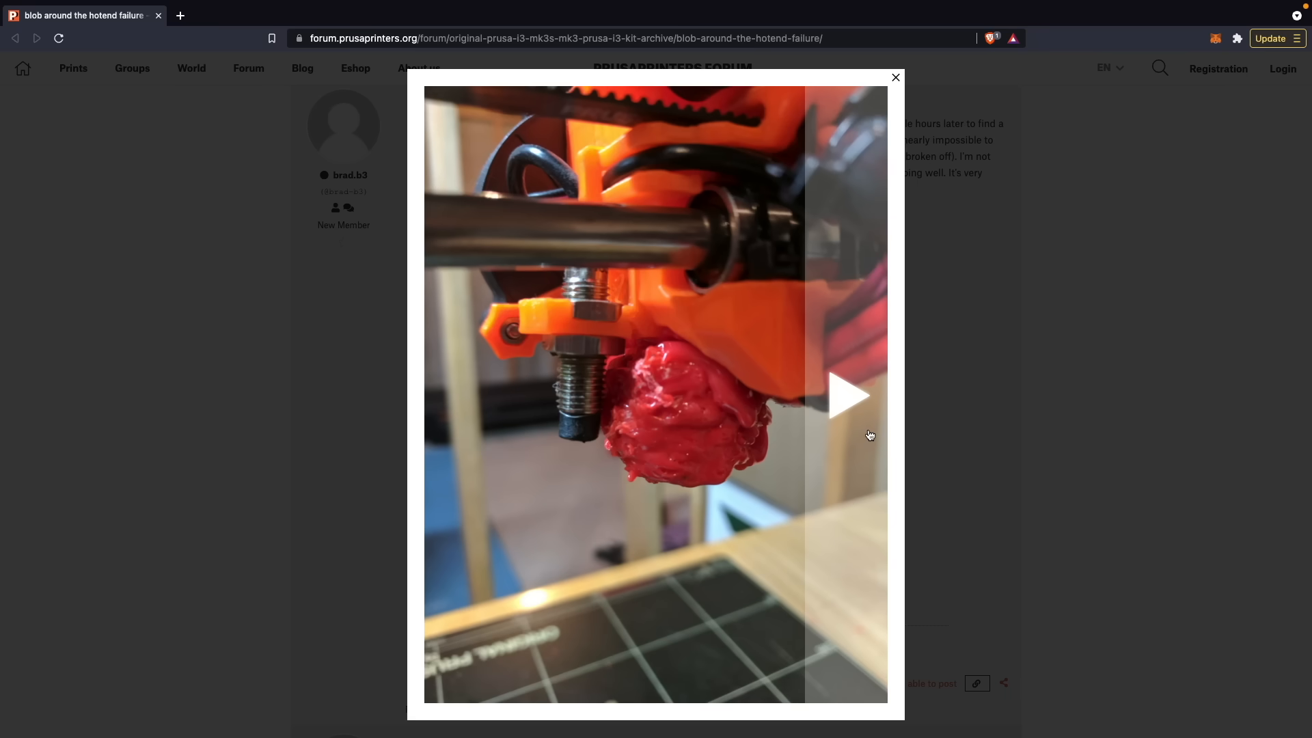
left_click(851, 395)
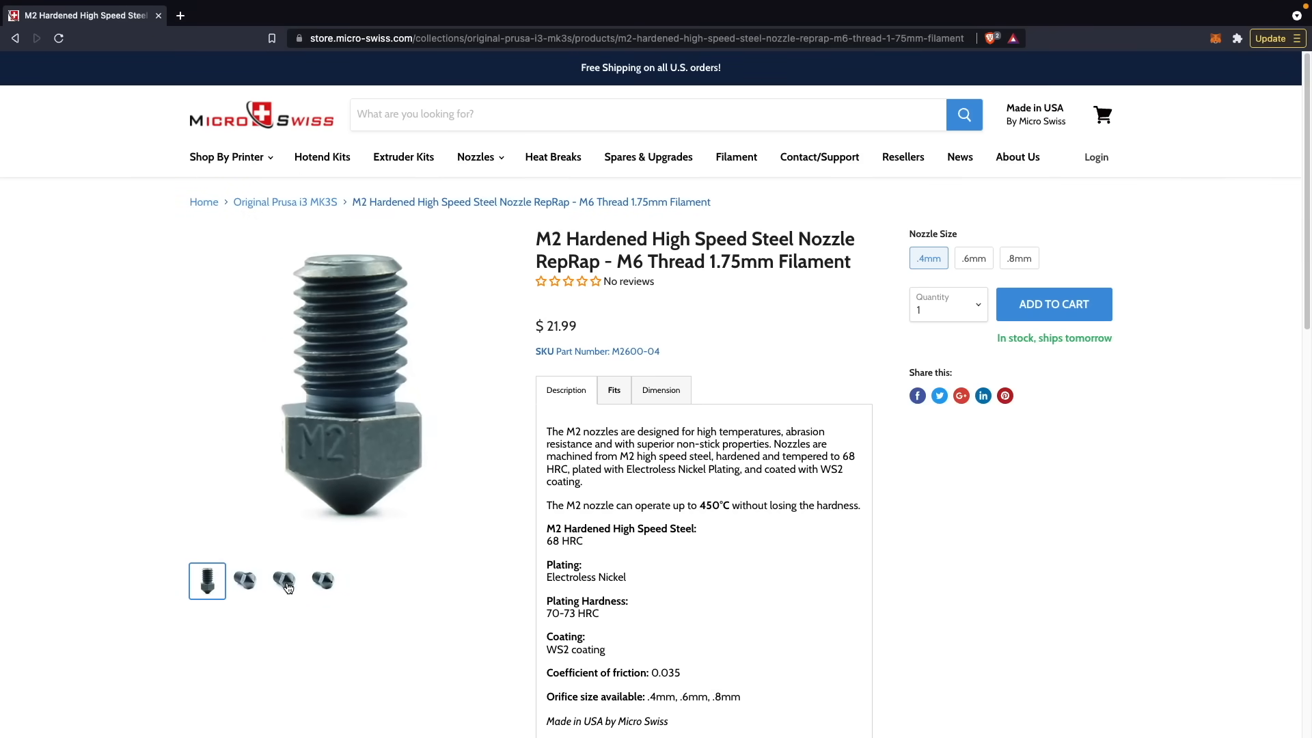
Show the angled photo of the M2 hardened nozzle tip.
left_click(284, 581)
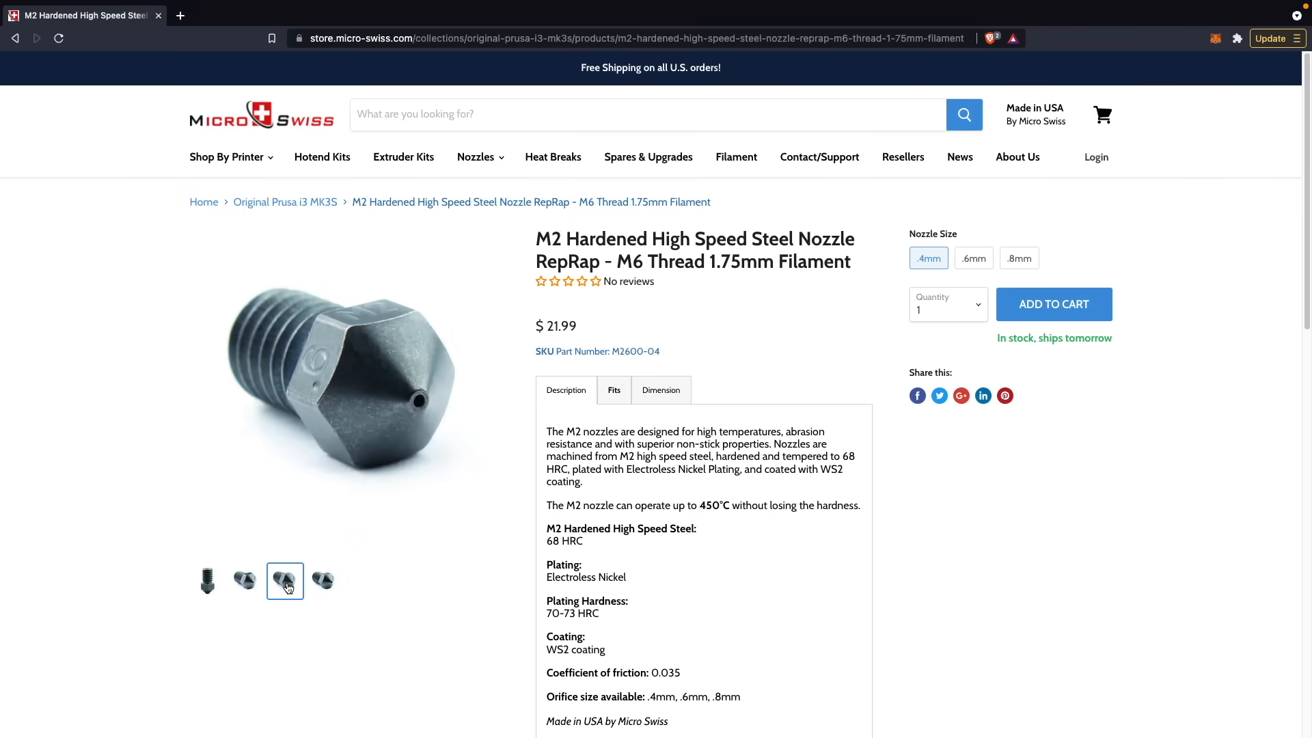
mouse_move(322, 583)
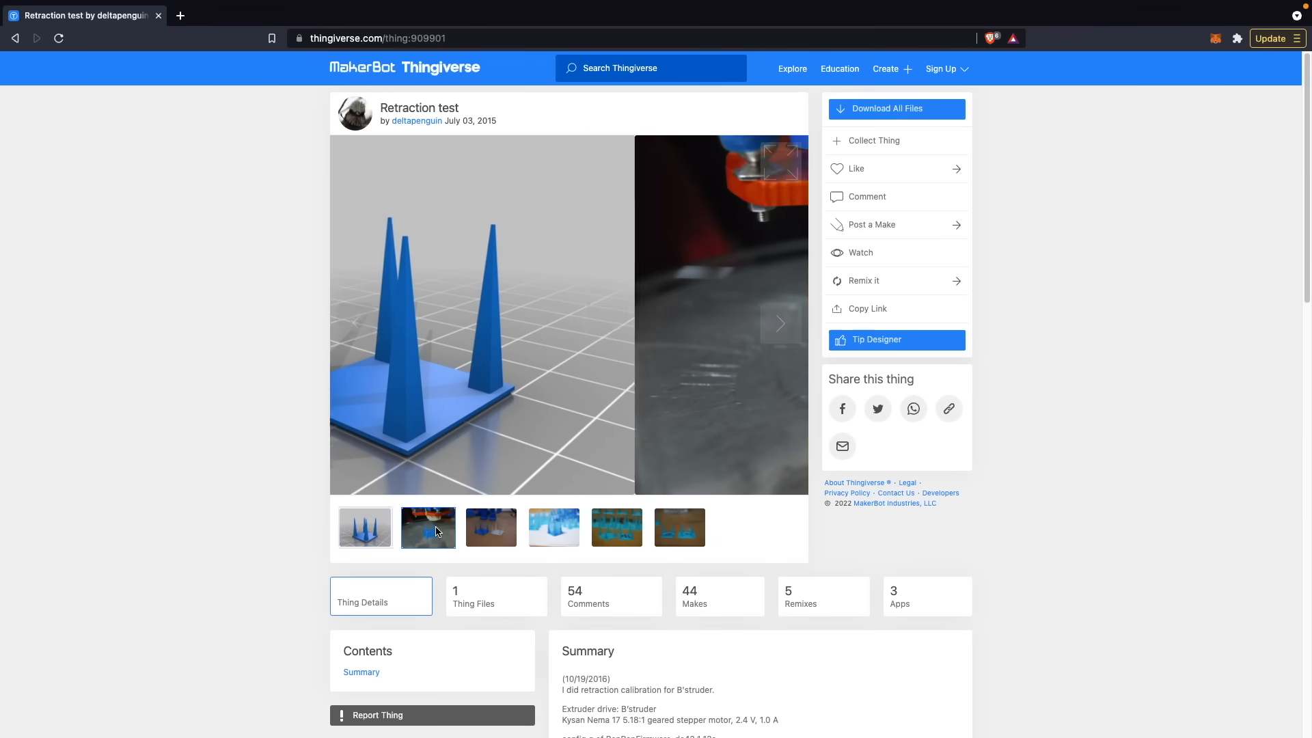
Browse the Retraction test gallery through photos two, three, four and five of the blue test prints.
left_click(491, 527)
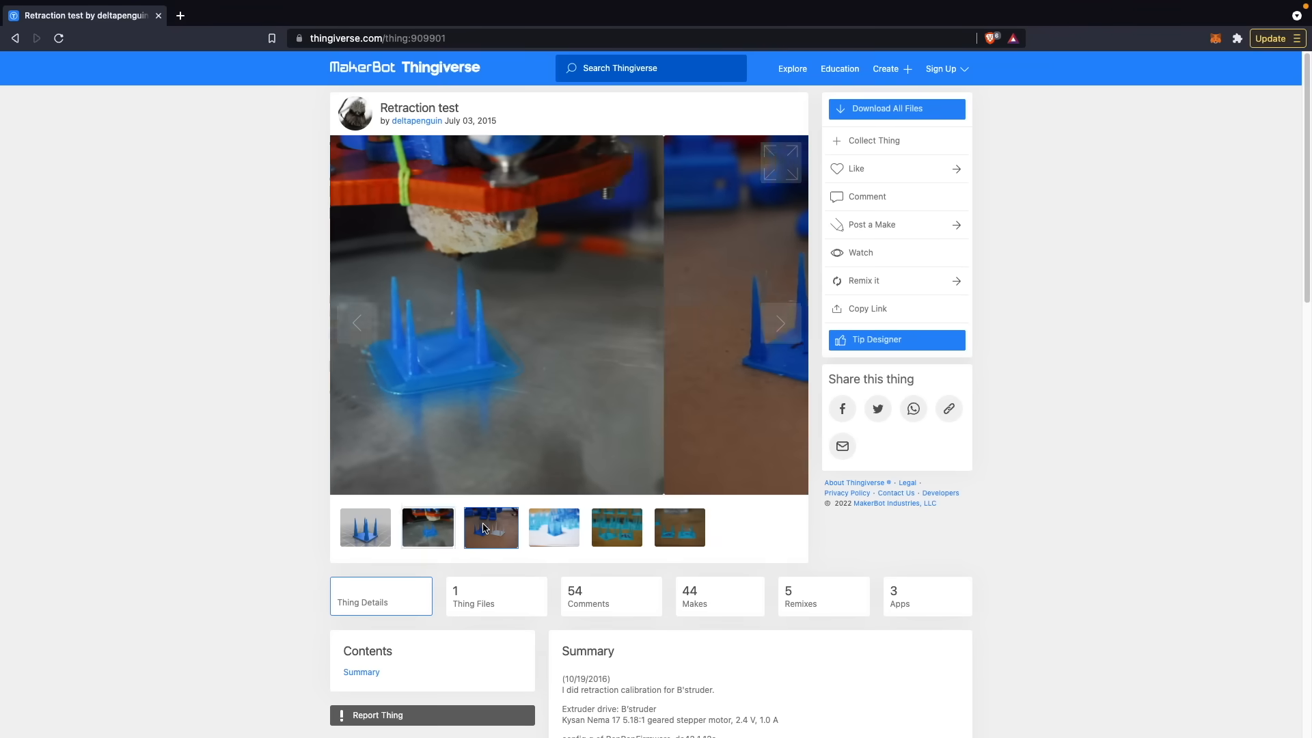
left_click(553, 528)
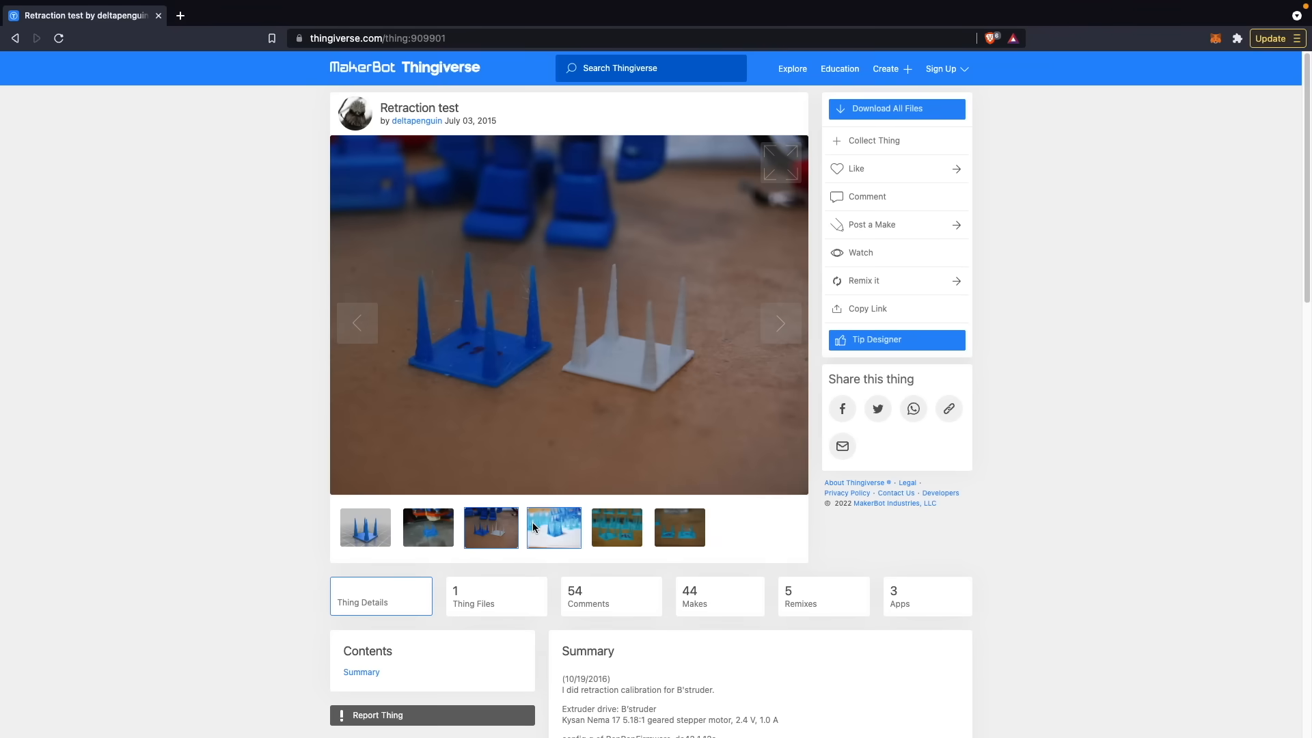
left_click(617, 528)
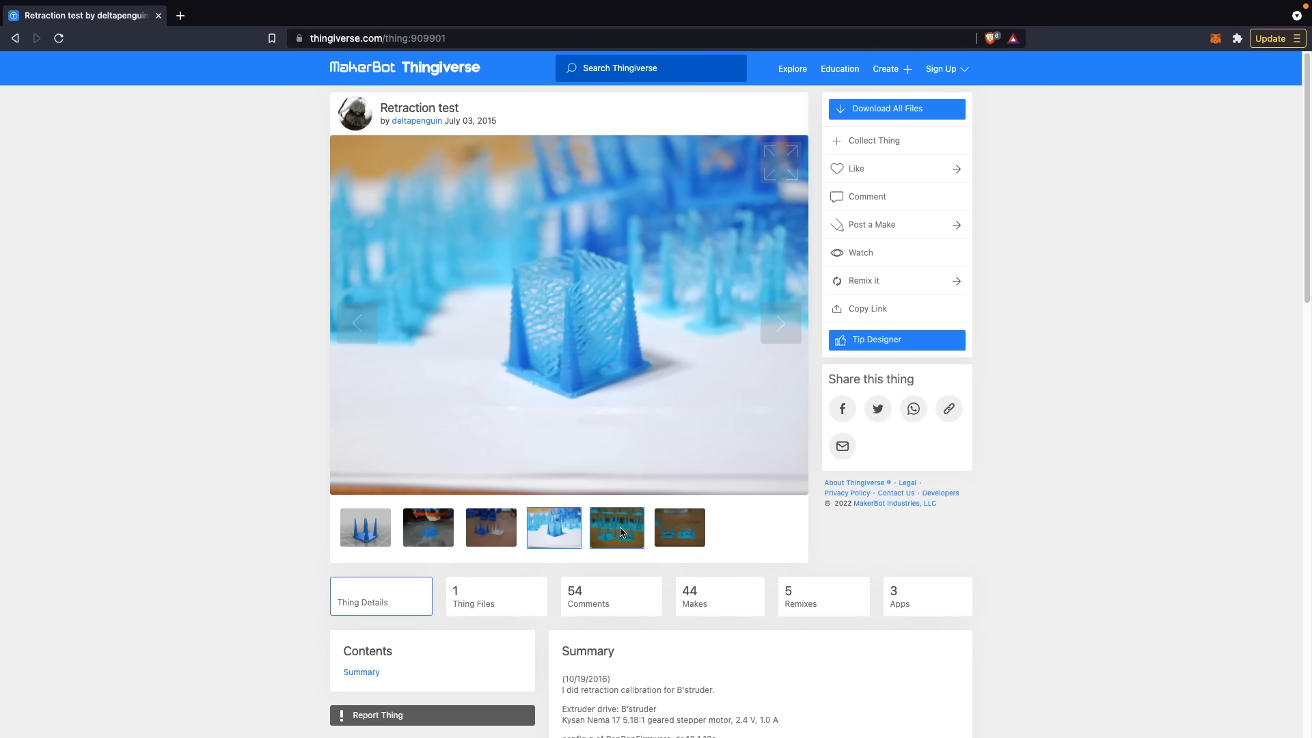
left_click(616, 528)
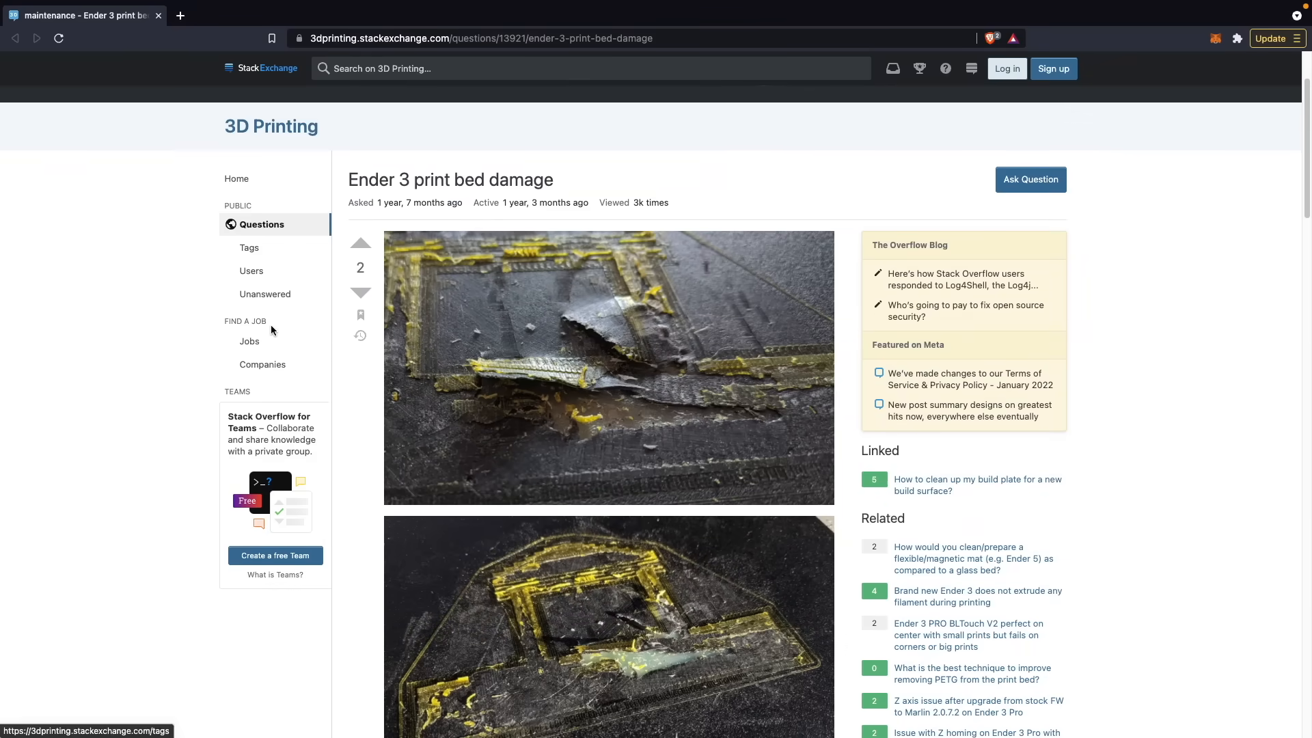
scroll("down", 3)
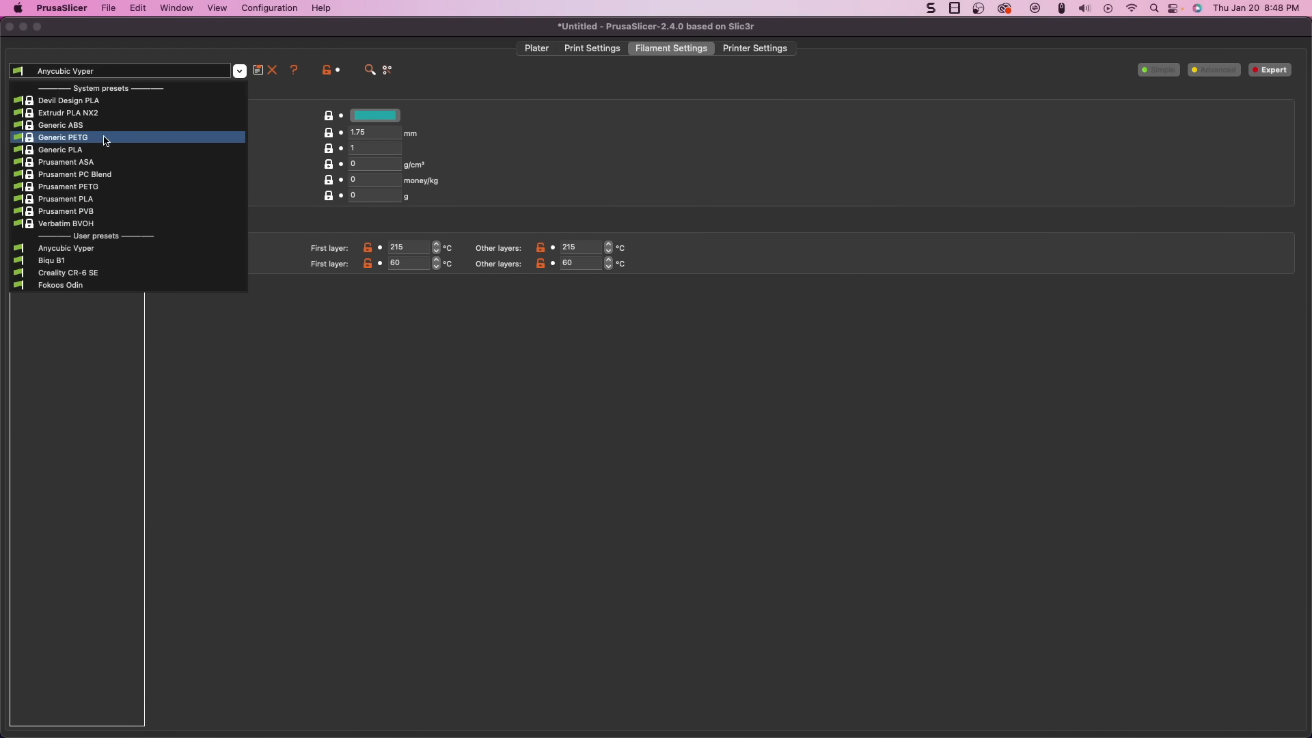
Choose the Generic PETG preset and set nozzle temperature to 245 °C for first and other layers.
left_click(62, 136)
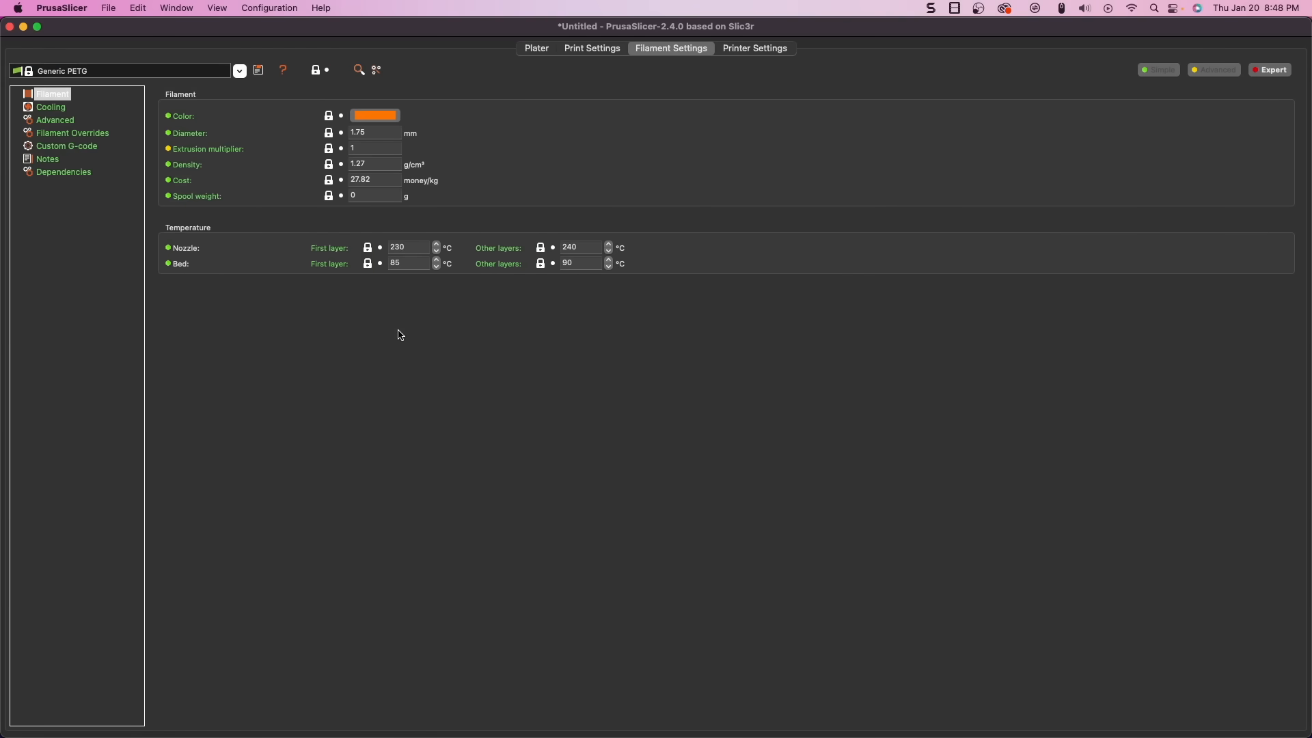
mouse_move(315, 165)
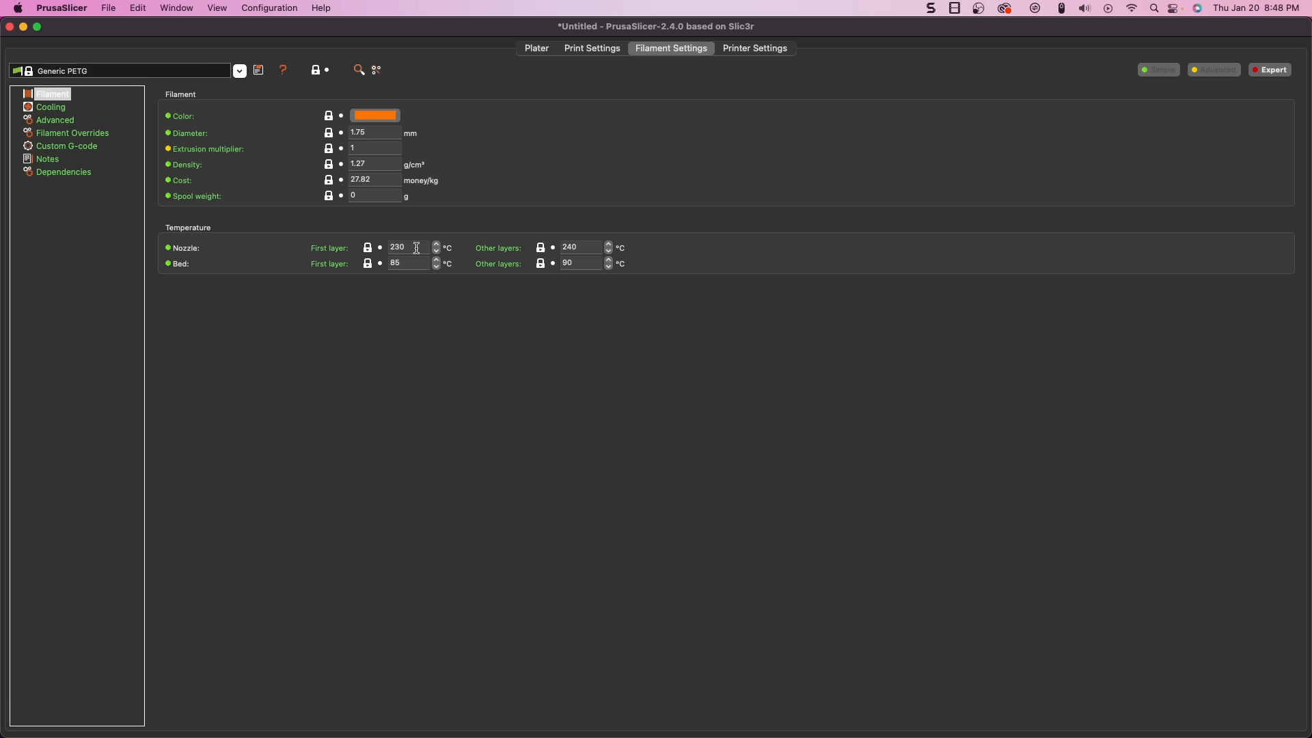
left_click(407, 247)
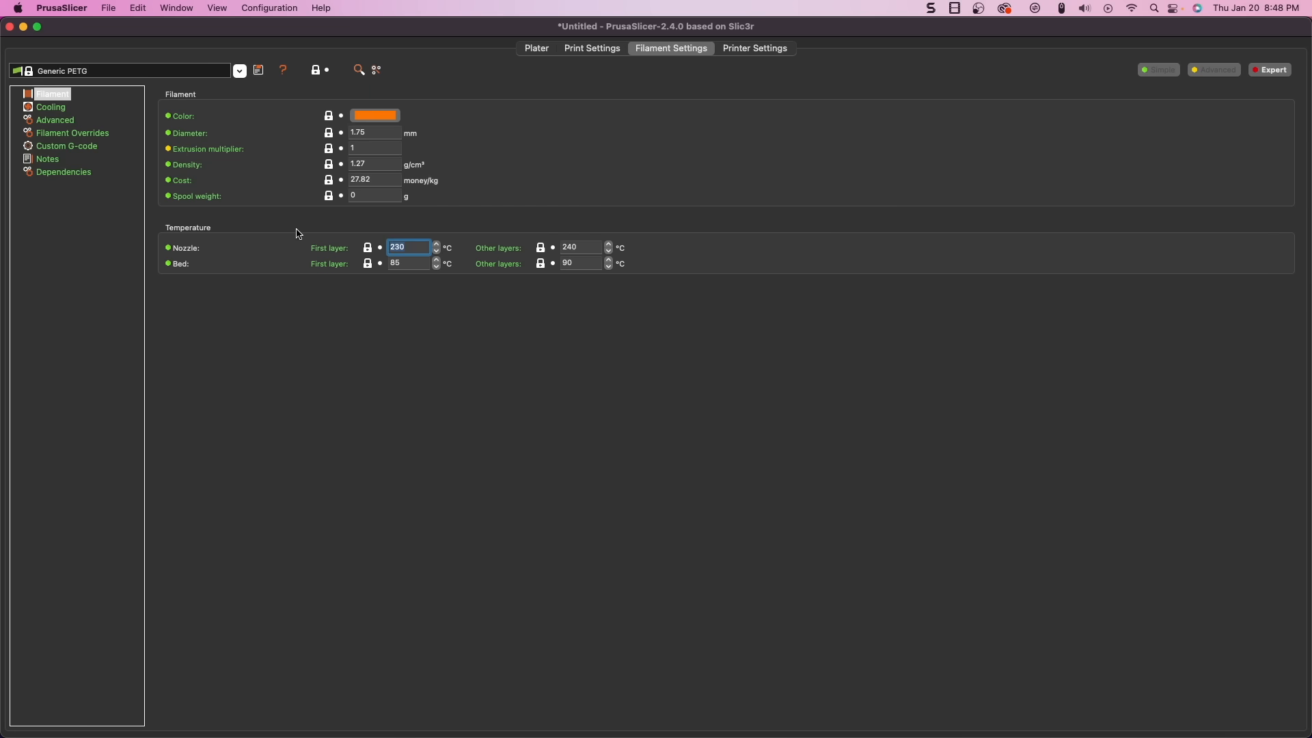
type("245")
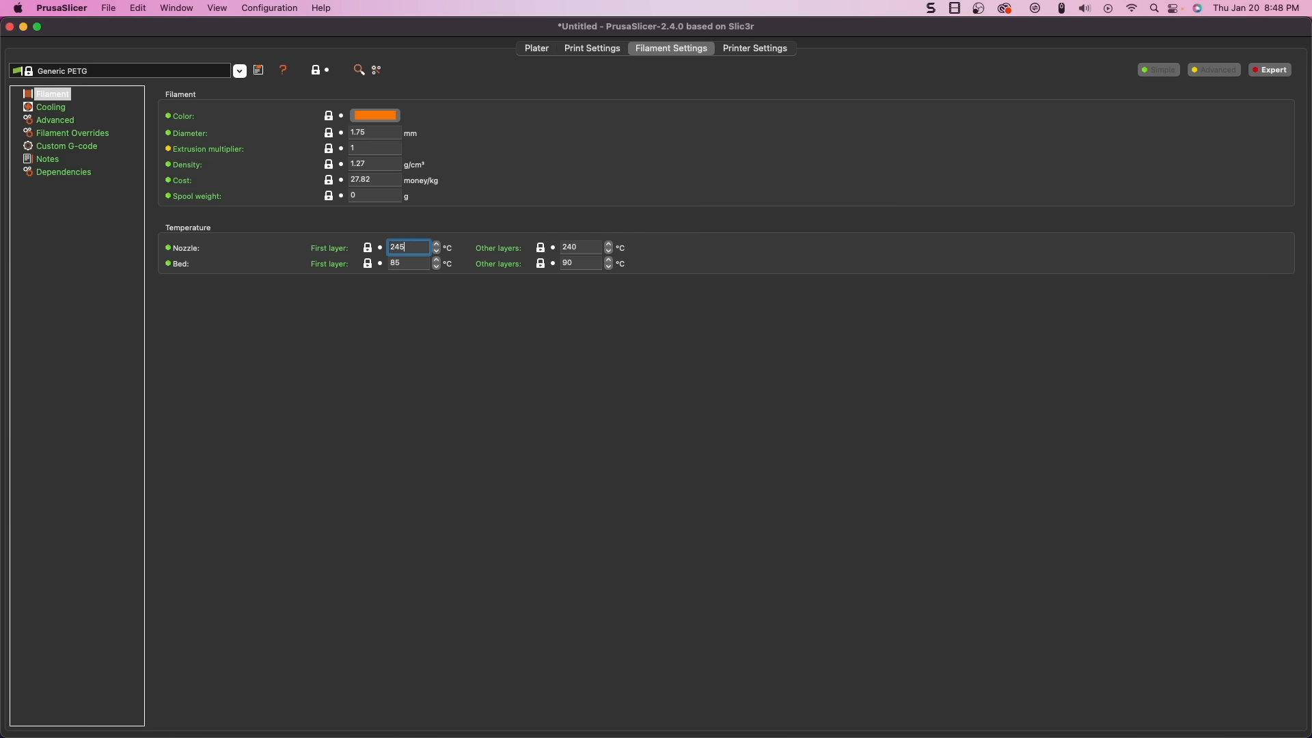
mouse_move(576, 247)
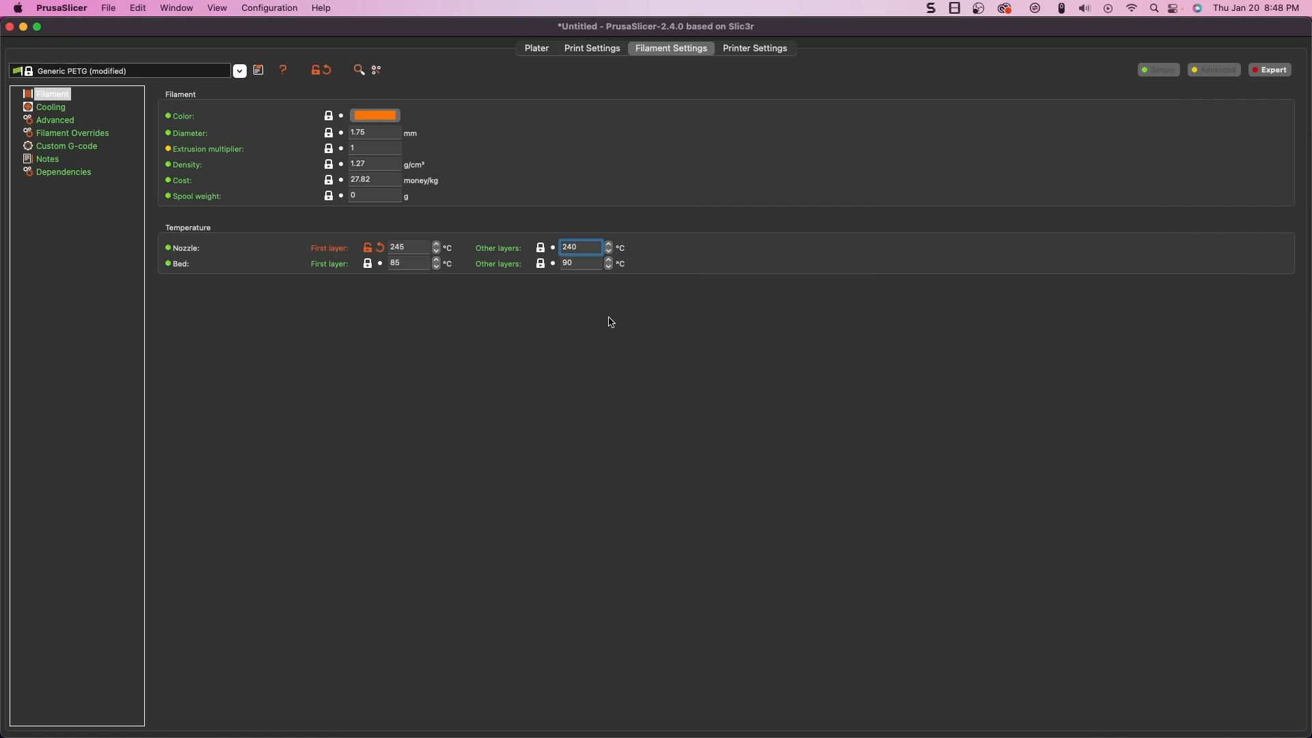
type("245")
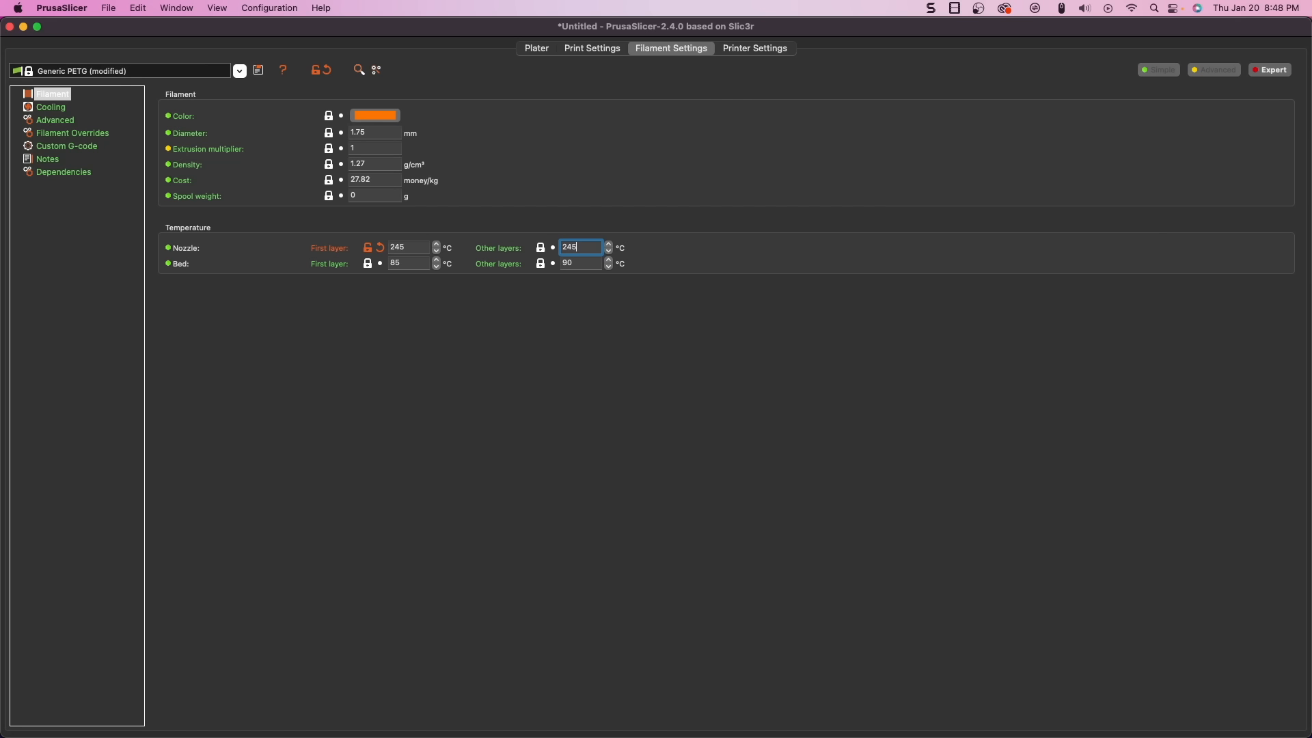
mouse_move(401, 287)
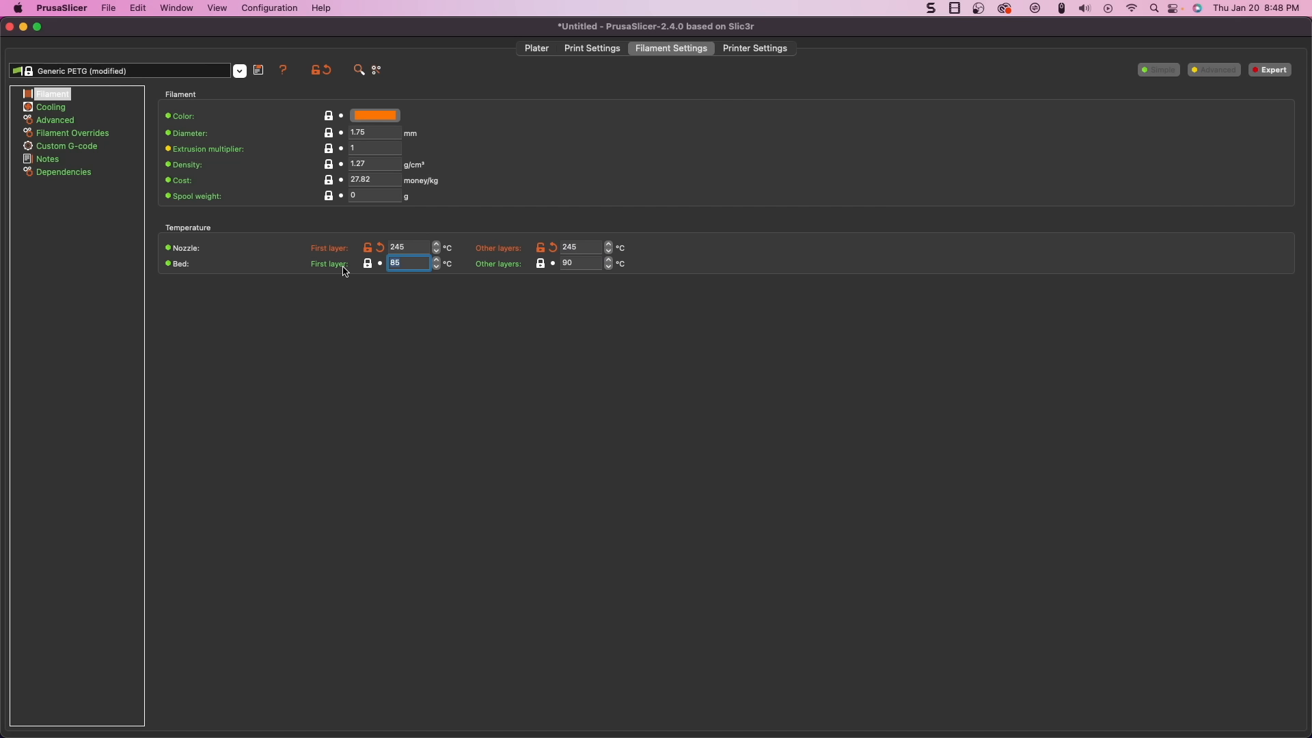
Set bed temperature to 80 °C first layer and 70 °C afterwards, moving to the cooling page.
key("Backspace")
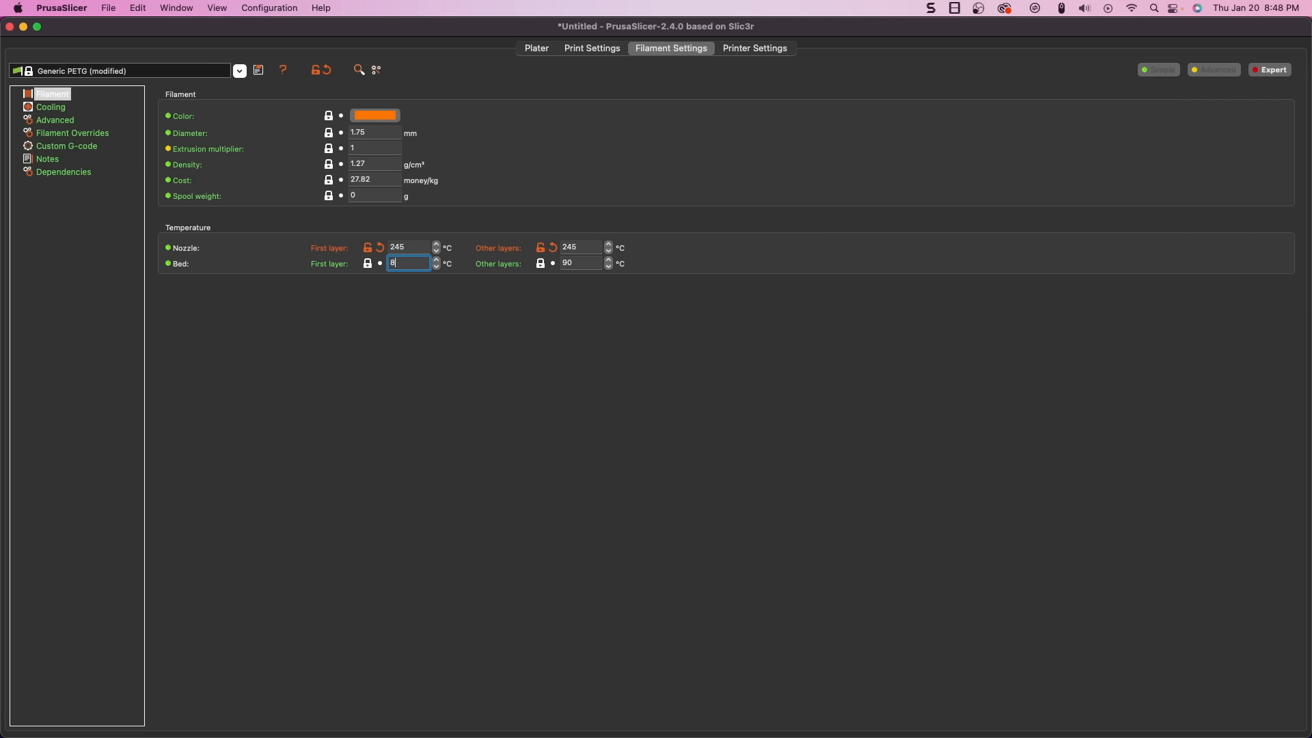
type("0")
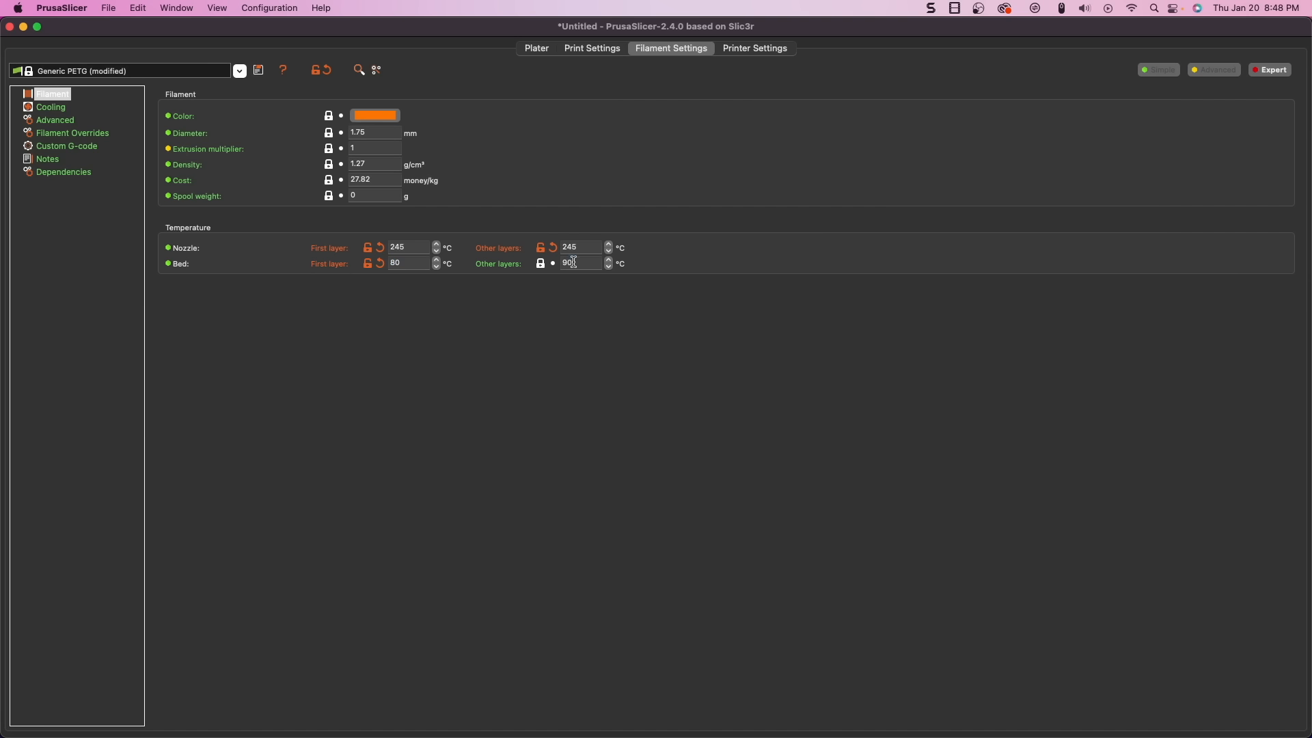
left_click(580, 262)
type("70")
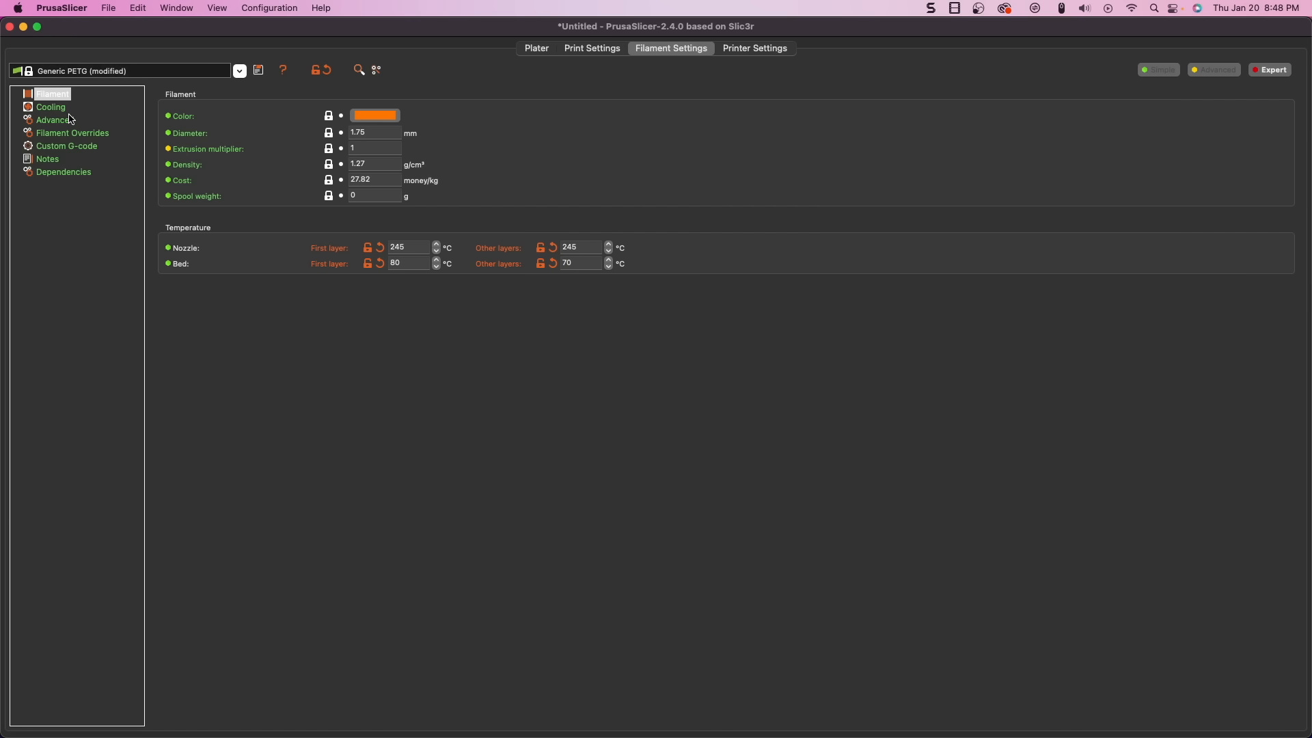
left_click(51, 107)
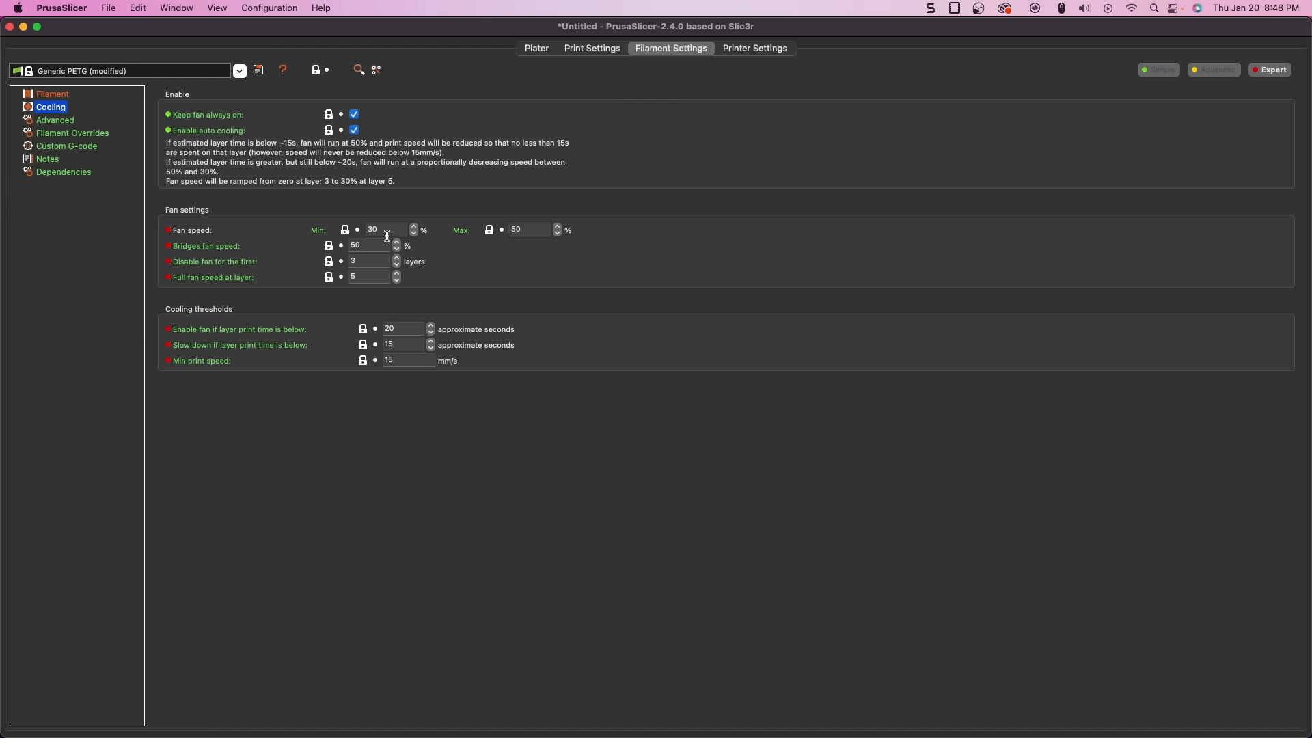
mouse_move(385, 232)
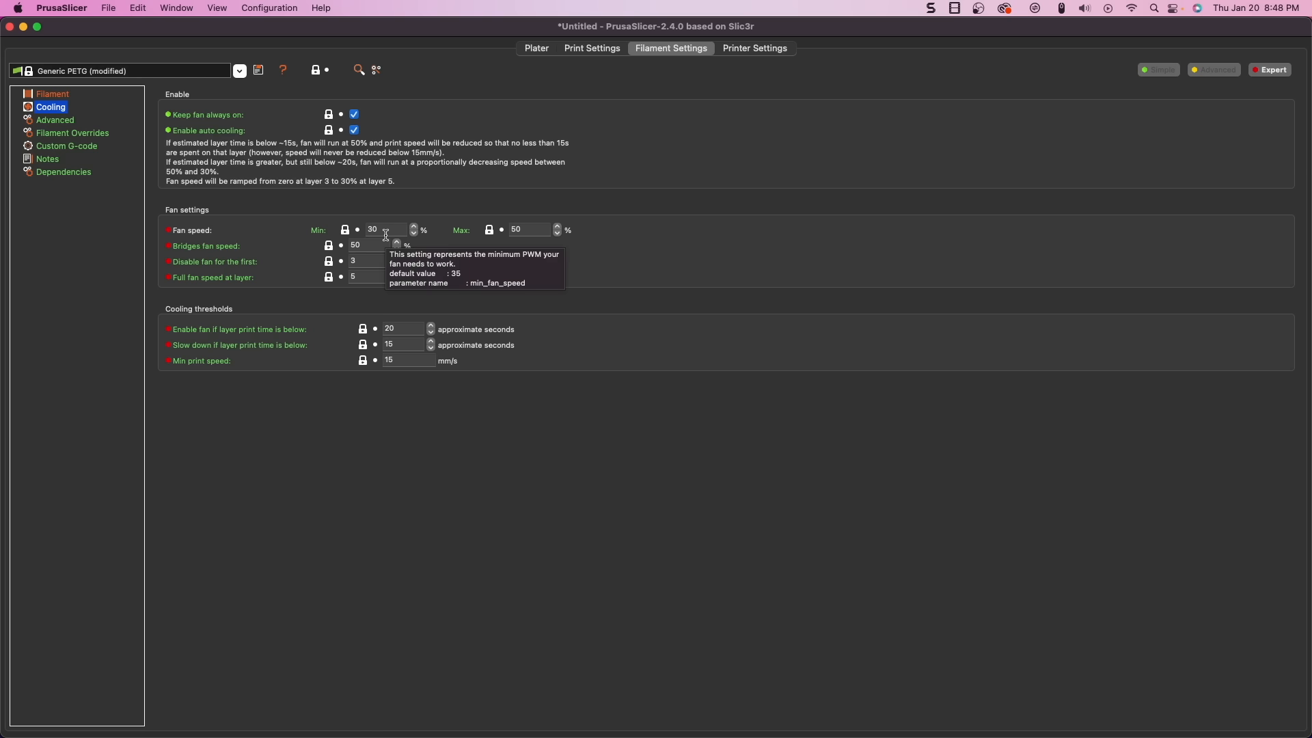
mouse_move(531, 229)
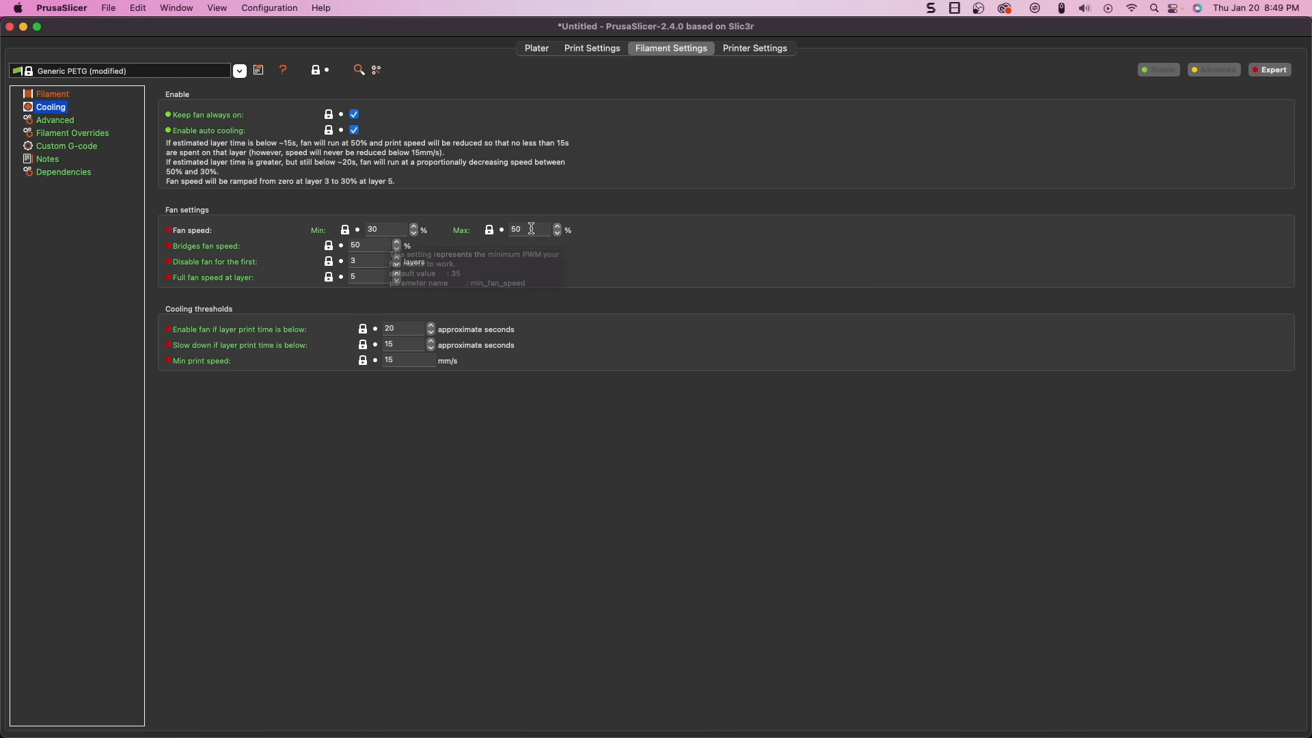
mouse_move(531, 230)
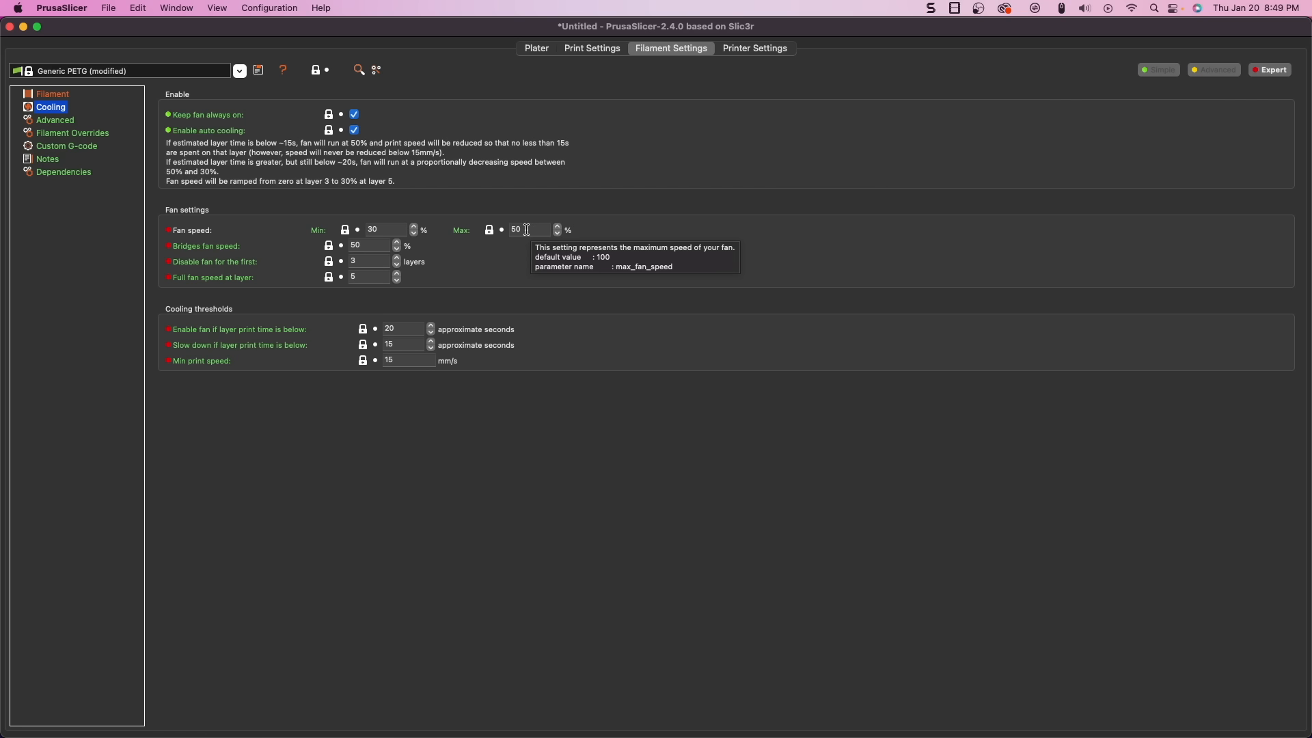
Switch from the filament cooling page to the Print Settings.
left_click(592, 48)
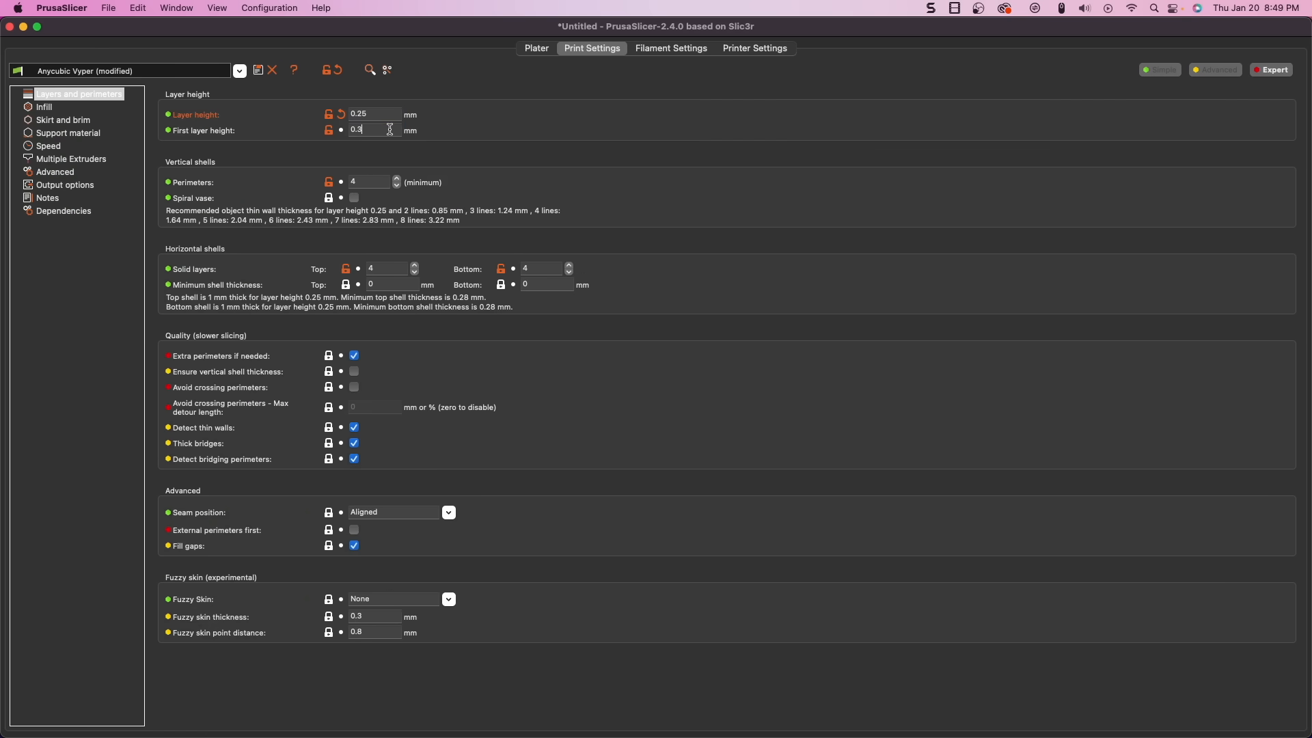
Set first layer height 0.25 mm, 3 perimeters, and 3 top and 3 bottom solid layers.
type("0")
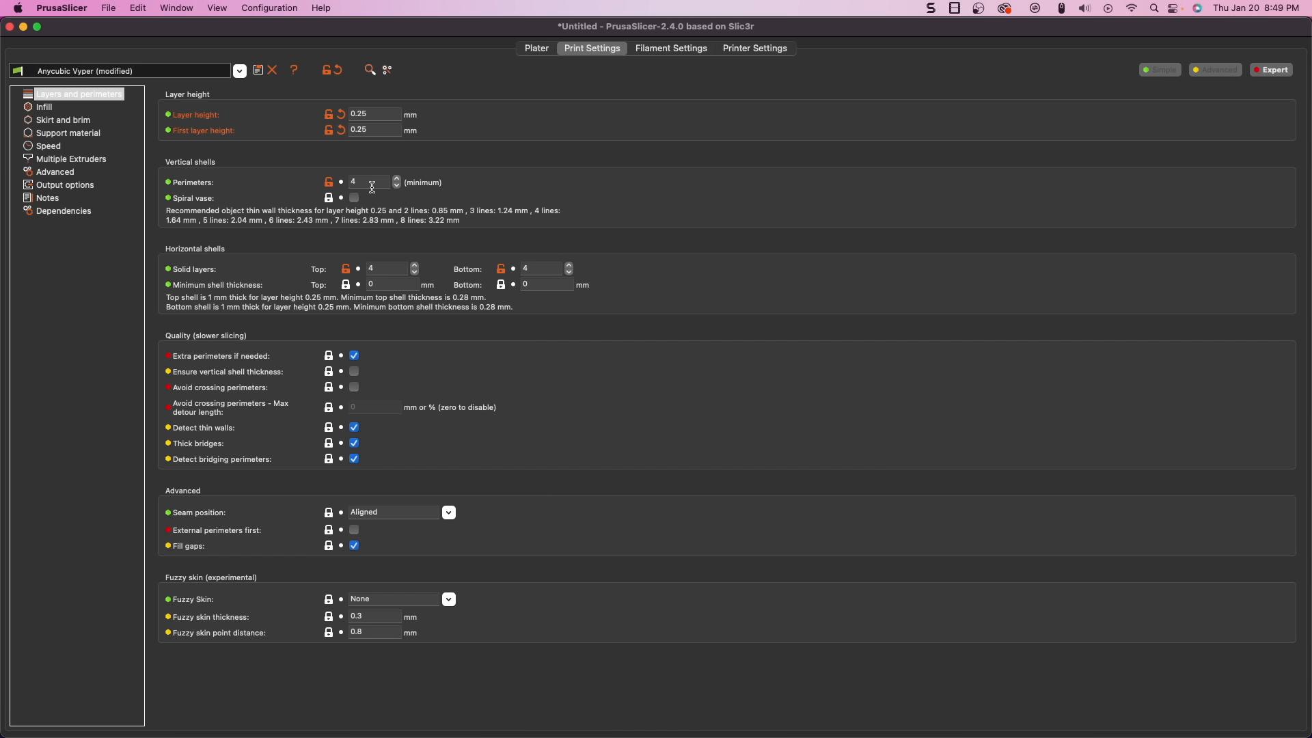
left_click(372, 182)
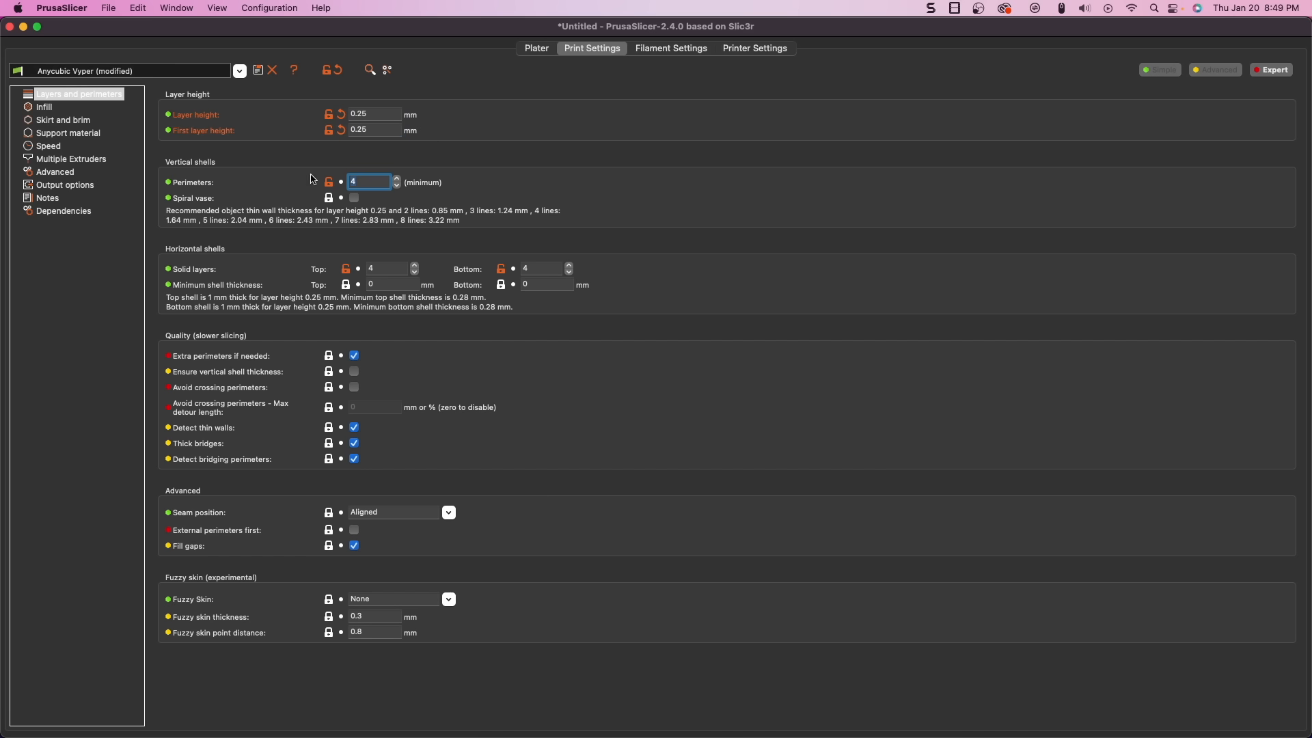
left_click(397, 185)
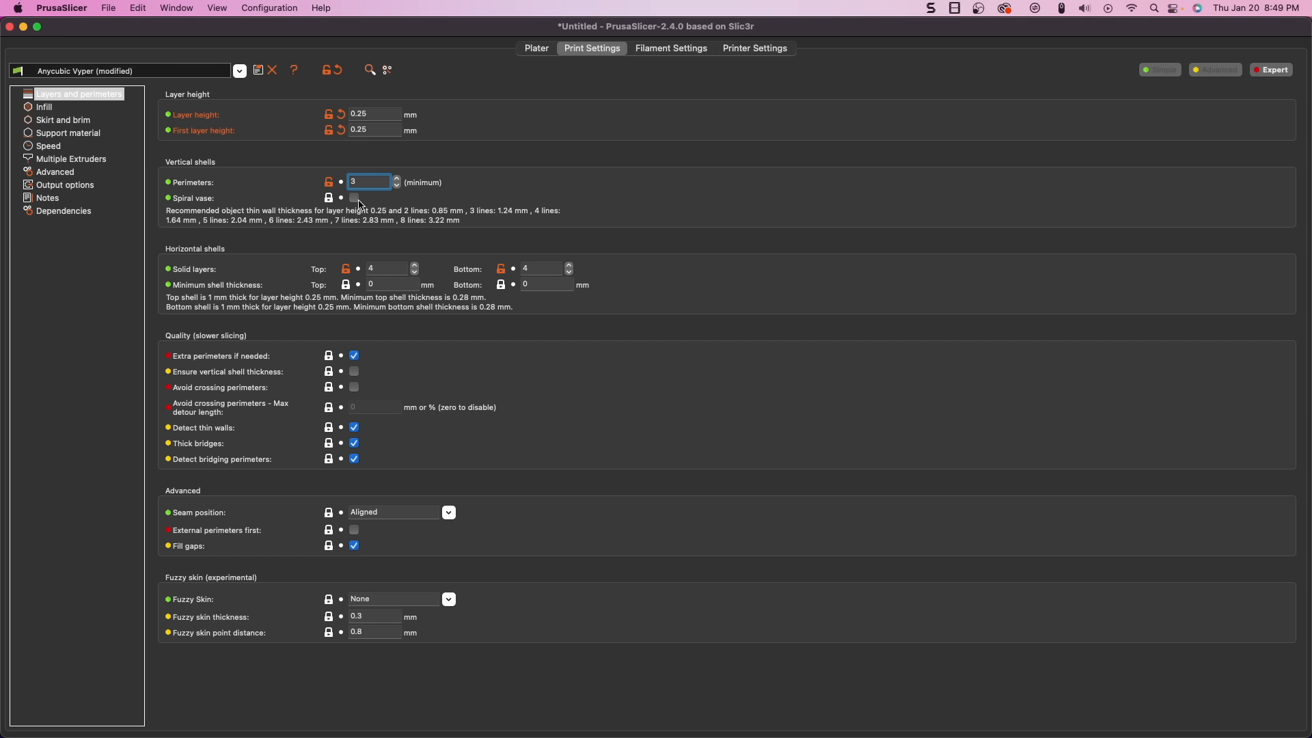
left_click(386, 268)
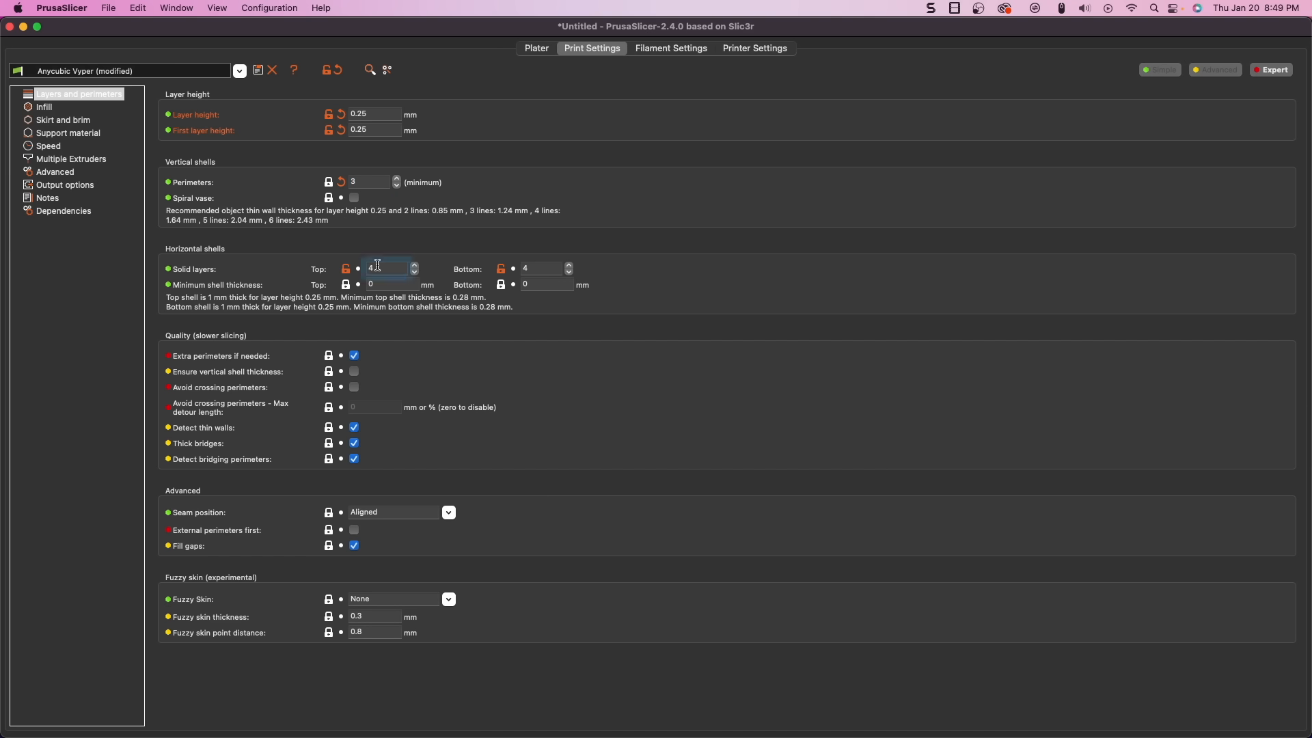
left_click(385, 269)
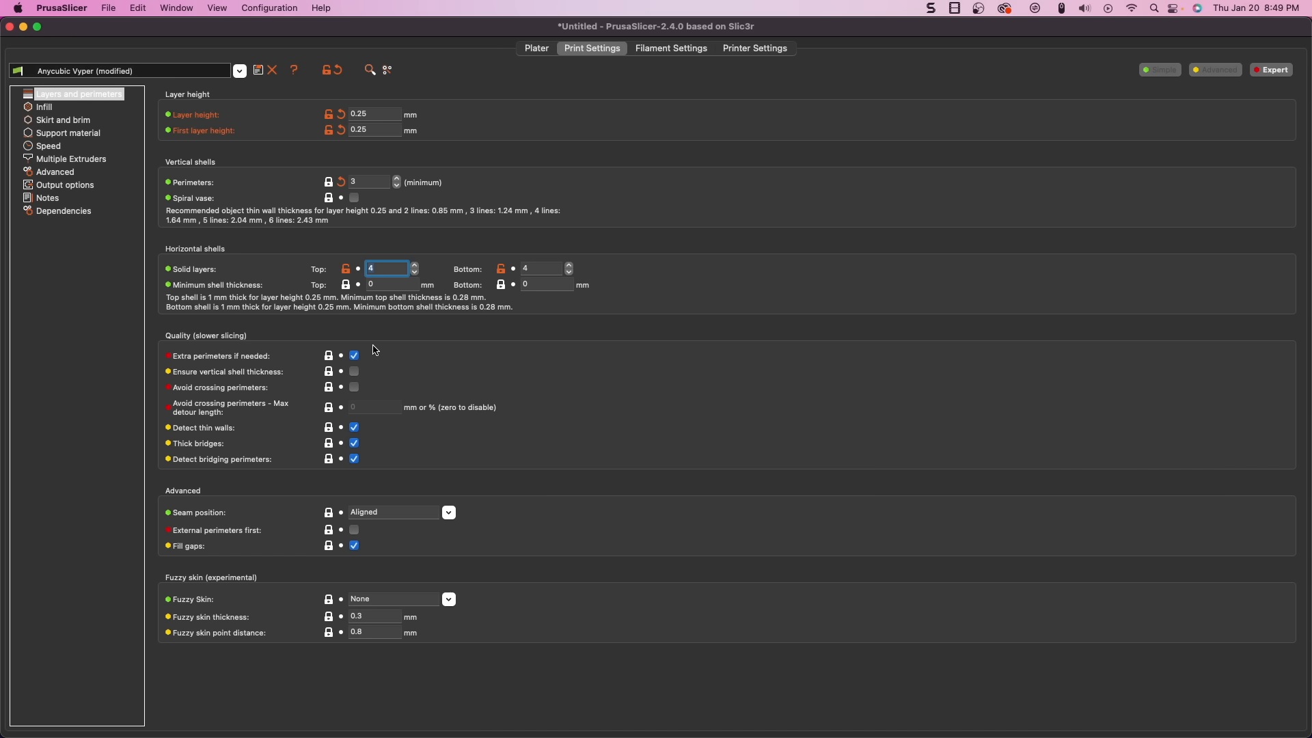
left_click(413, 272)
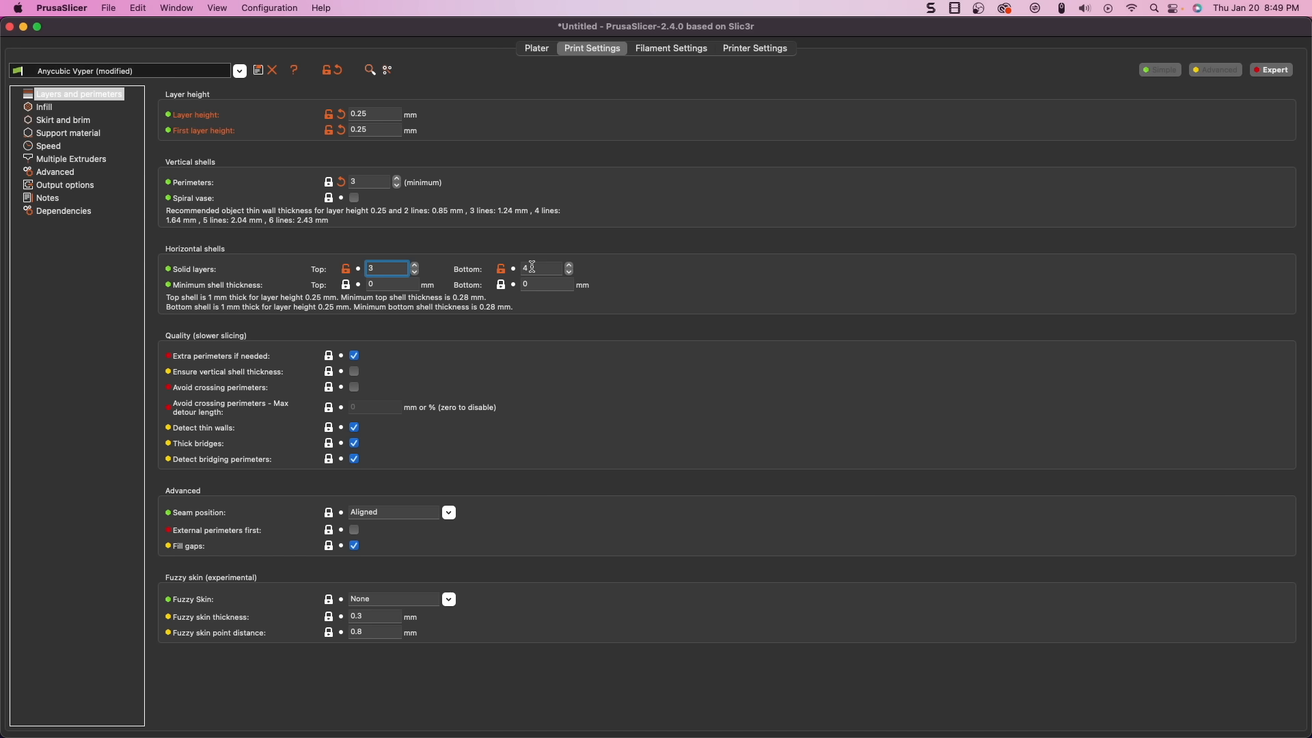
type("3")
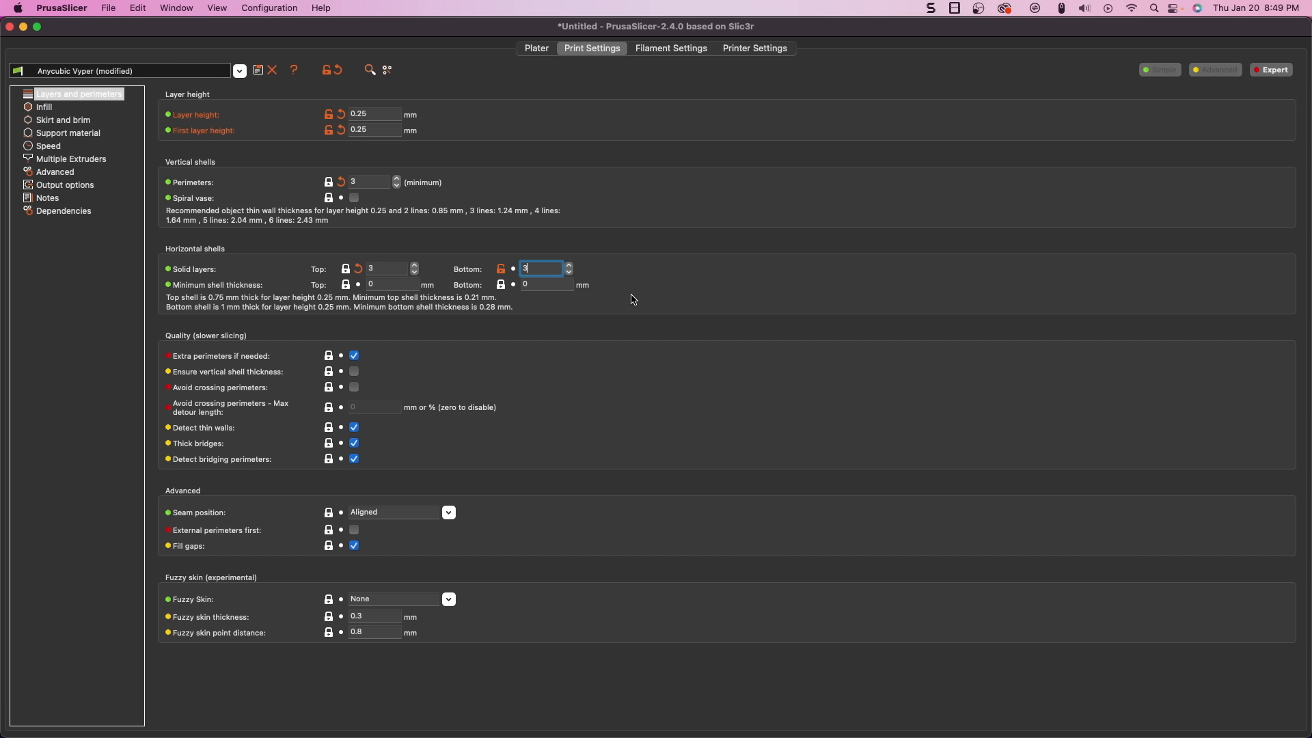
mouse_move(308, 269)
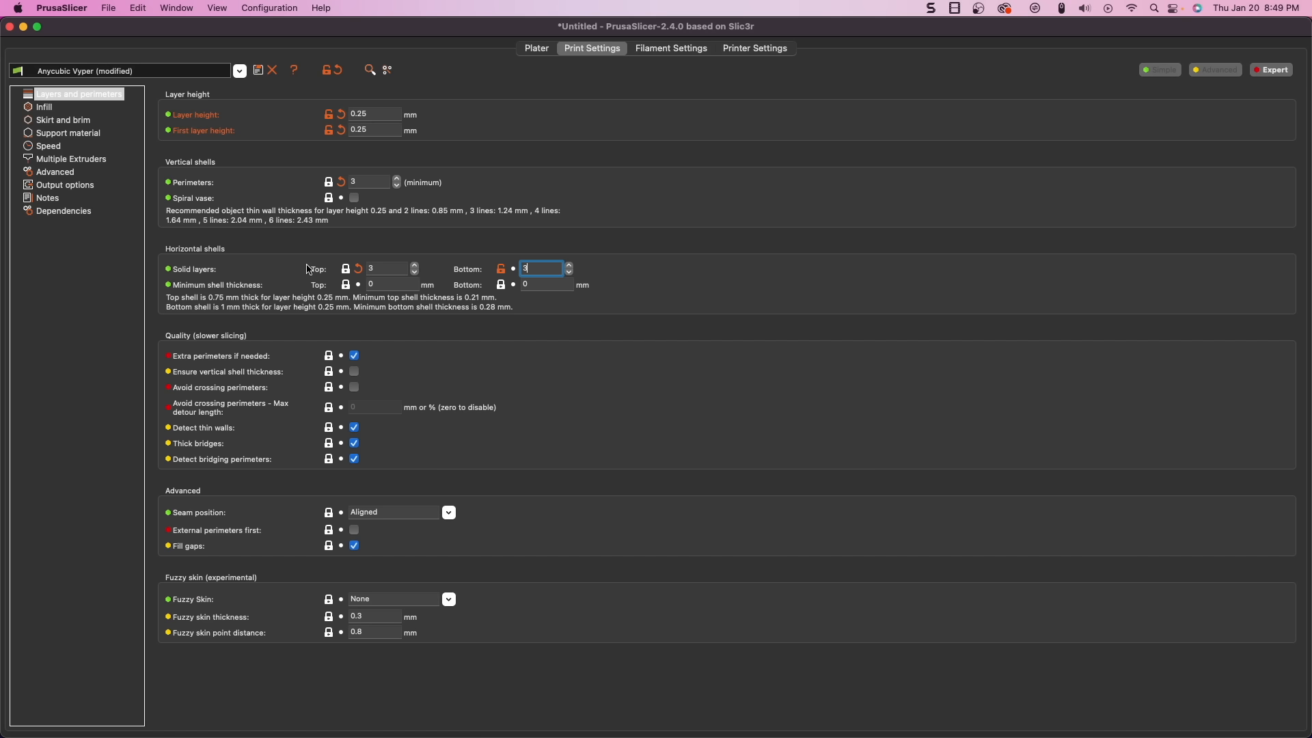
mouse_move(49, 115)
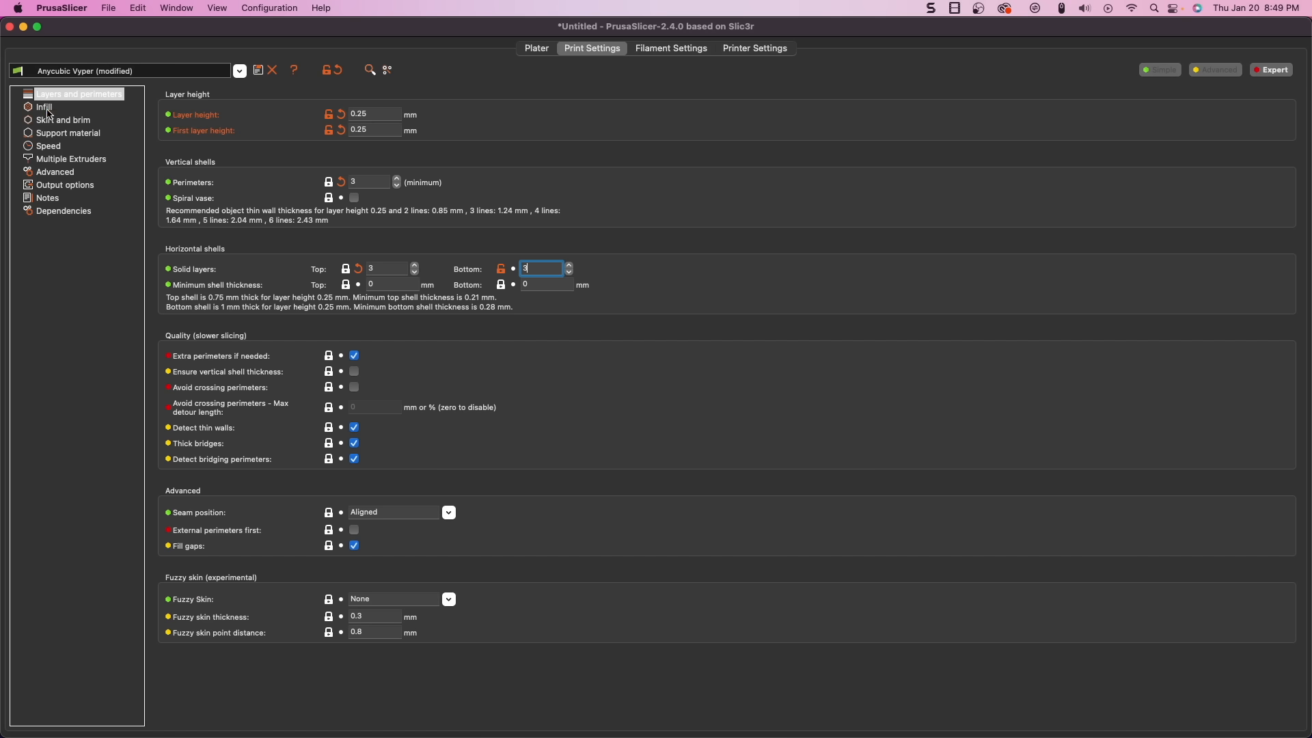
left_click(44, 107)
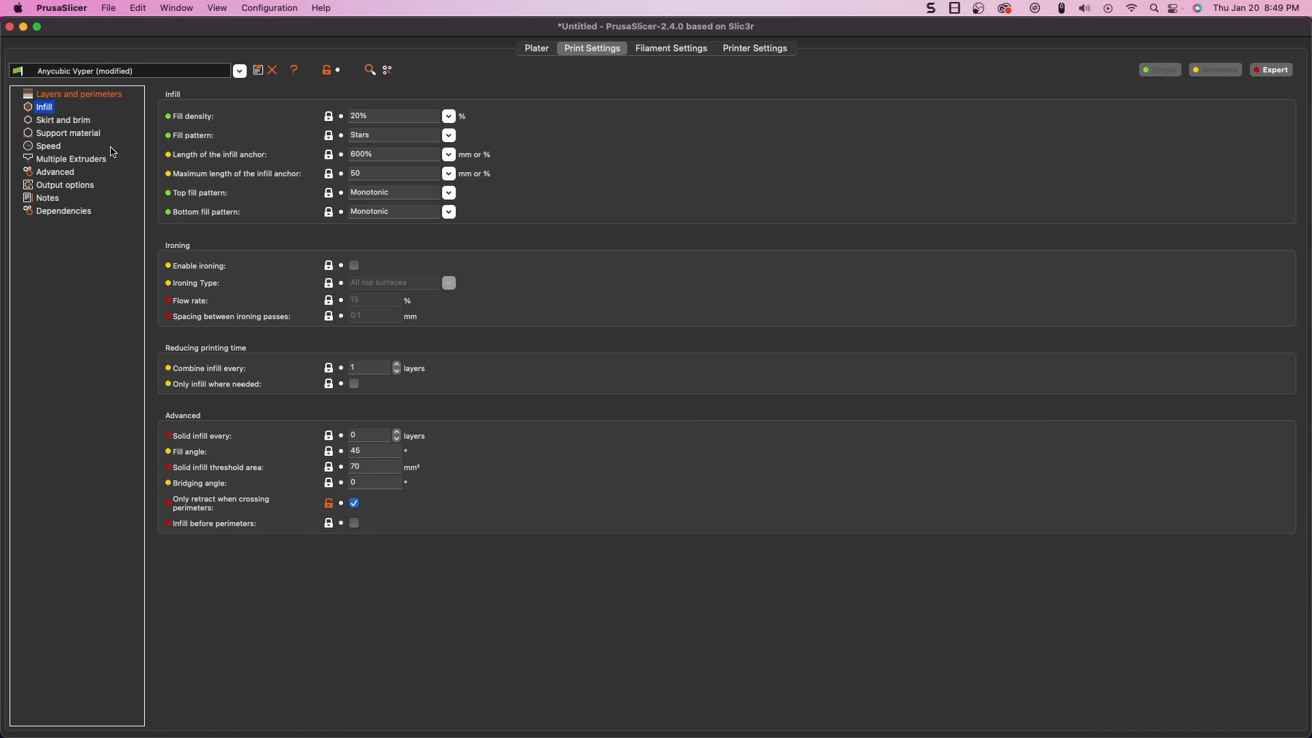
mouse_move(325, 347)
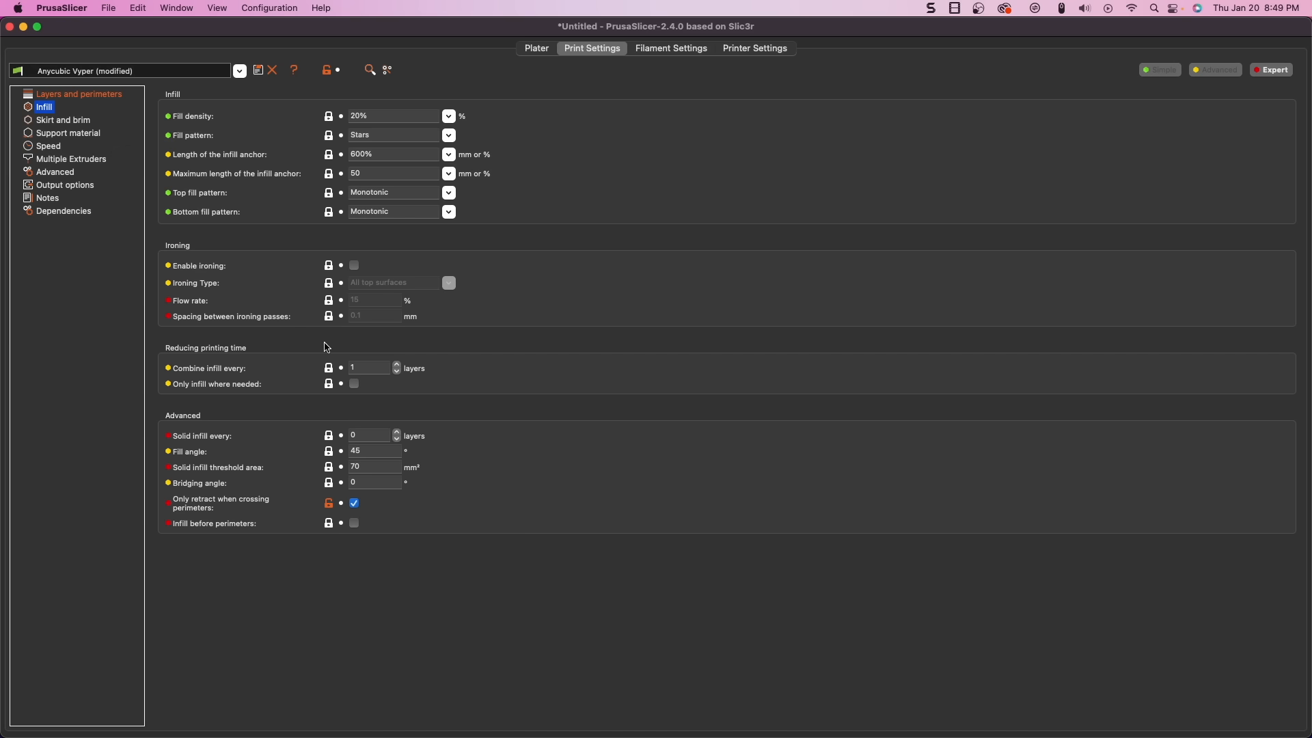
left_click(449, 136)
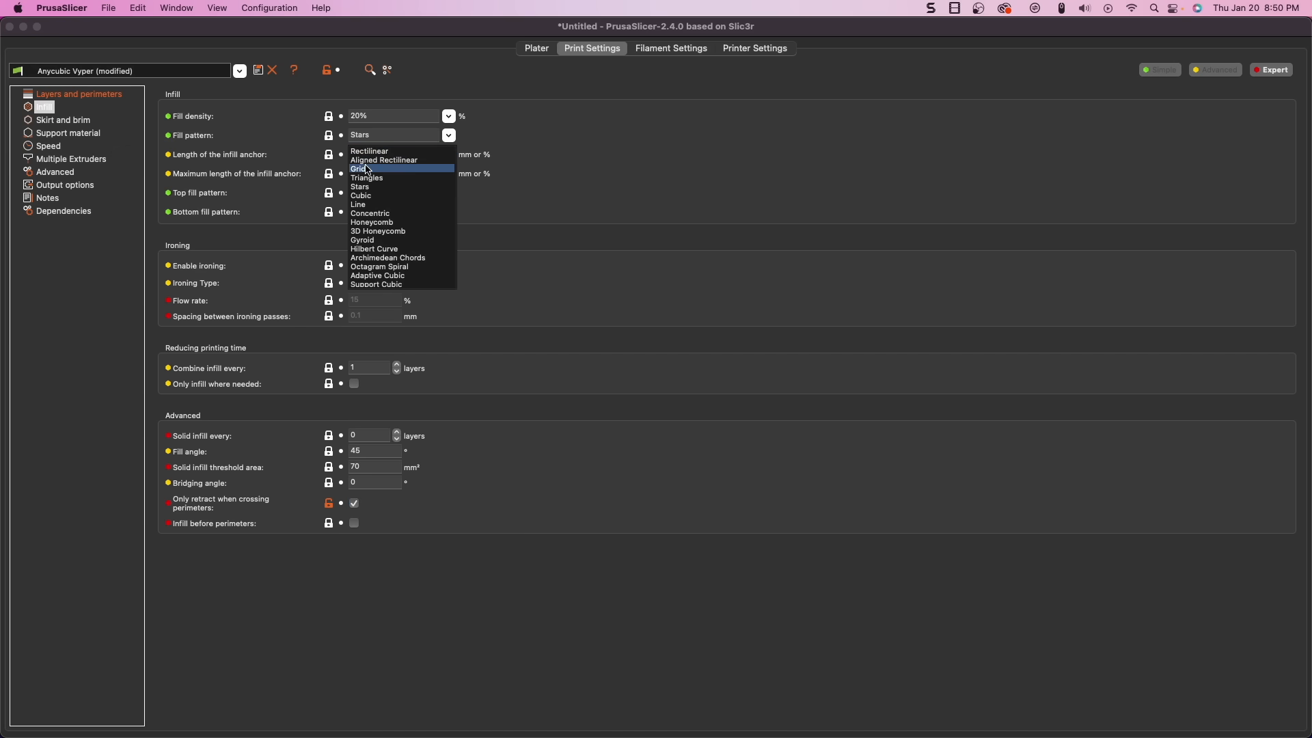
left_click(359, 168)
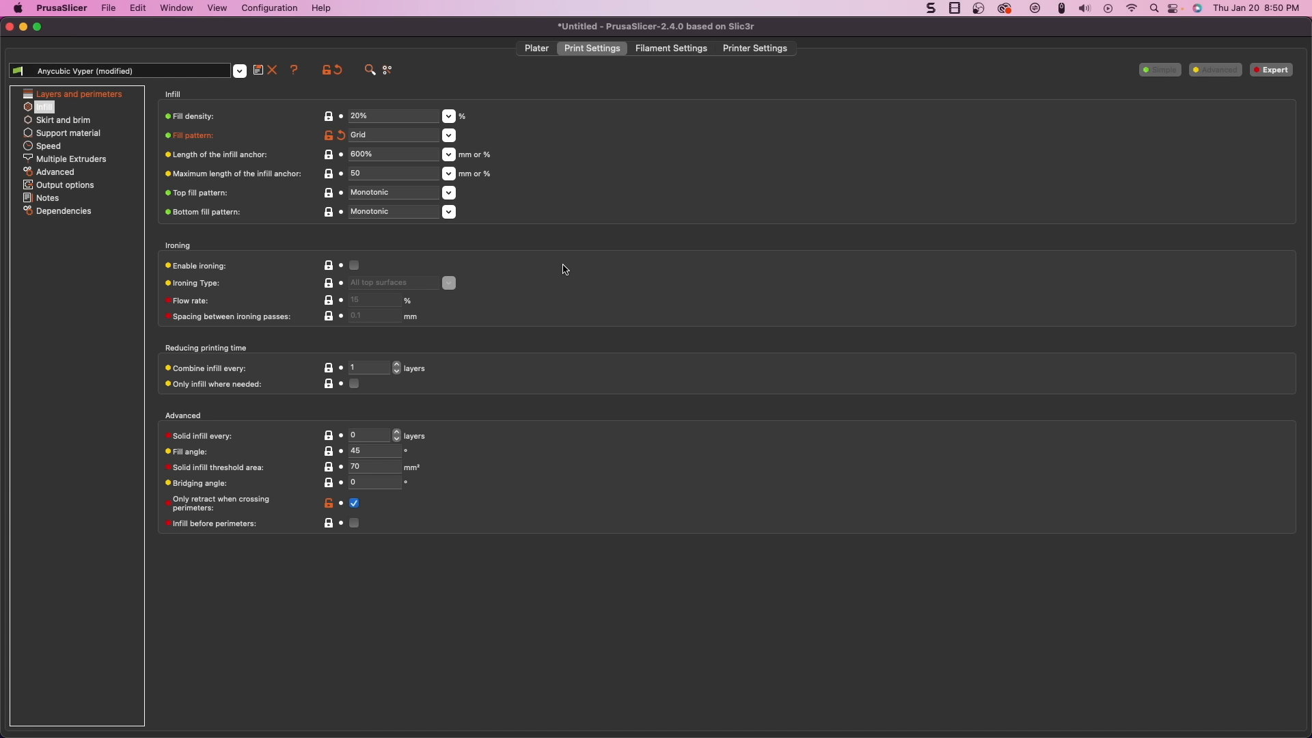
mouse_move(524, 269)
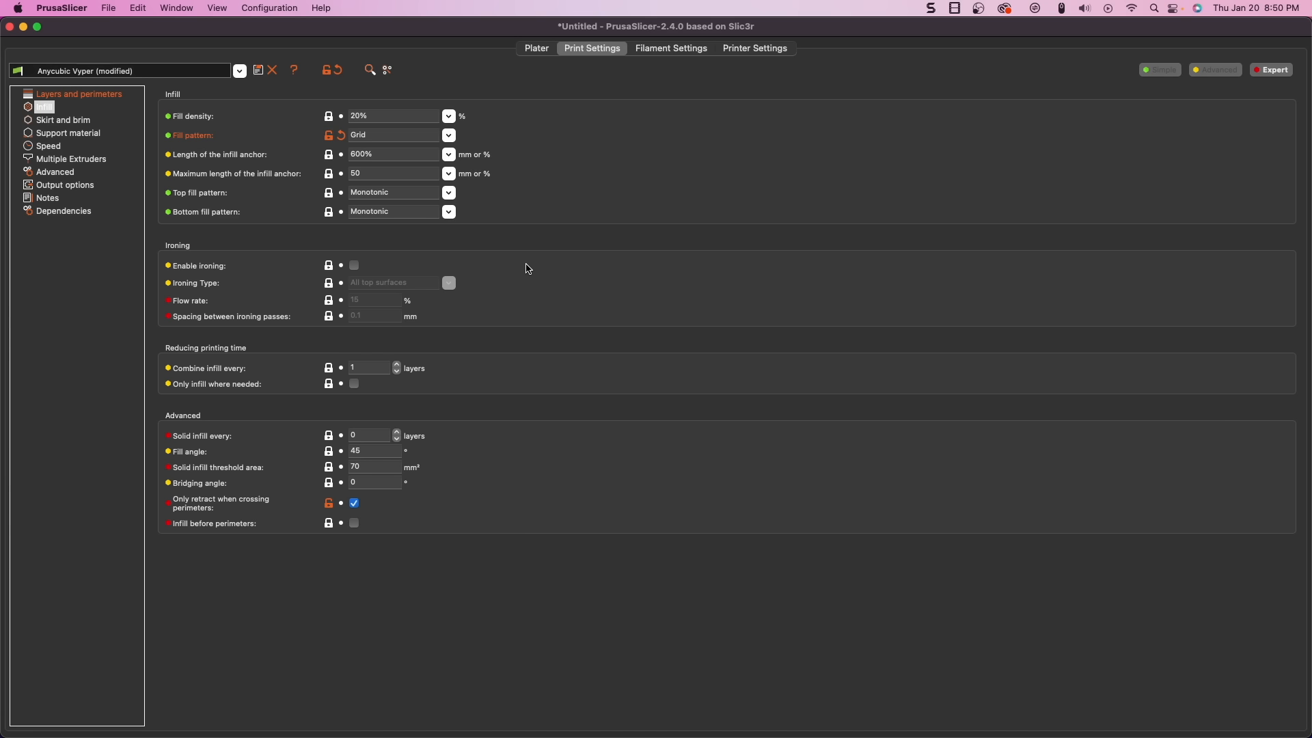
mouse_move(376, 106)
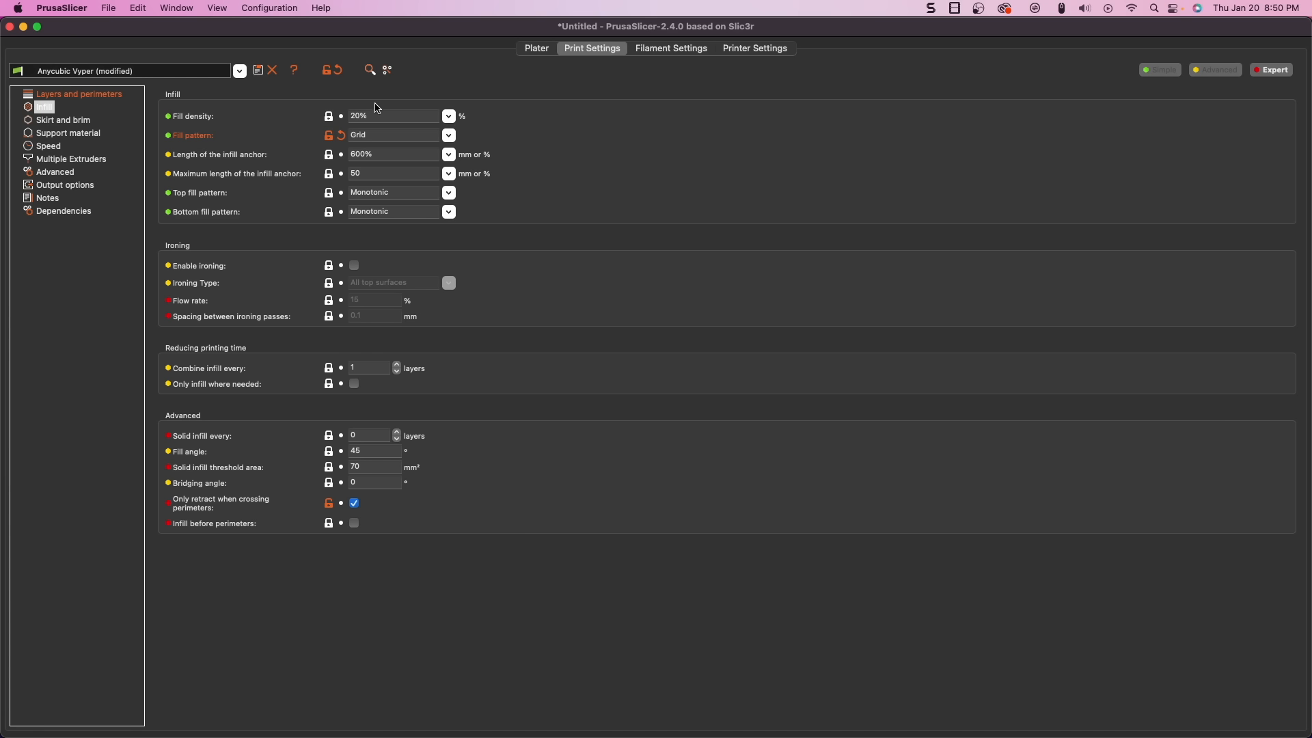
mouse_move(347, 186)
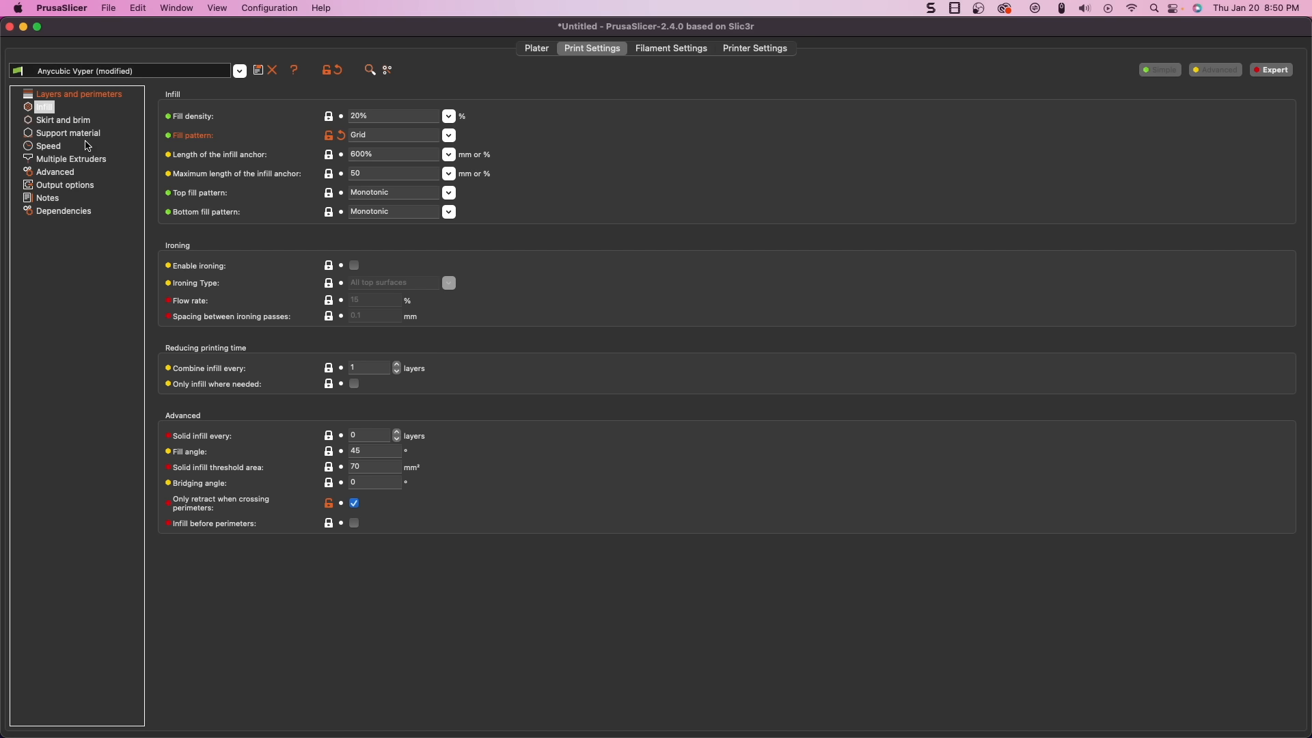
Set the skirt to 3 loops and the brim type to No brim.
left_click(63, 120)
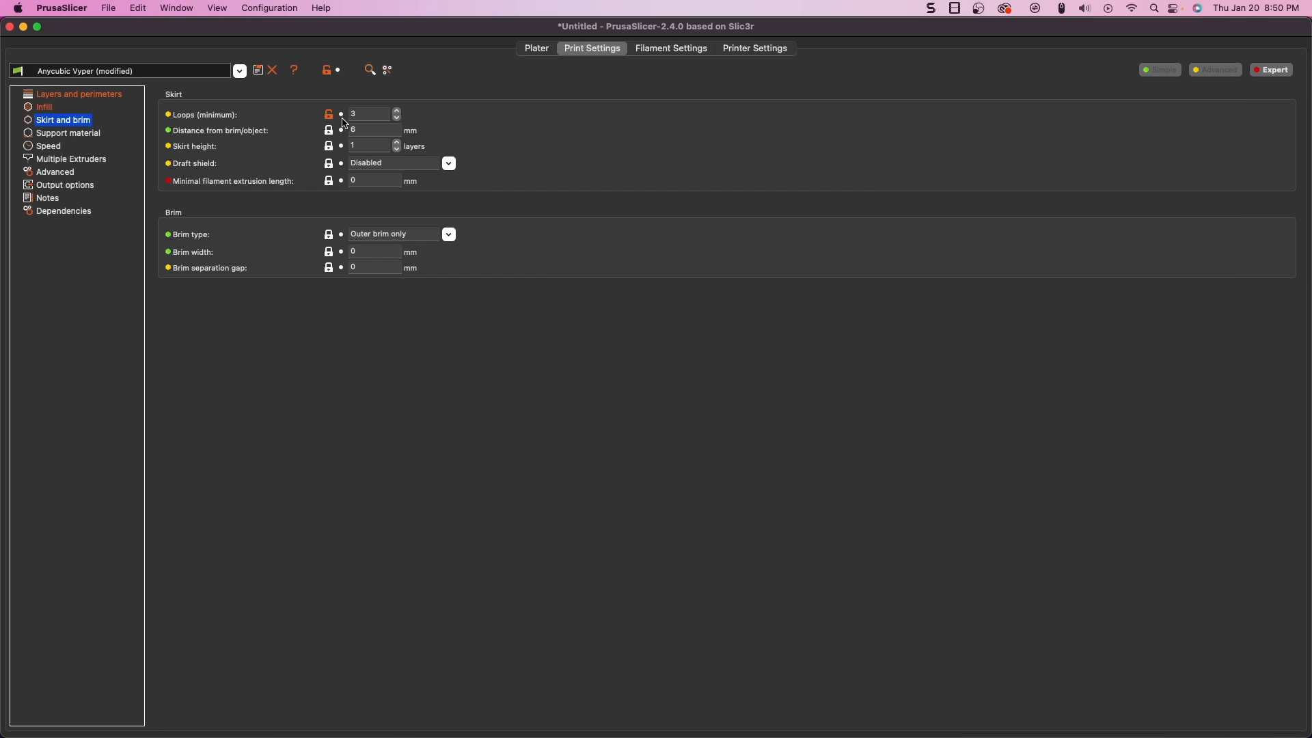
left_click(367, 113)
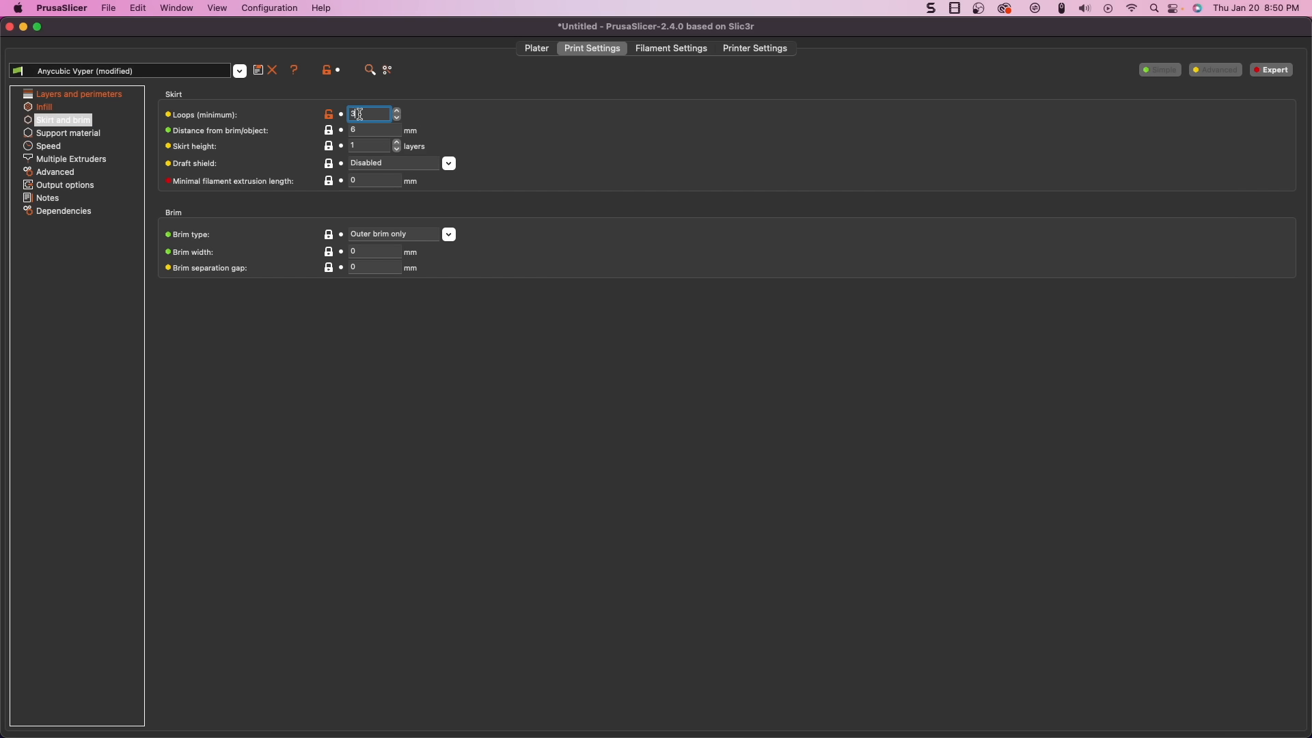
type("3")
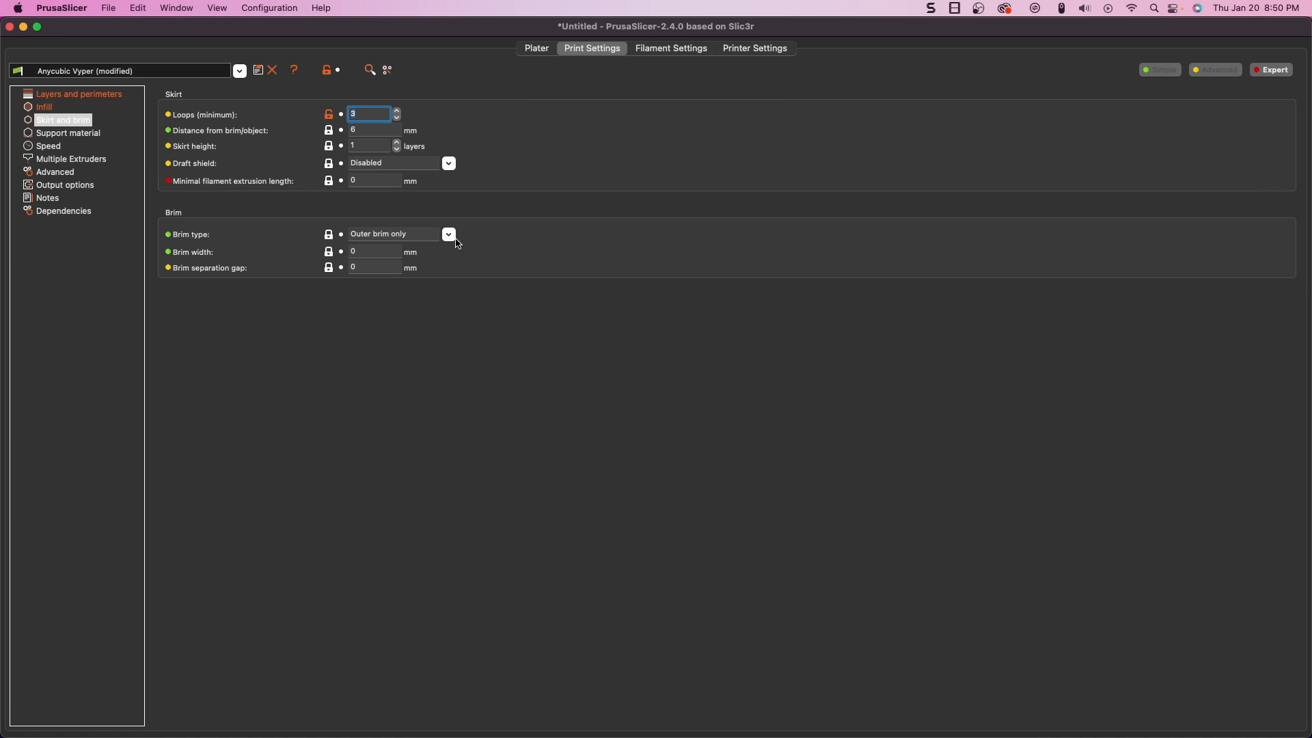
left_click(448, 233)
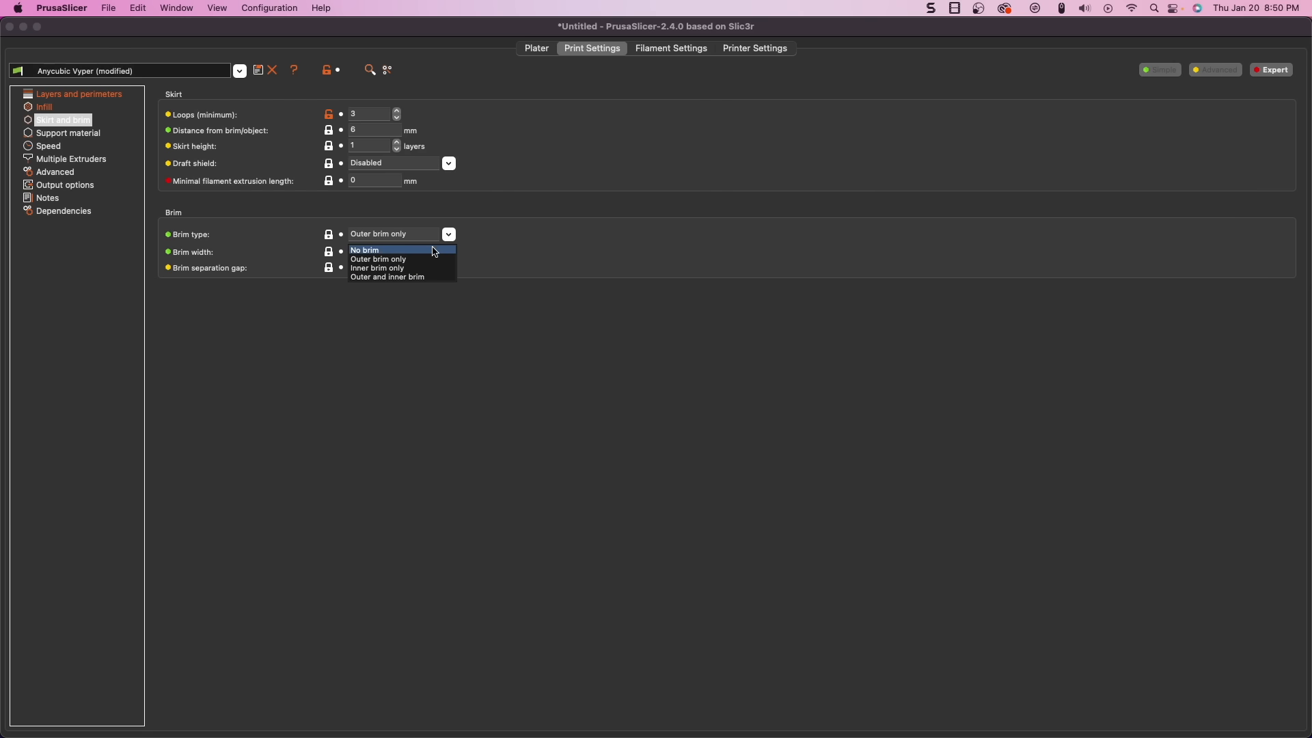
left_click(365, 249)
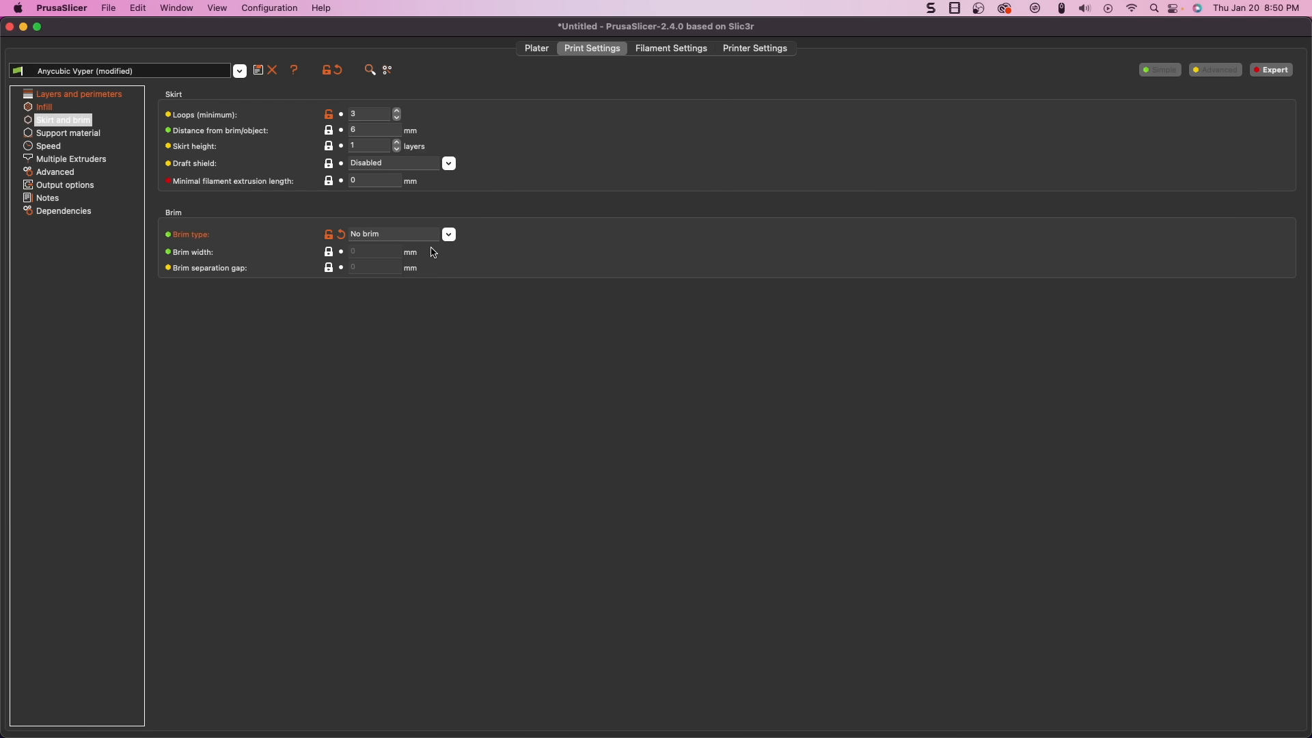
Turn off Generate support material in the Support material page.
left_click(68, 132)
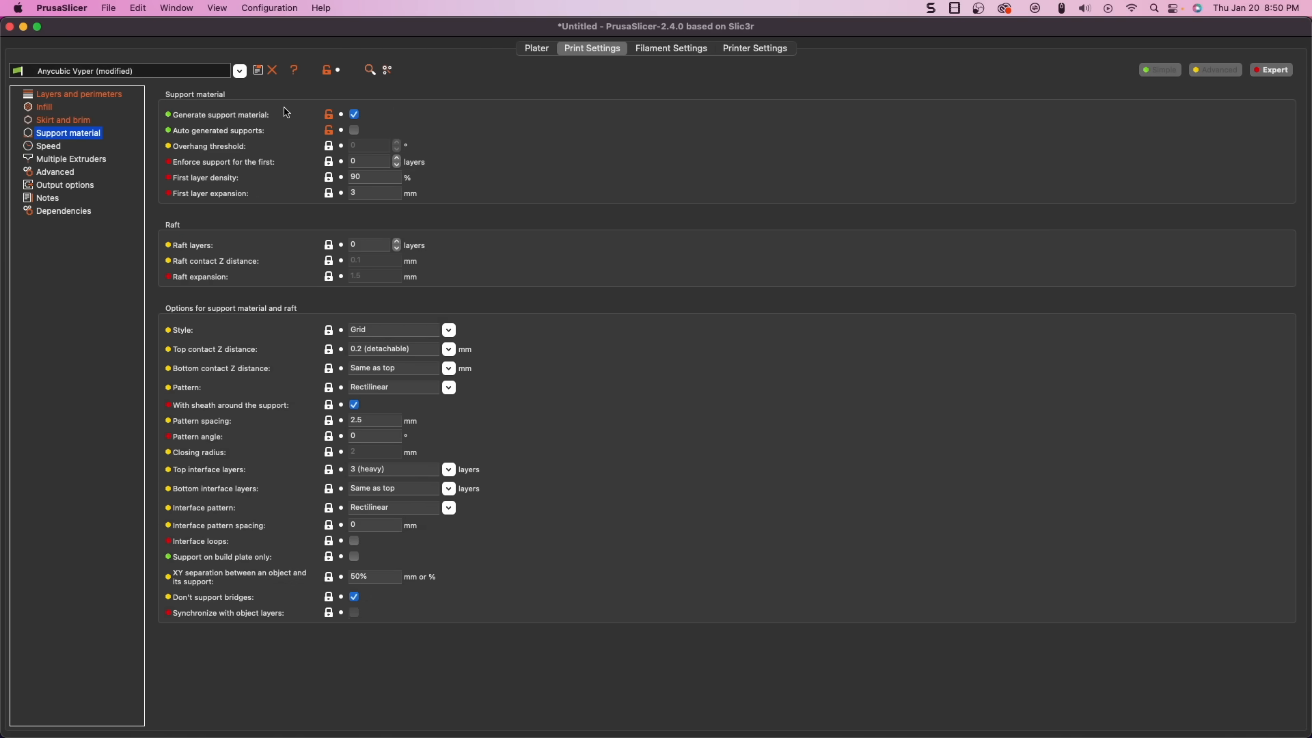
left_click(354, 113)
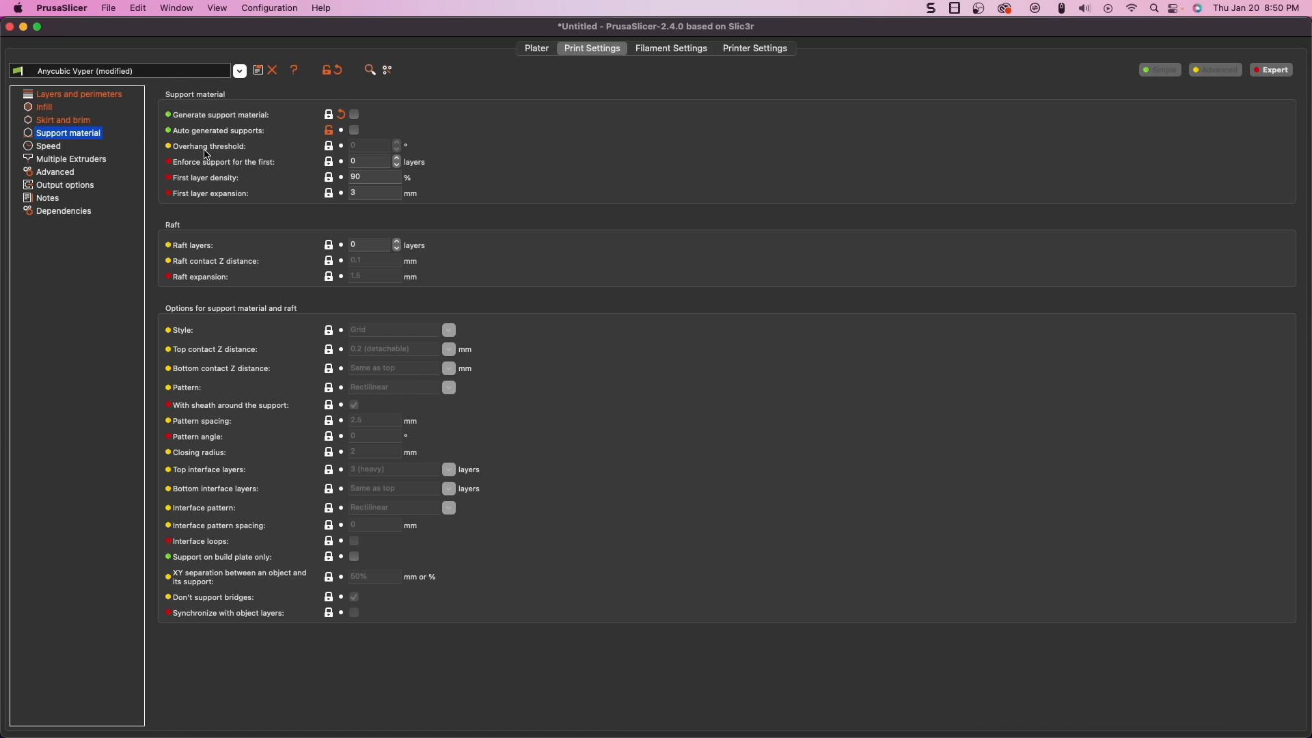
mouse_move(102, 156)
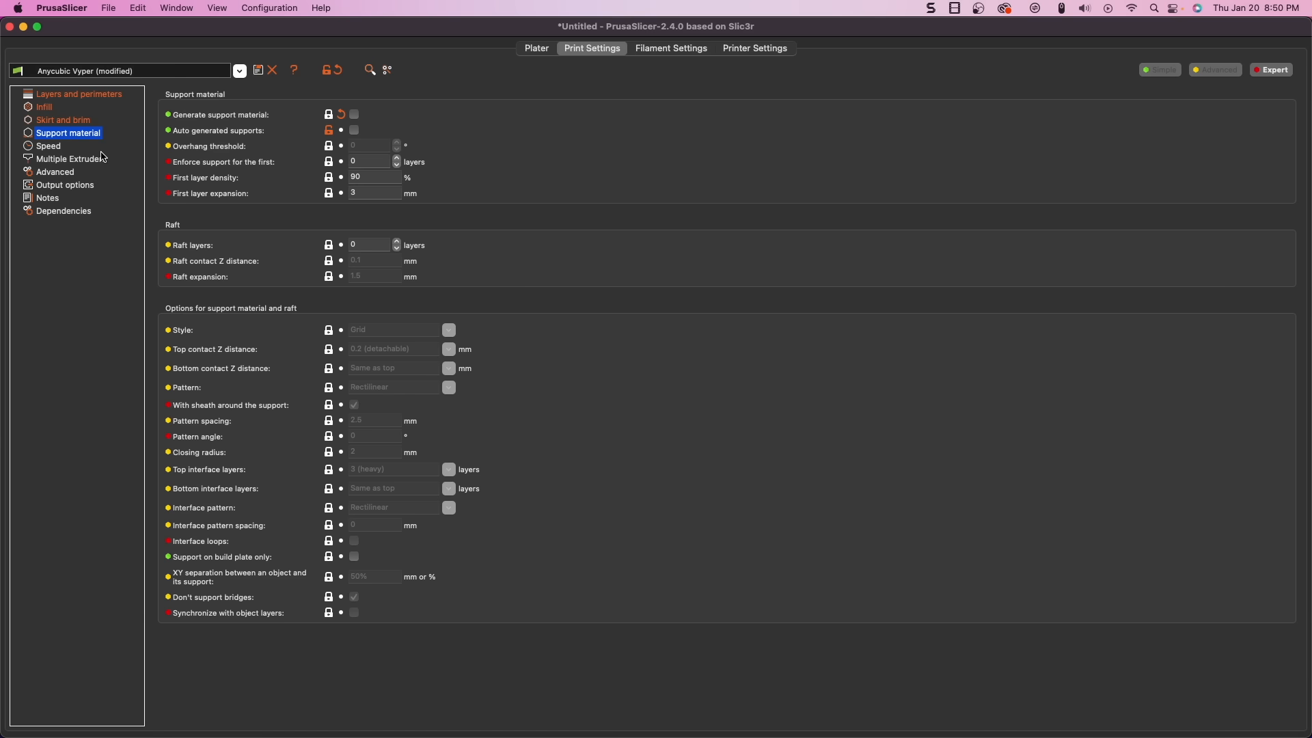
Review the Speed page, checking perimeters at 60 mm/s and infill at 80 mm/s.
left_click(48, 146)
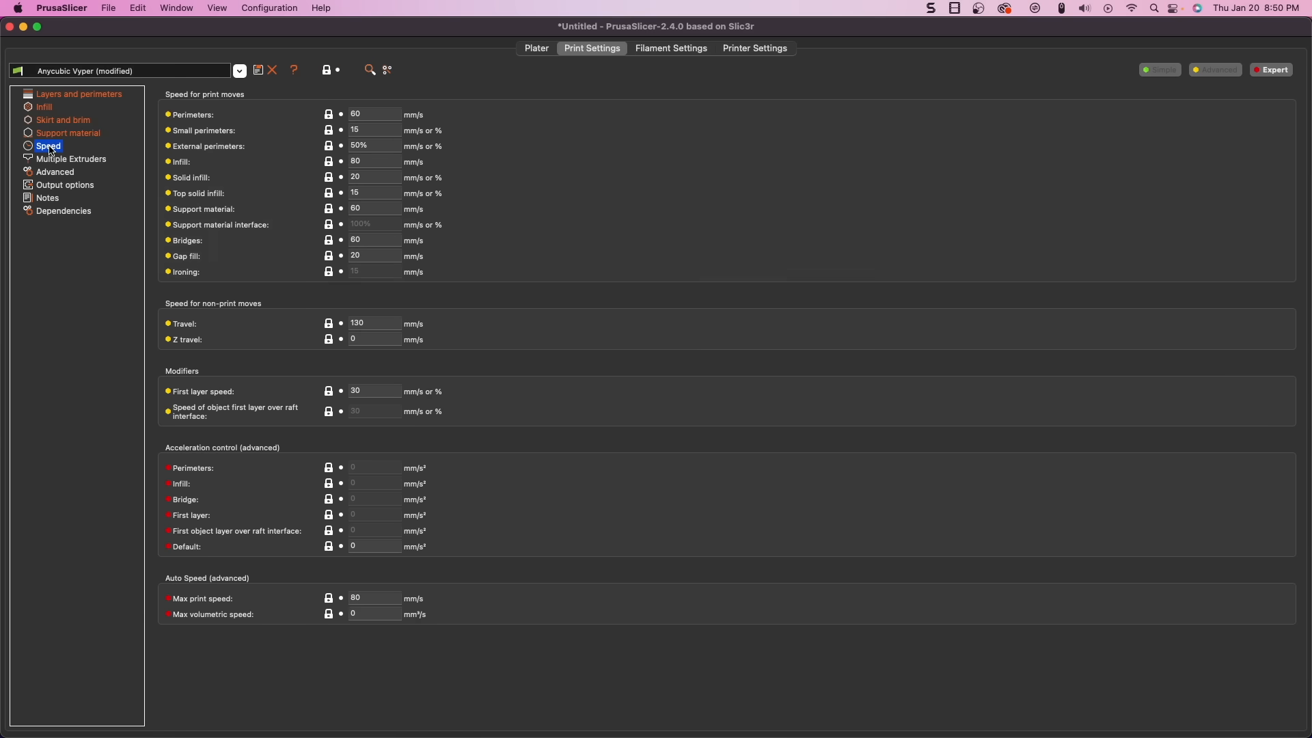
mouse_move(258, 134)
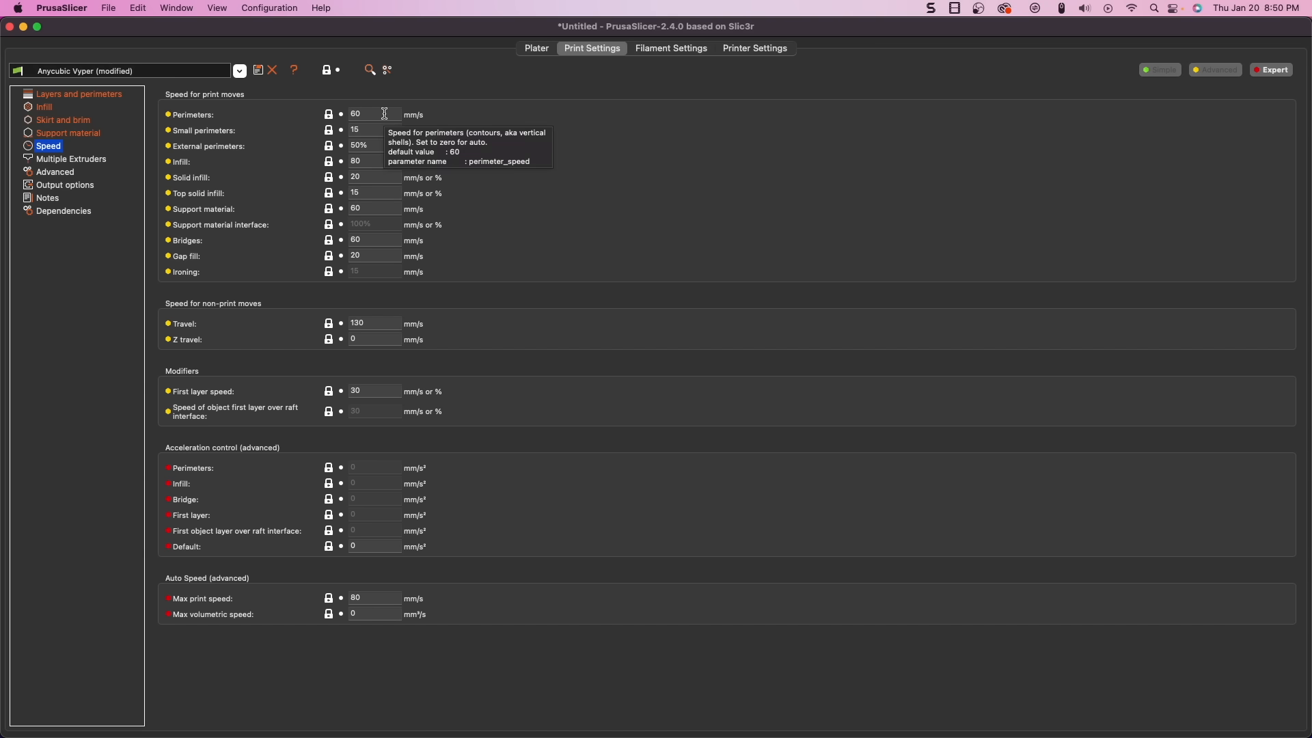
left_click(373, 113)
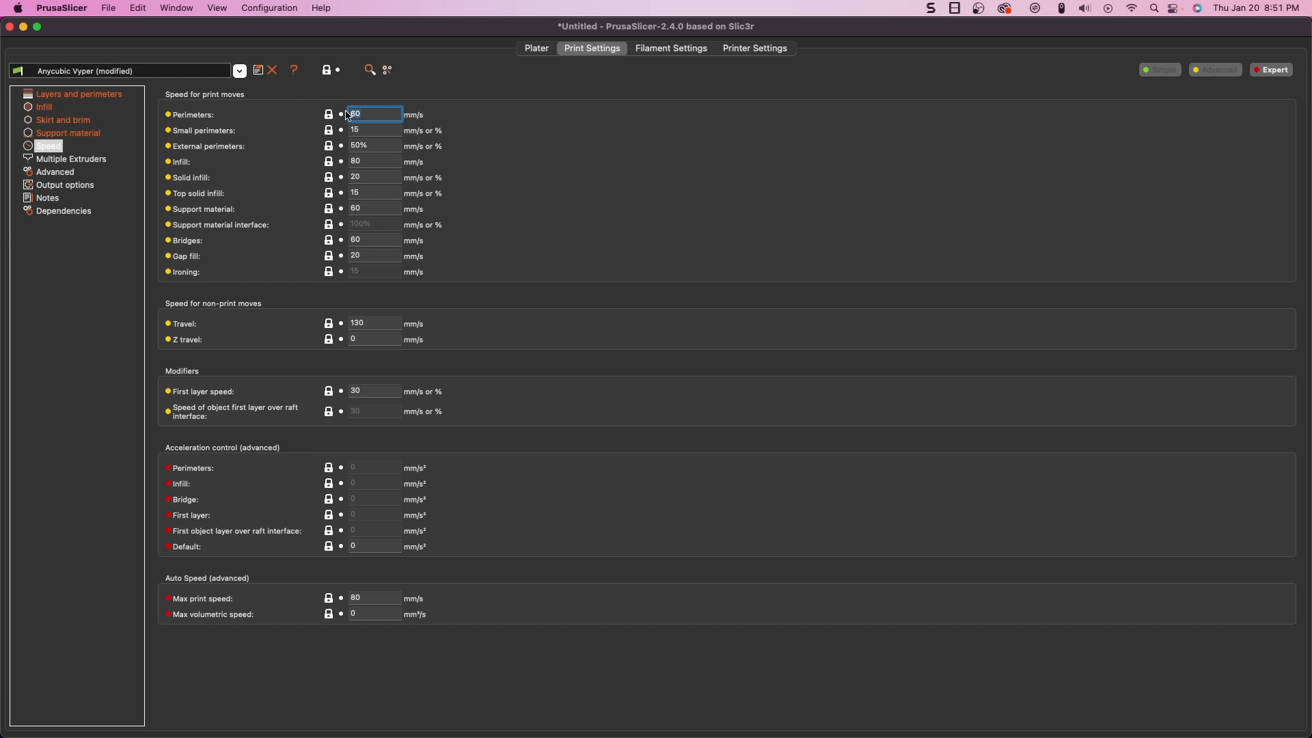
mouse_move(425, 115)
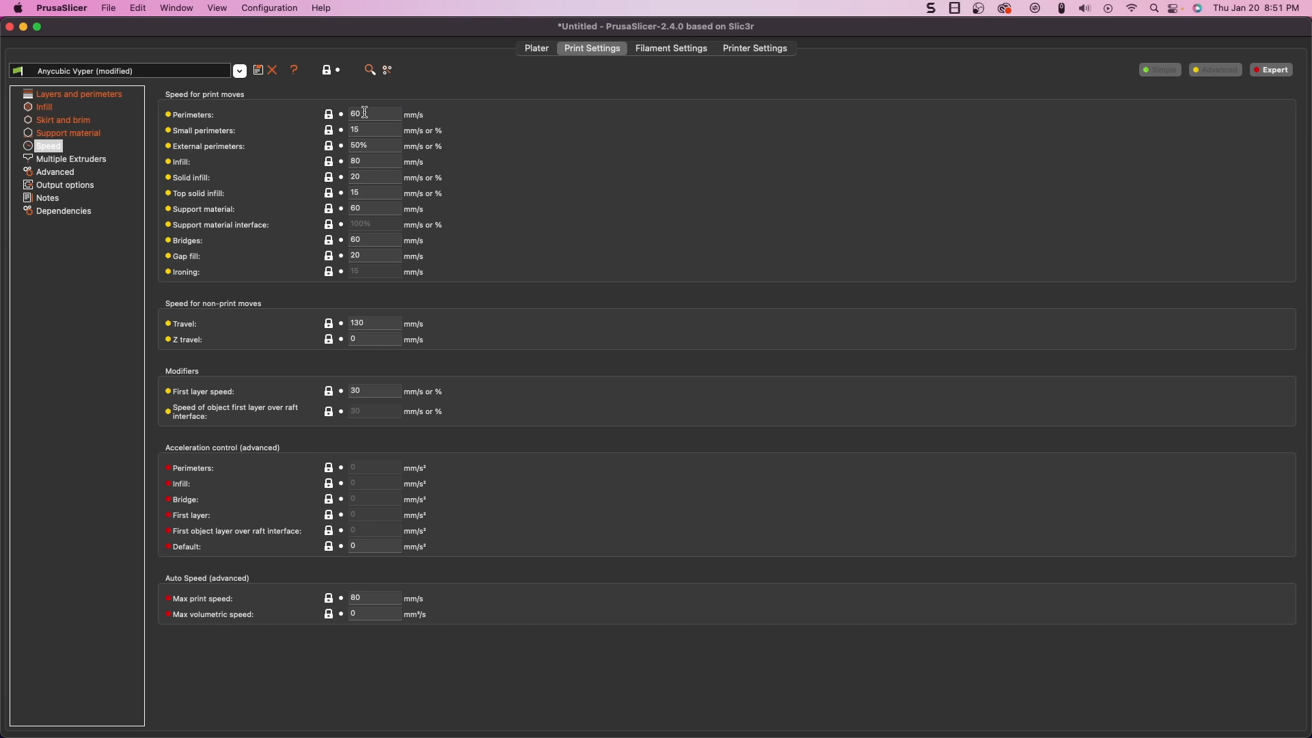
mouse_move(375, 114)
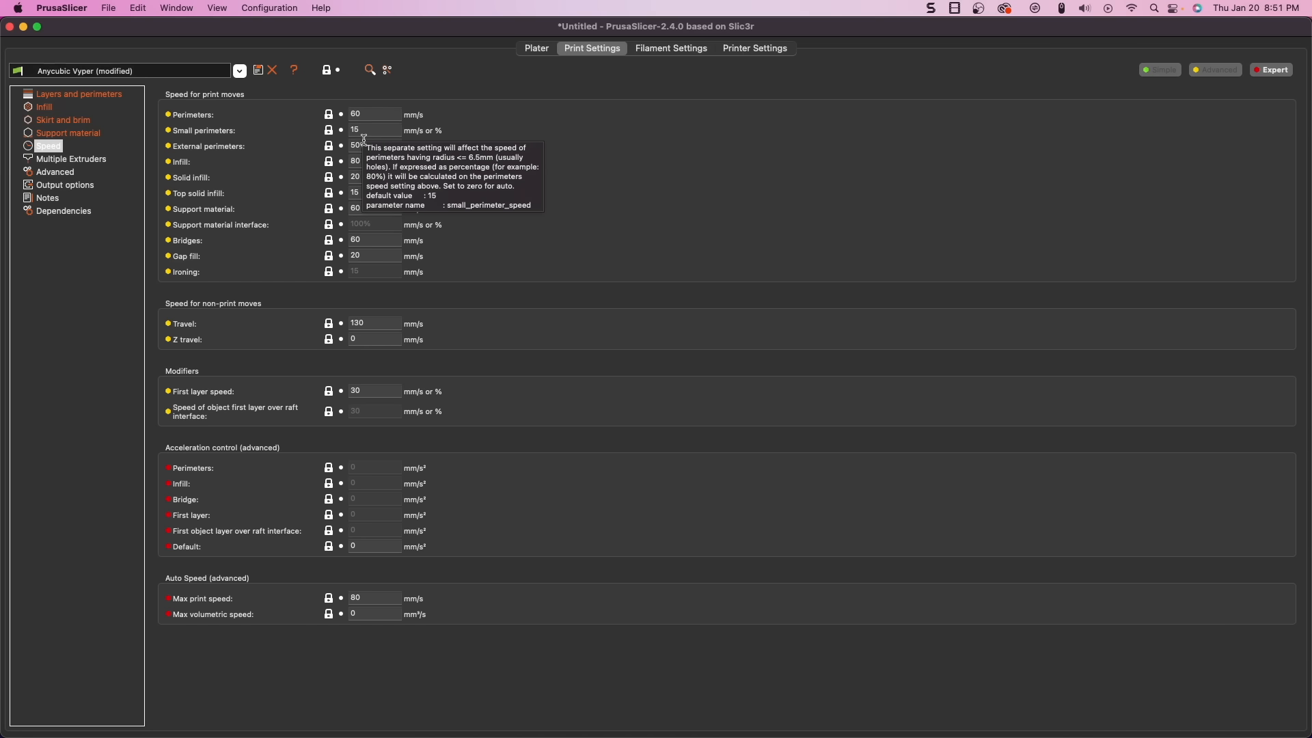
mouse_move(358, 147)
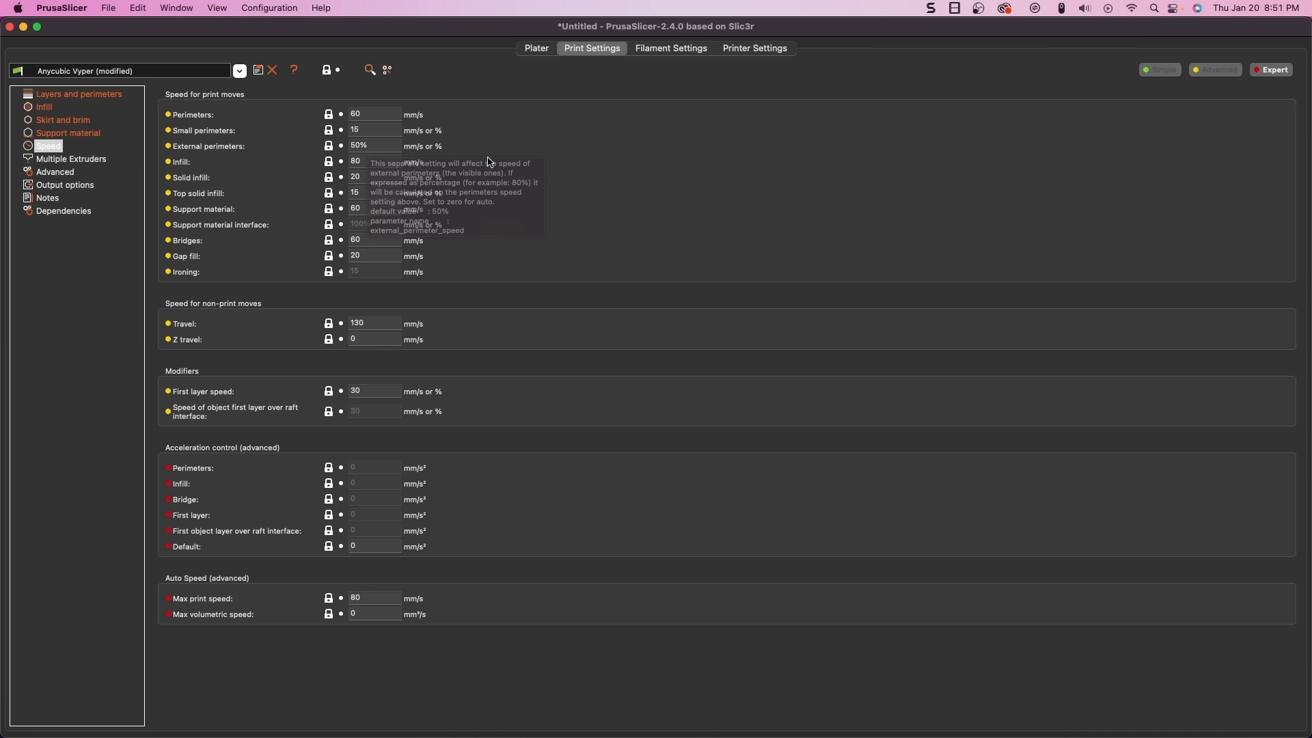
mouse_move(494, 151)
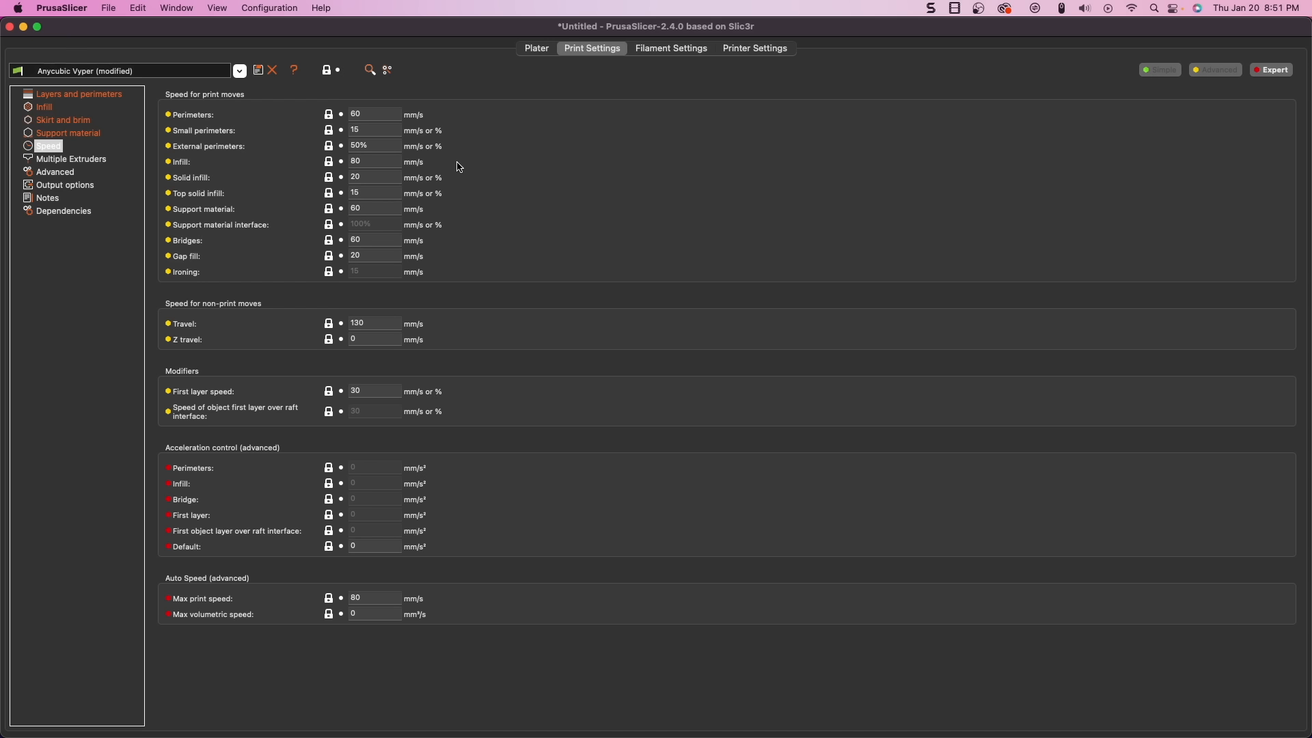
left_click(375, 161)
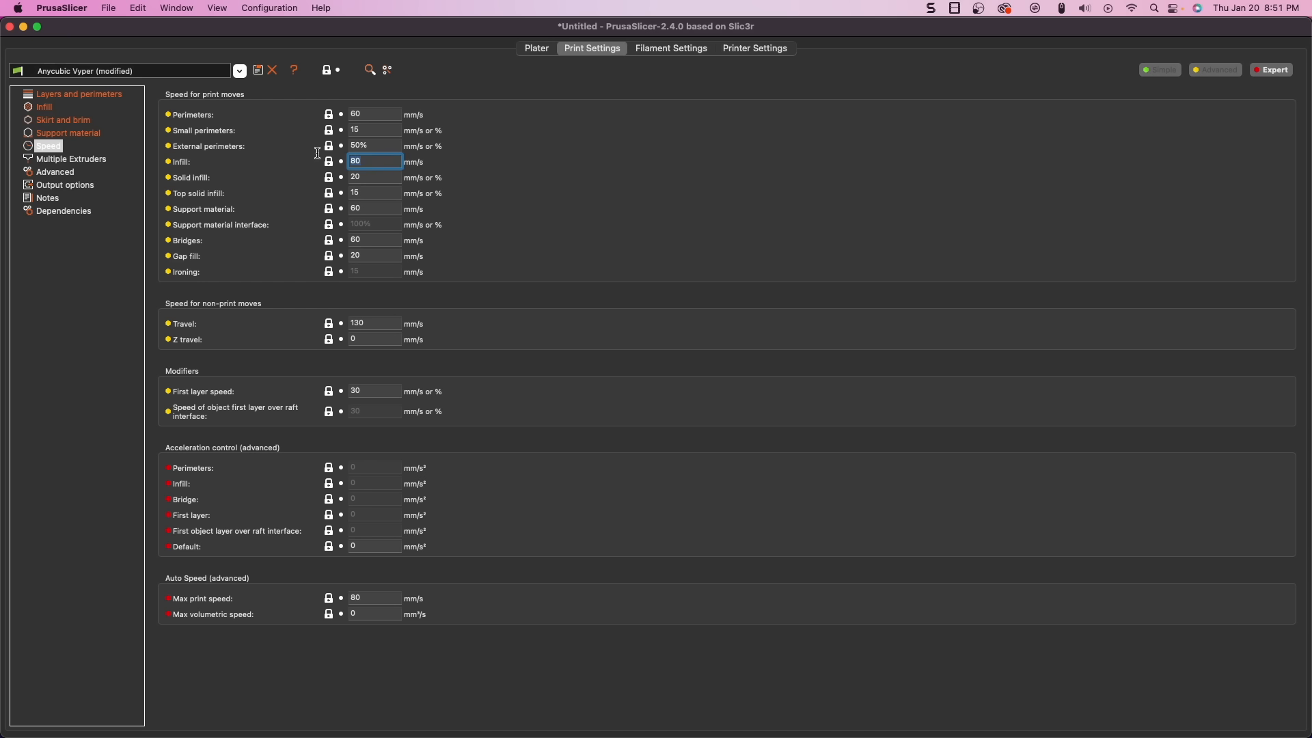
mouse_move(464, 178)
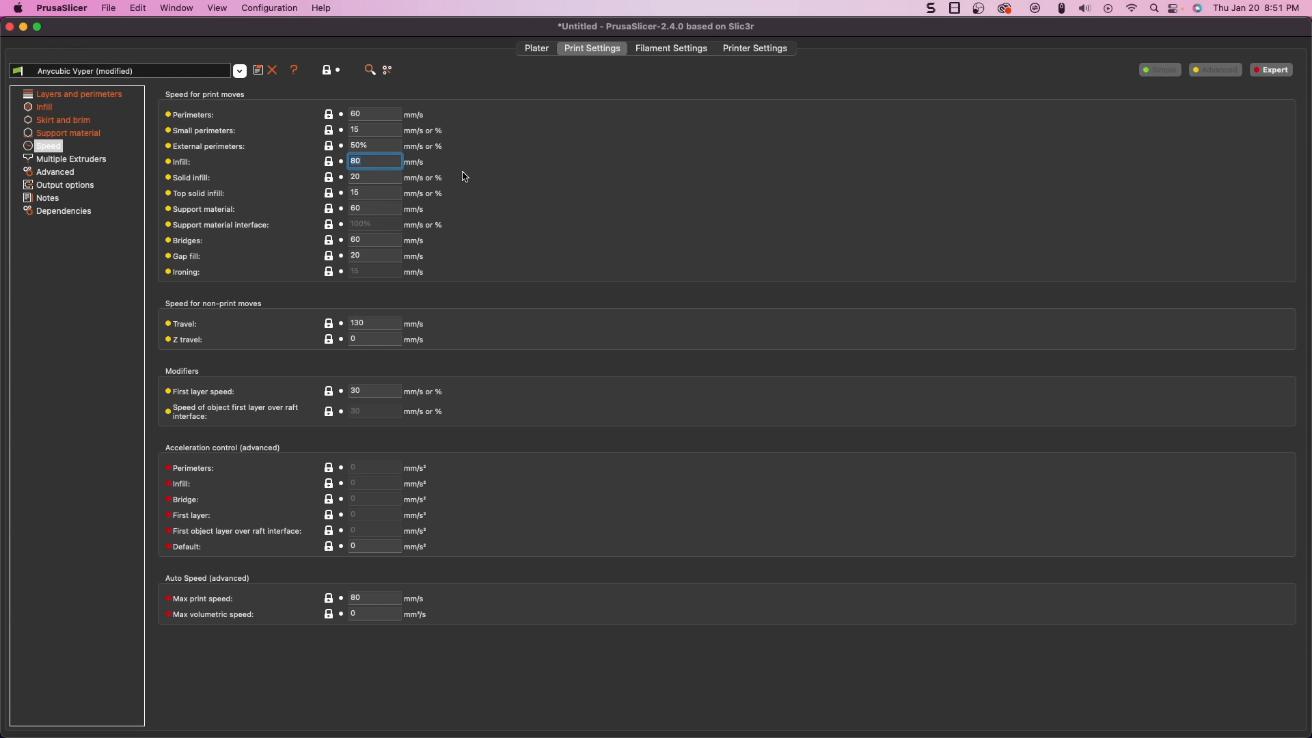
Back on the Plater, move the second parallel bar beside the first and slice both bars.
left_click(536, 48)
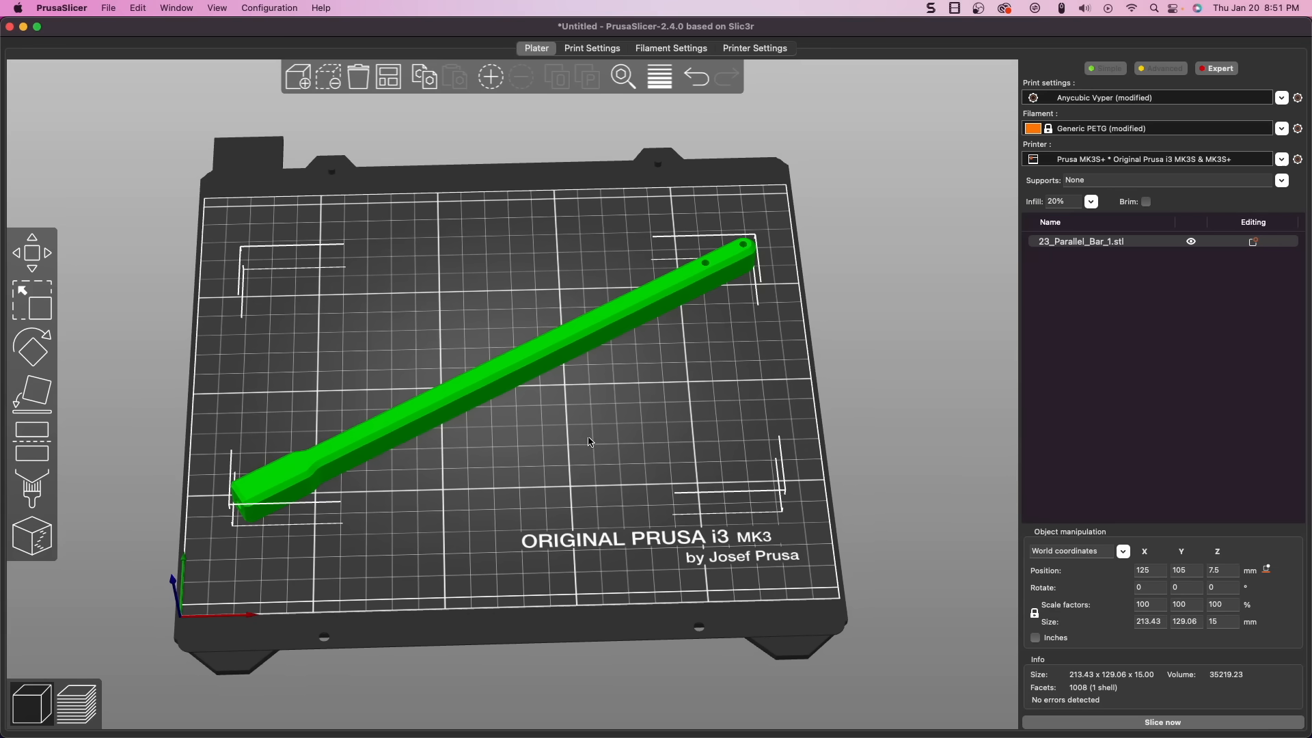
mouse_move(611, 412)
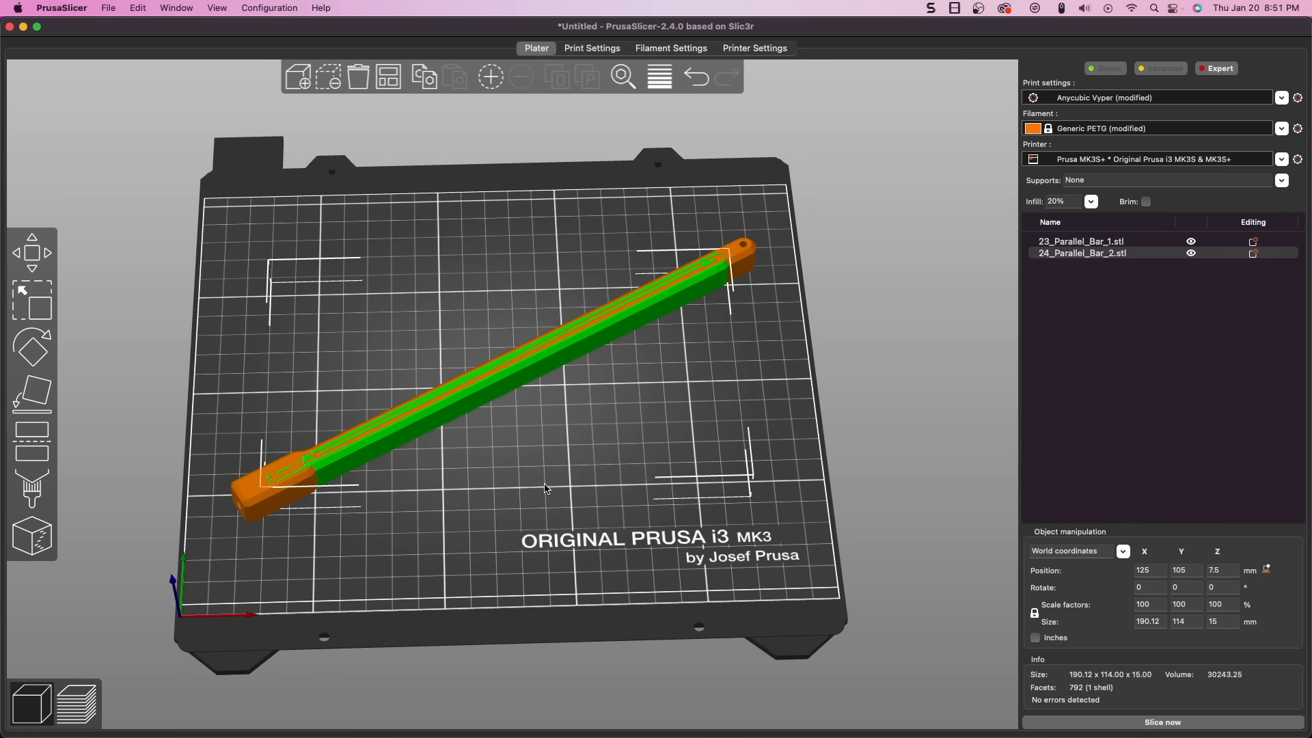
left_click_drag(544, 377, 510, 435)
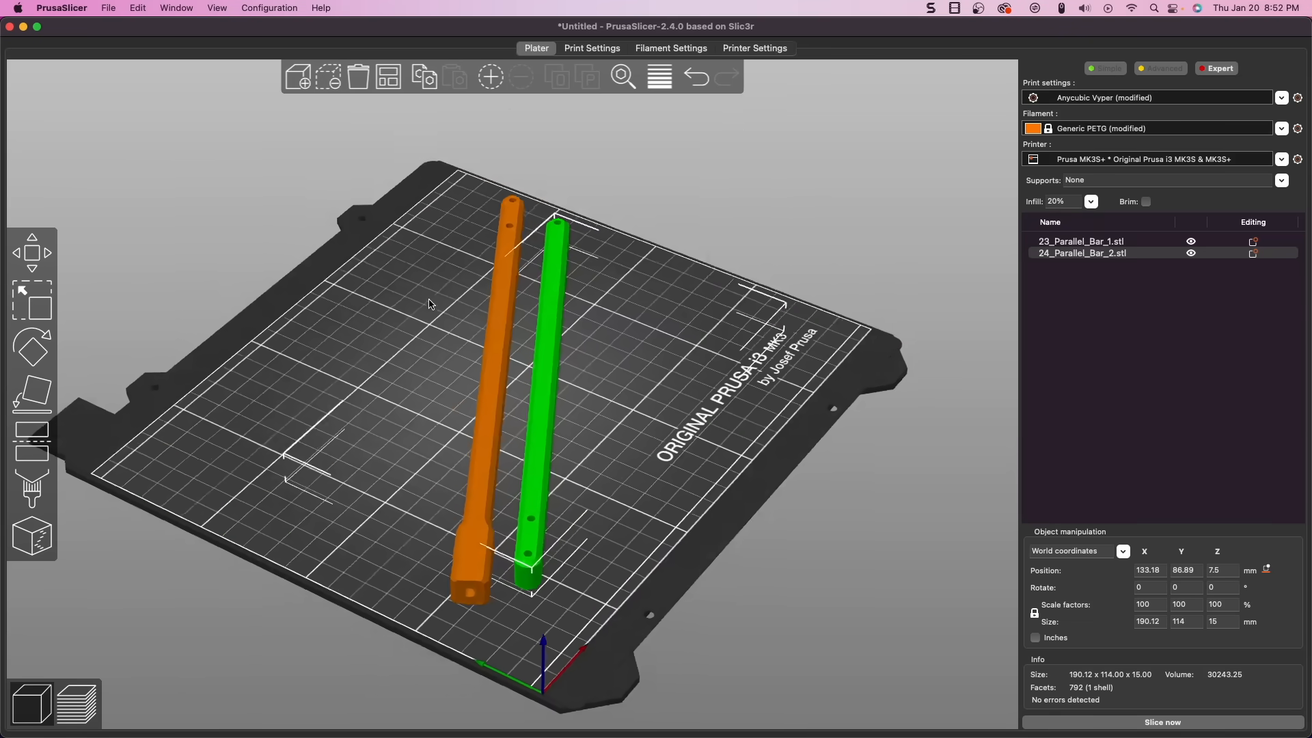
left_click(1160, 721)
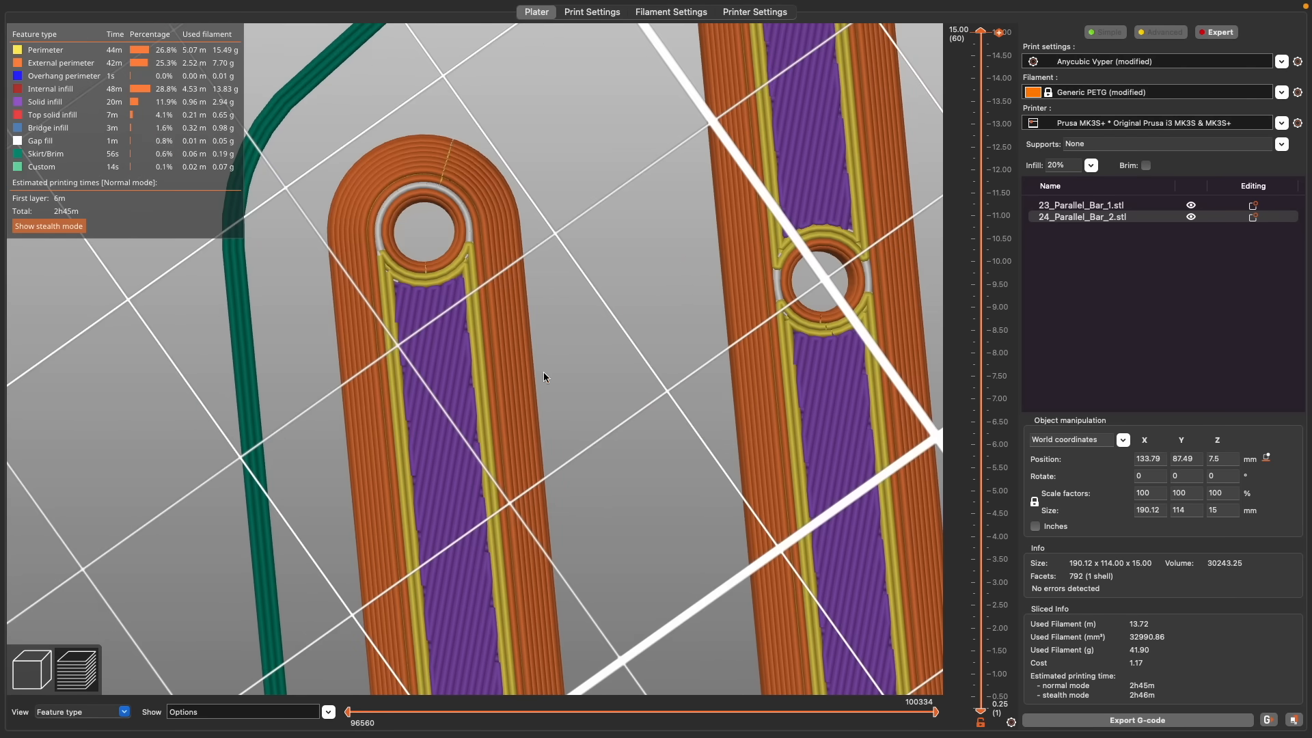
mouse_move(396, 204)
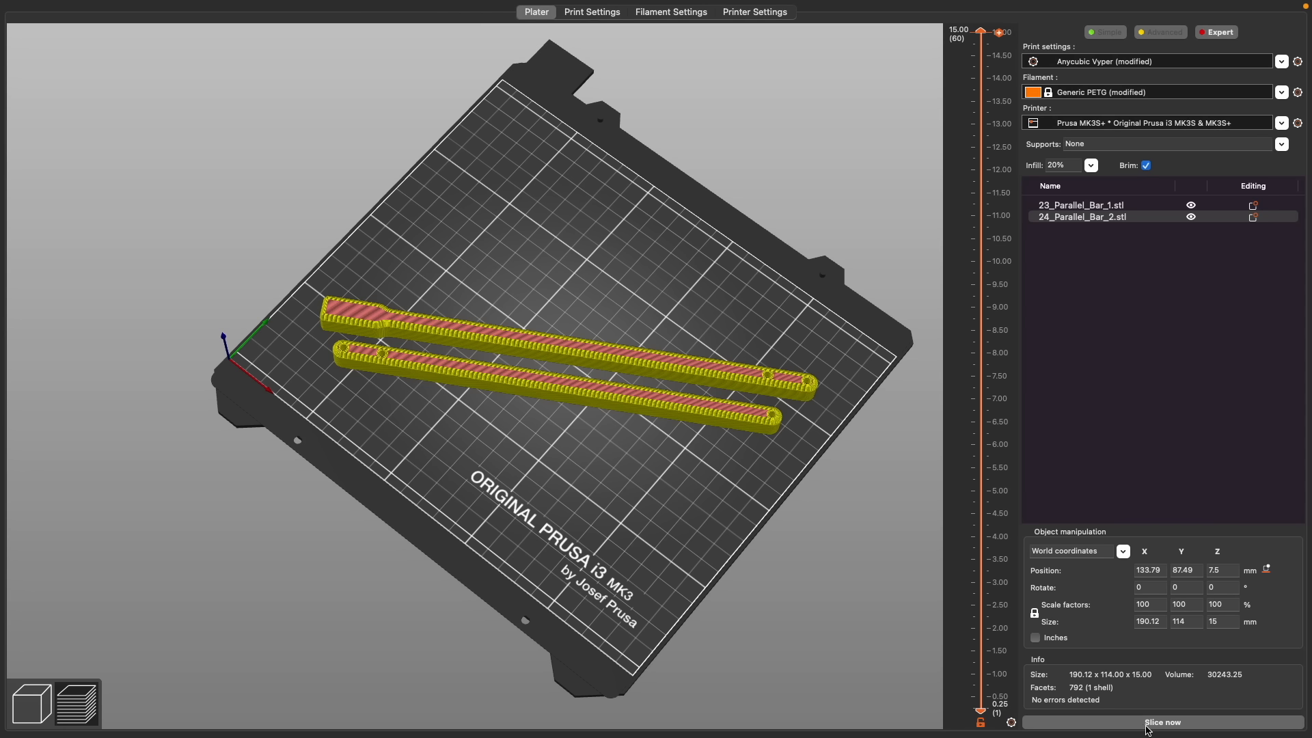
Re-slice the two bars with brim enabled, estimating 2h52m and 43.35 g of PETG.
left_click(1161, 722)
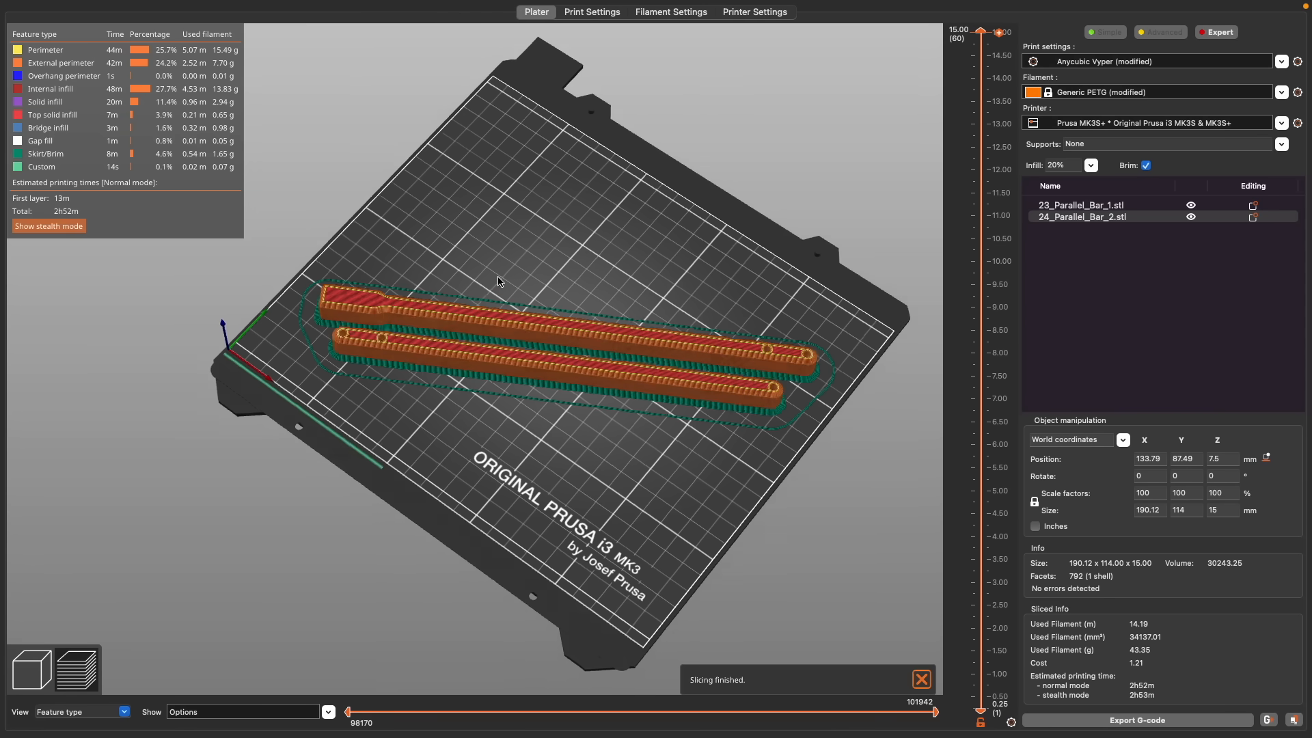